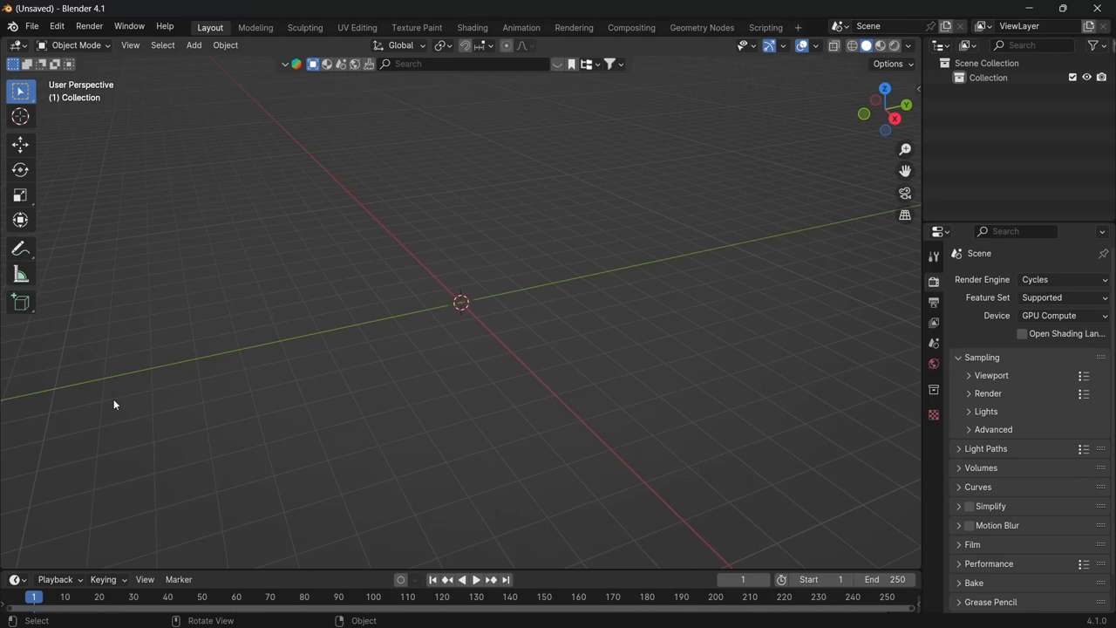
mouse_move(427, 286)
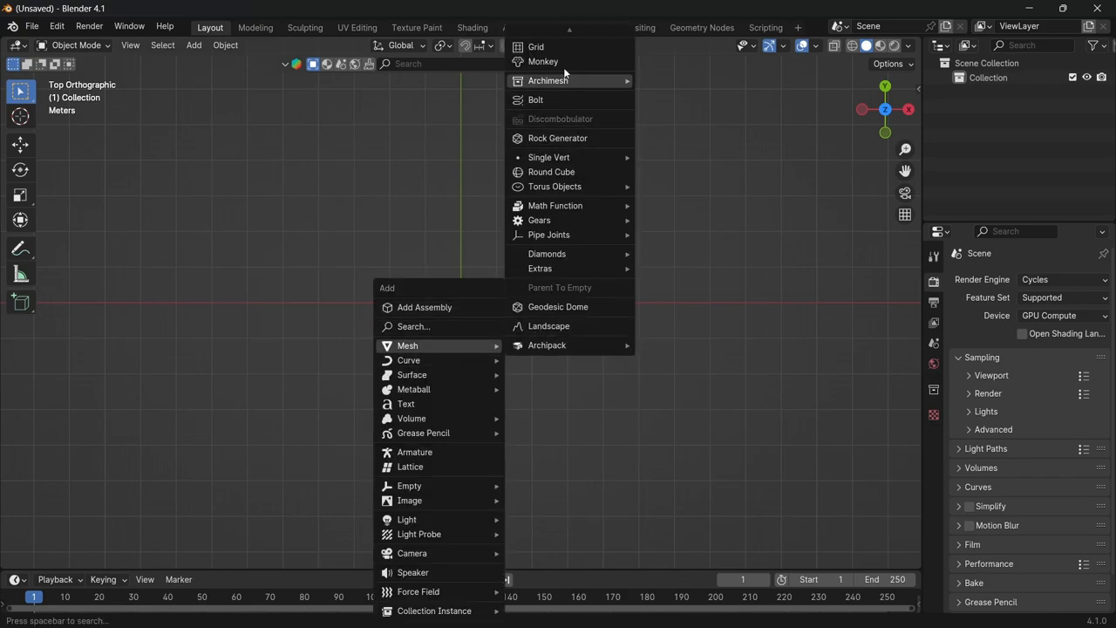
Add a circle and a cube, flattening the cube into a thin bar below the circle
left_click(532, 339)
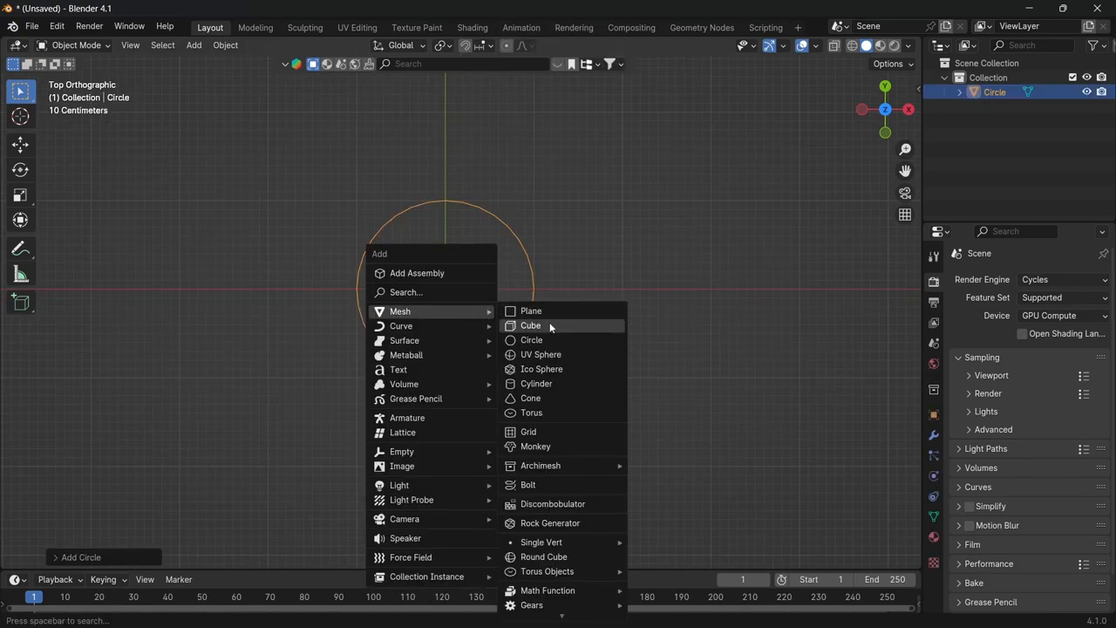
left_click(530, 325)
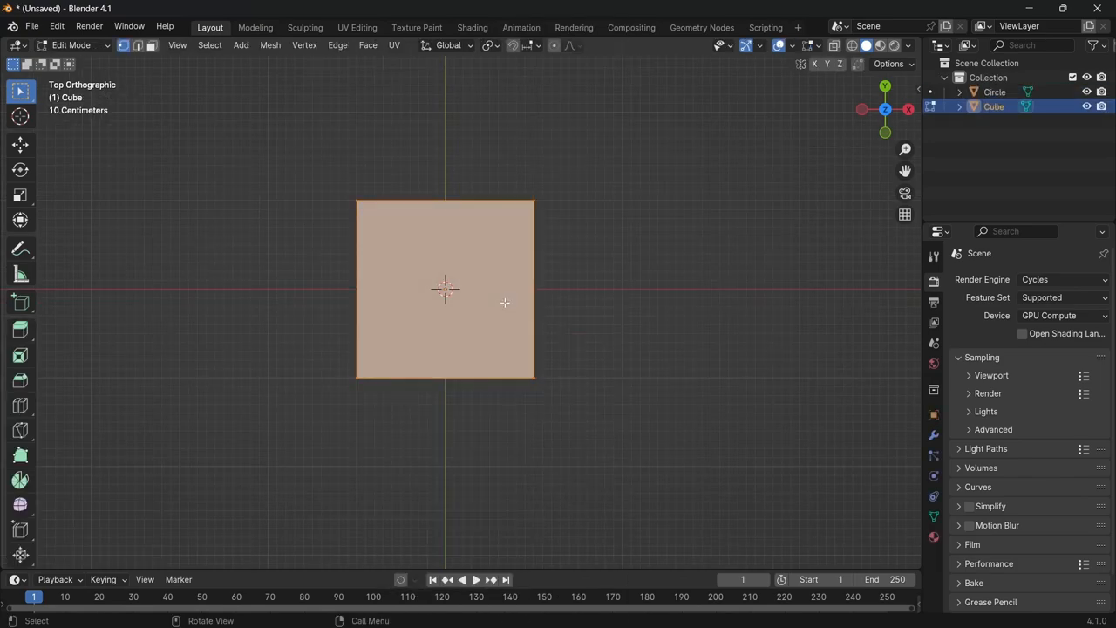
key("s")
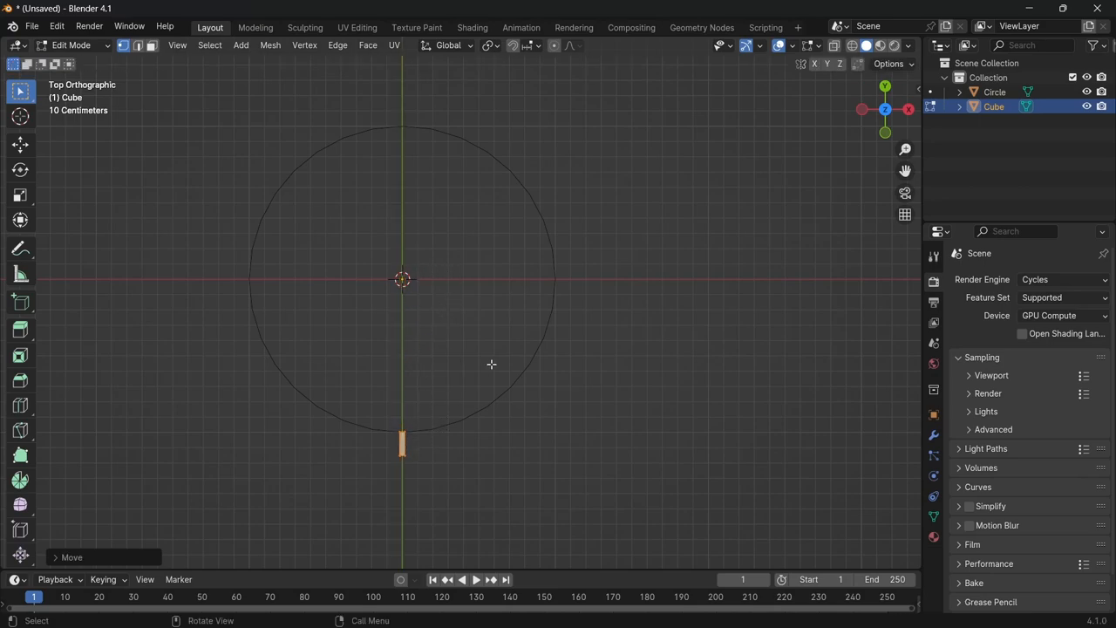
key("Tab")
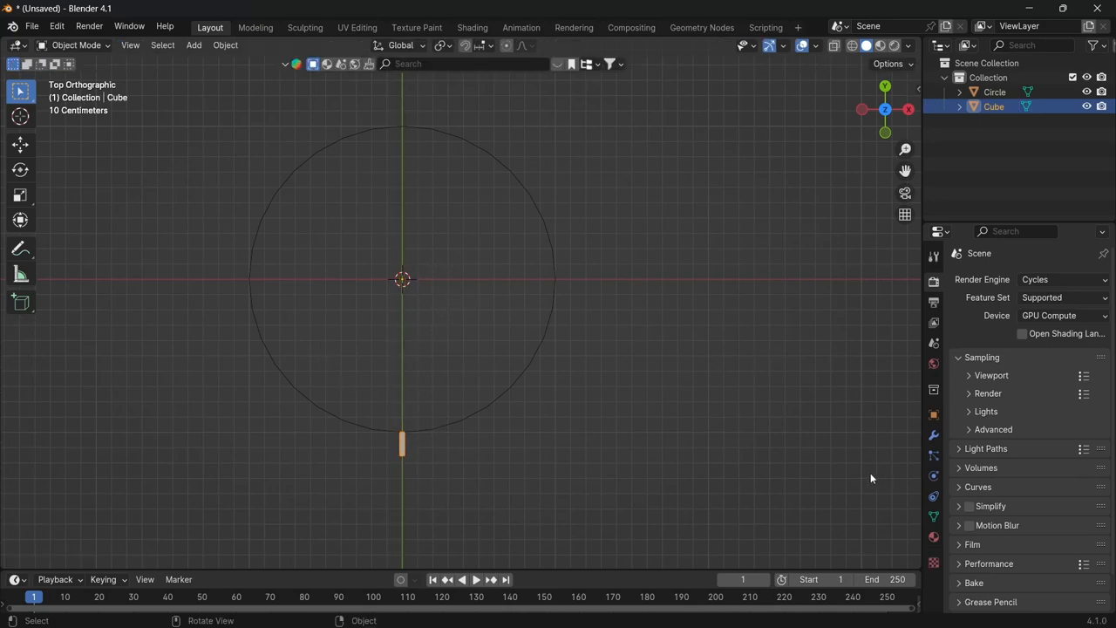
Add an Array modifier to the bar with Relative Offset off and Circle as Object Offset
left_click(934, 434)
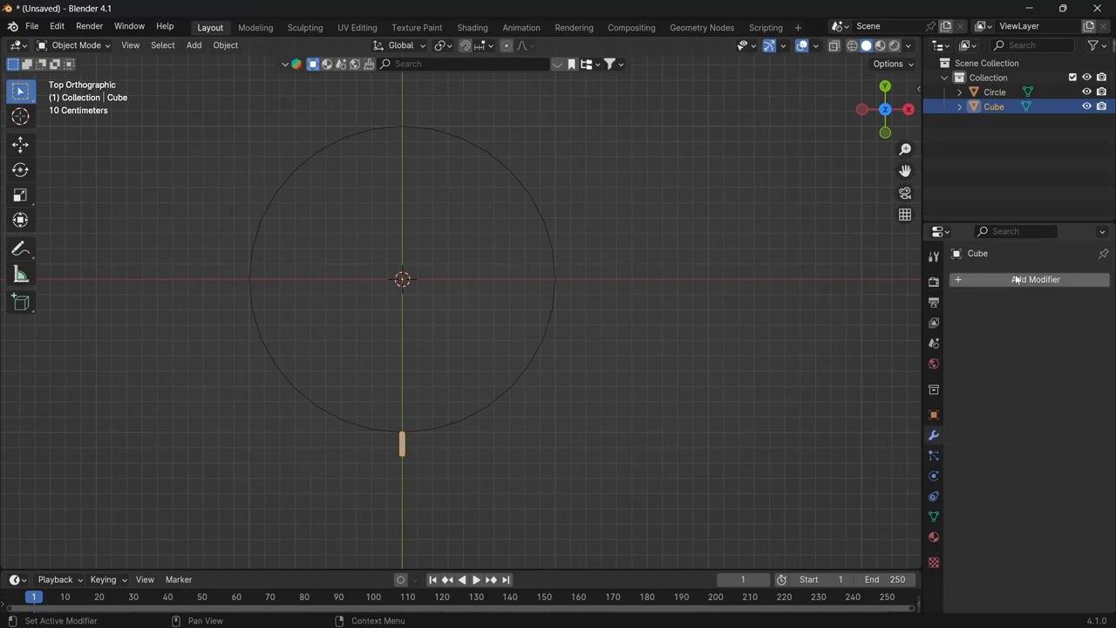
left_click(1035, 279)
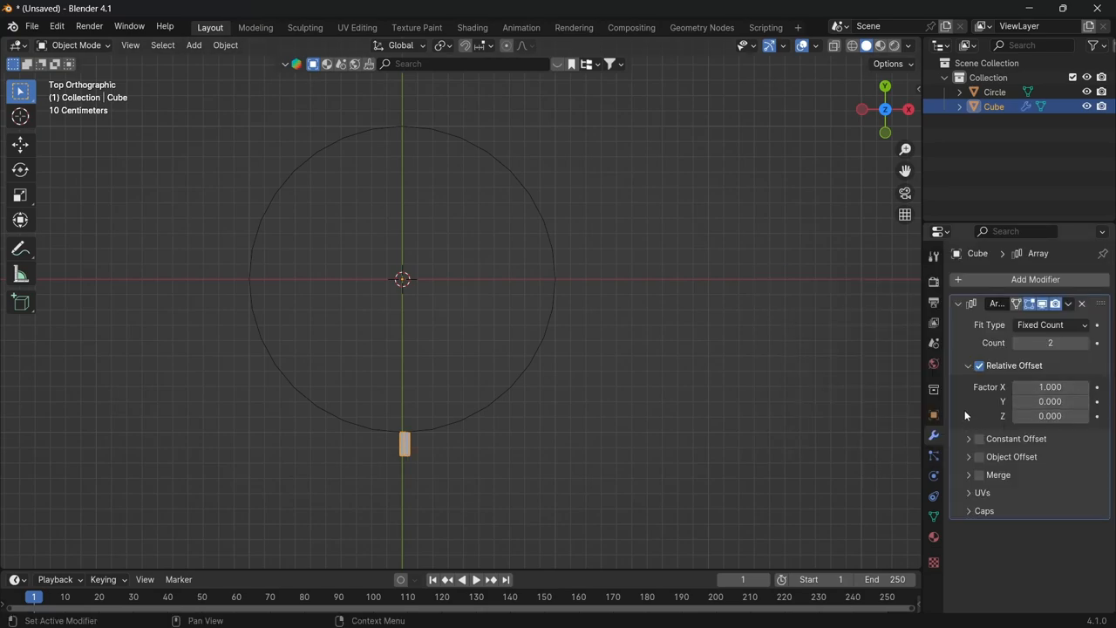
left_click(978, 365)
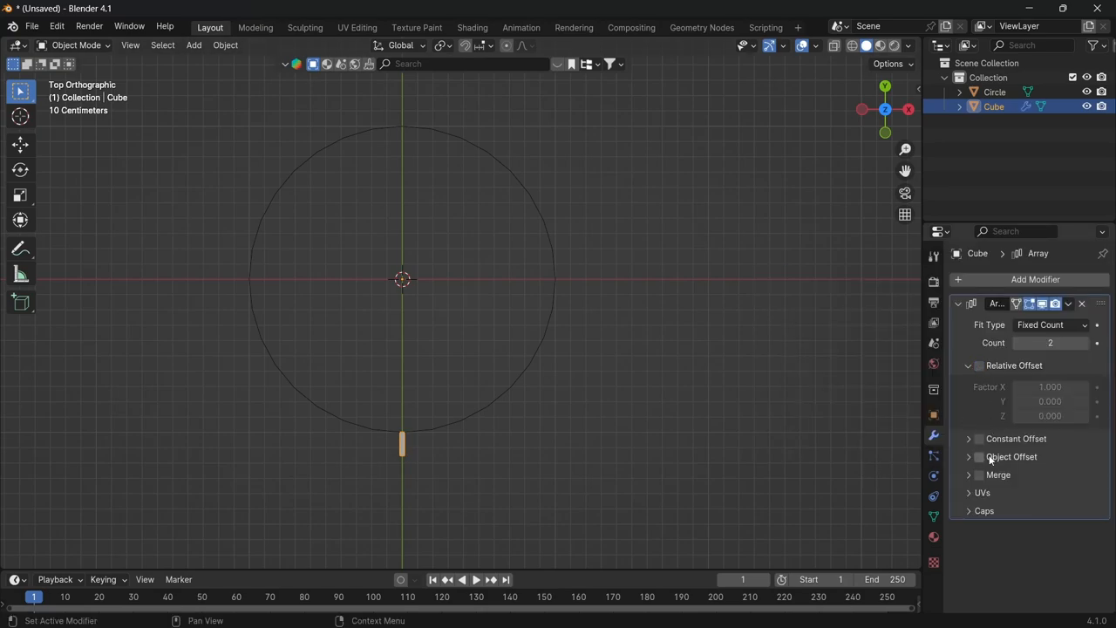
left_click(978, 457)
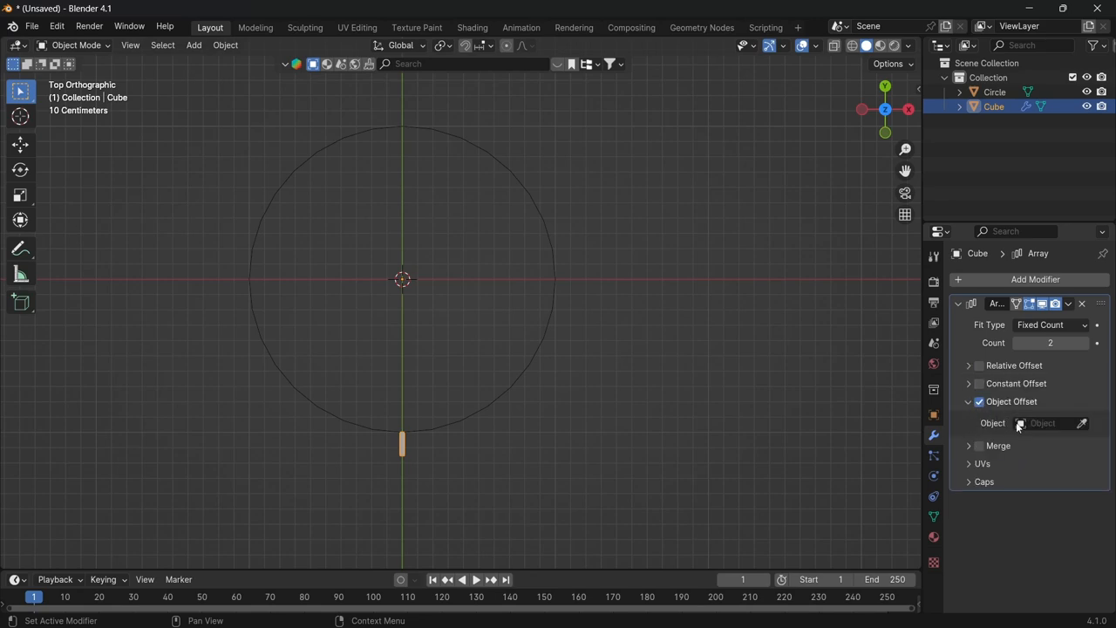
left_click(1046, 423)
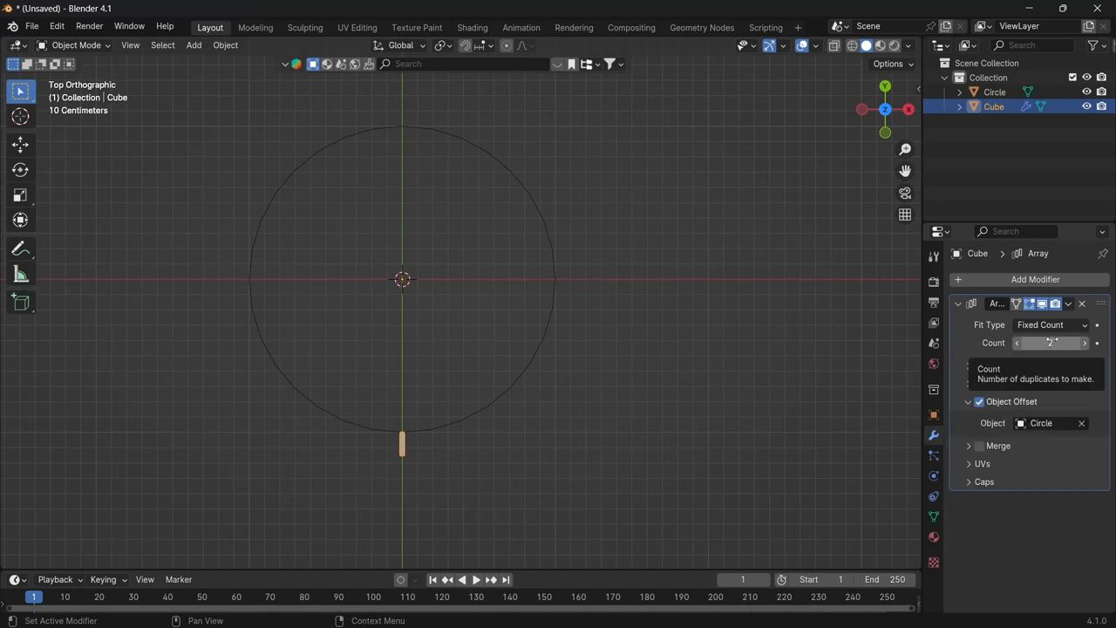
mouse_move(839, 367)
type("11")
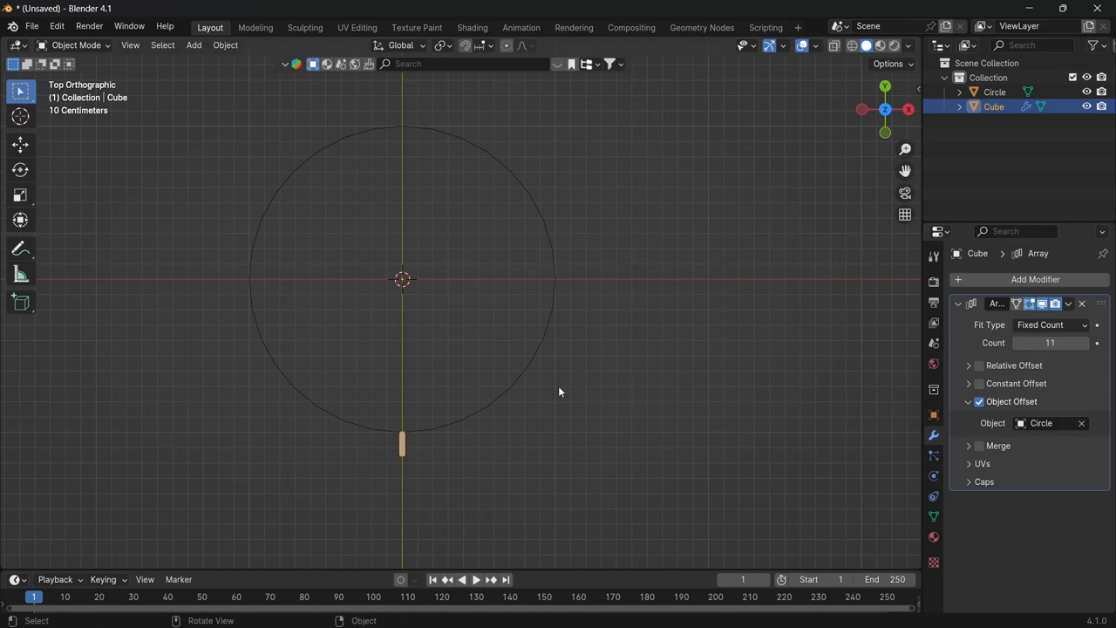
mouse_move(572, 363)
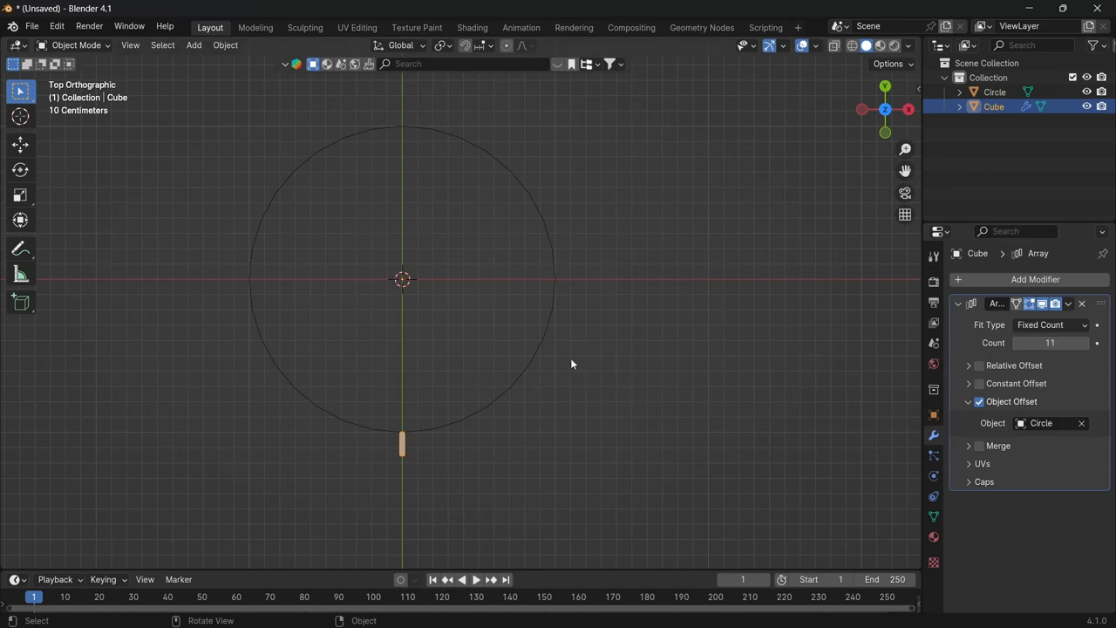
mouse_move(604, 339)
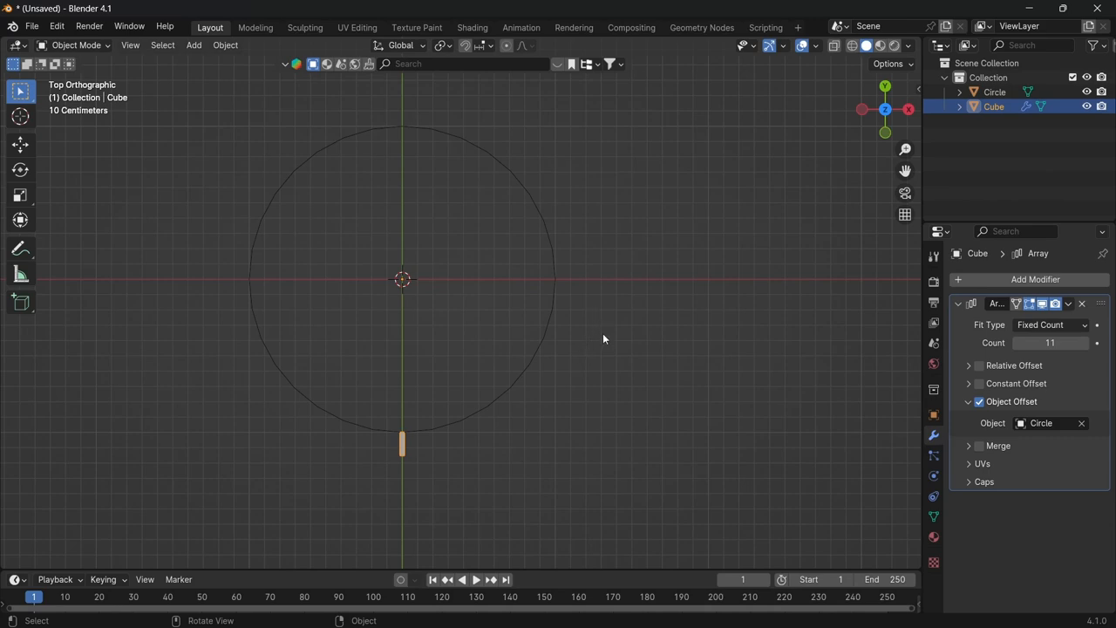
mouse_move(639, 369)
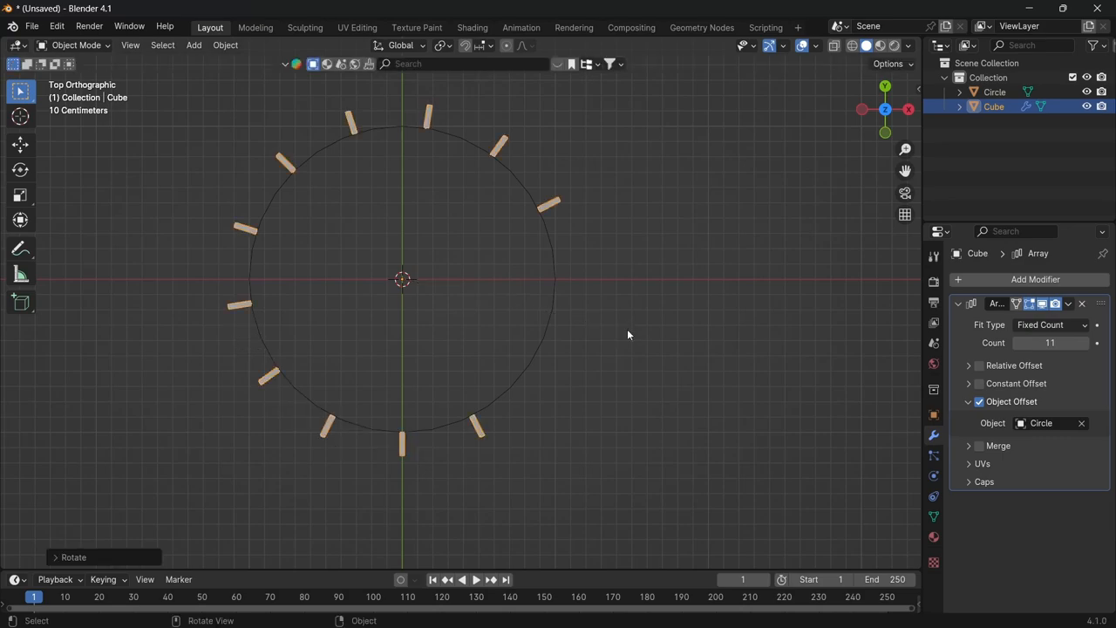
mouse_move(453, 410)
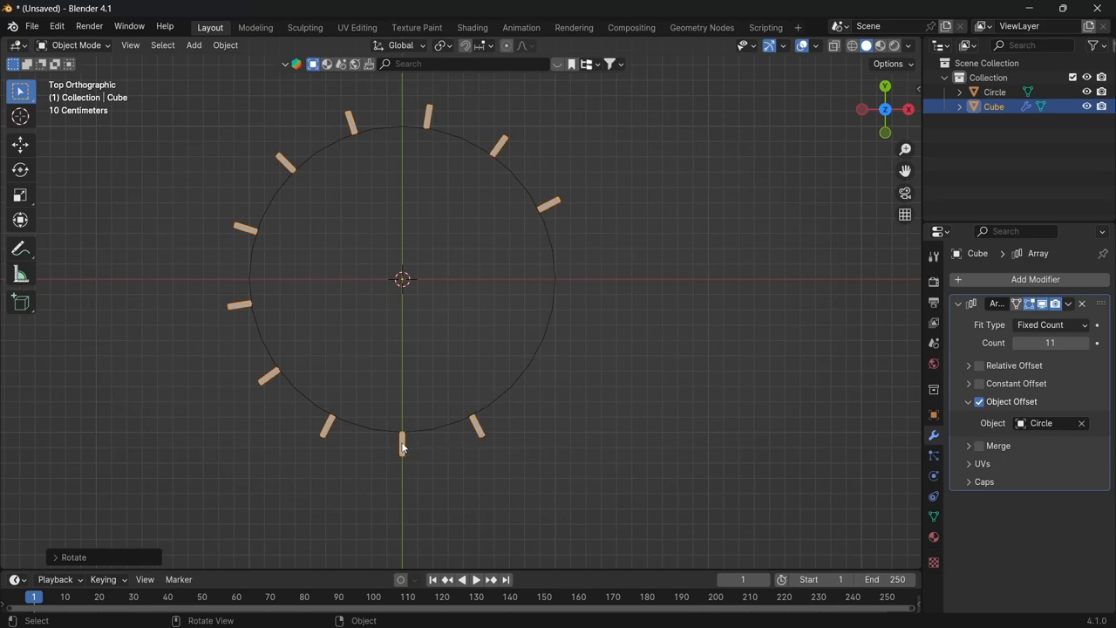
mouse_move(488, 288)
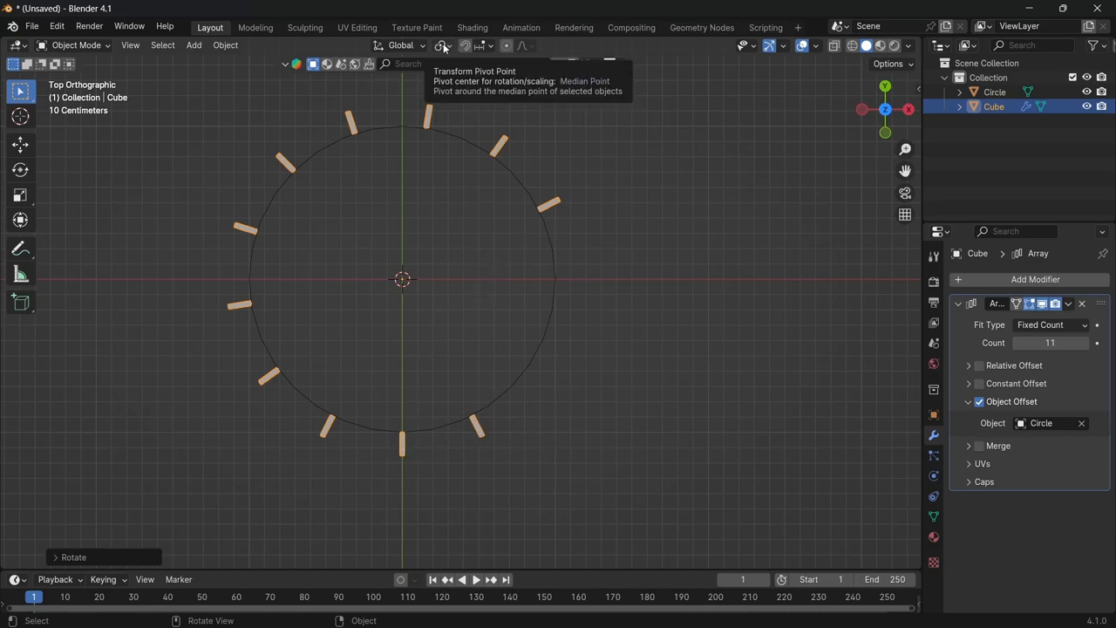
Change the Transform Pivot Point and rotate the circle to fan the ticks around the dial
left_click(442, 45)
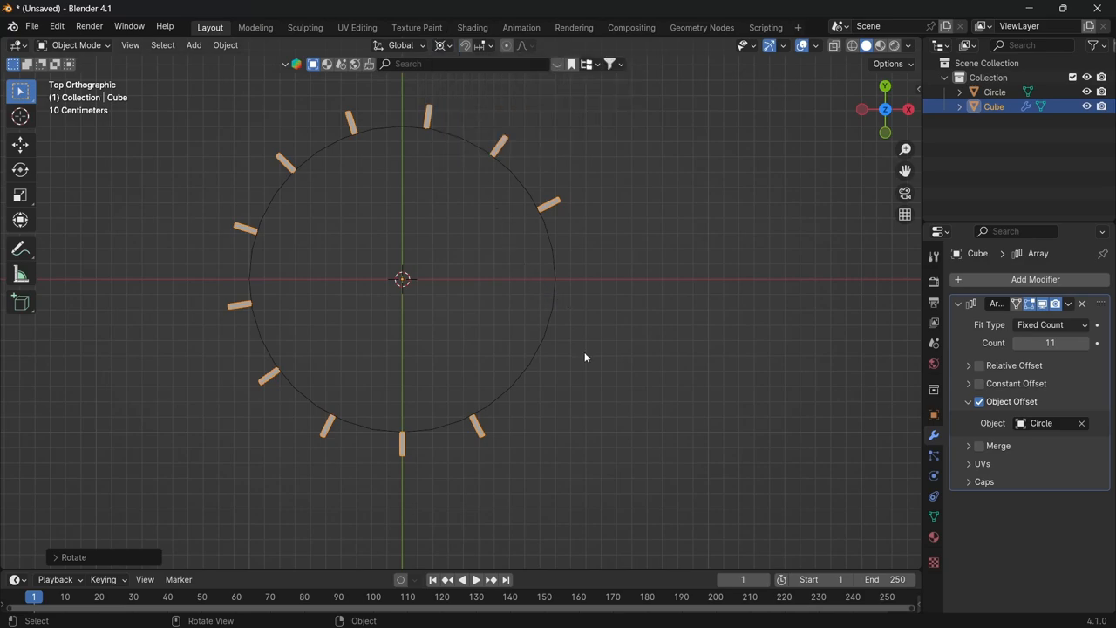
key("Tab")
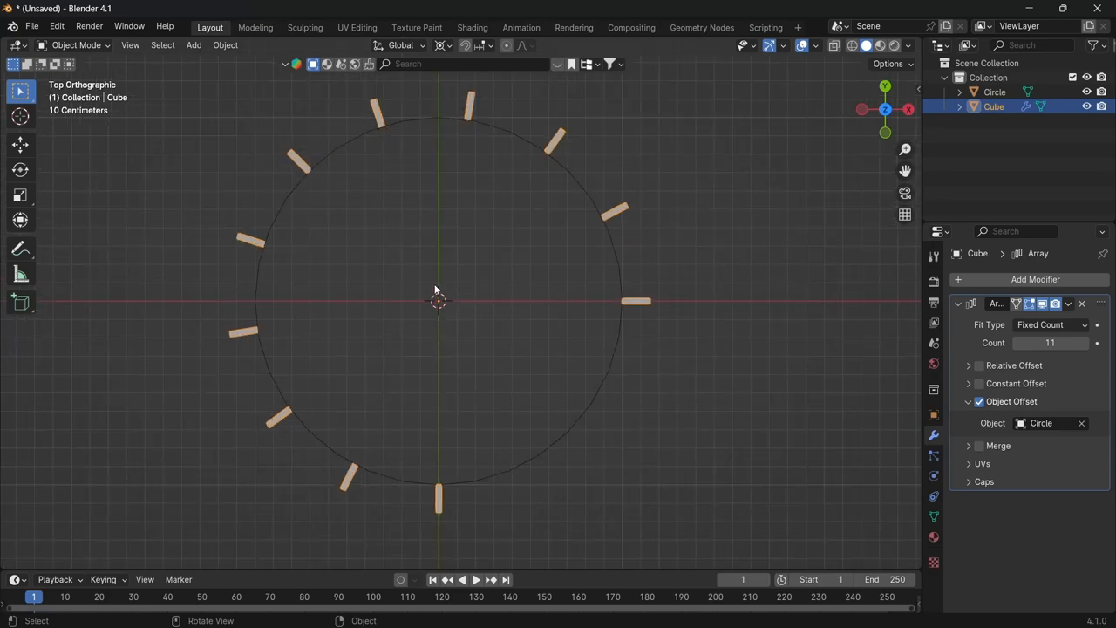
Add a camera with 1080 by 1080 resolution, Render Region on and an orthographic lens
left_click(193, 45)
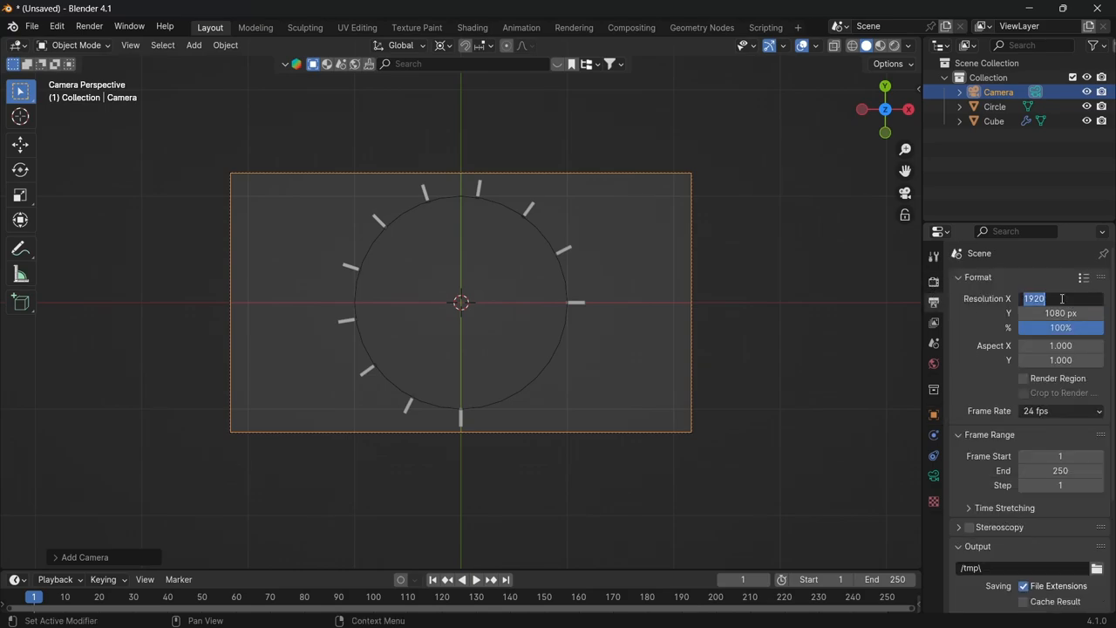
type("1080 px")
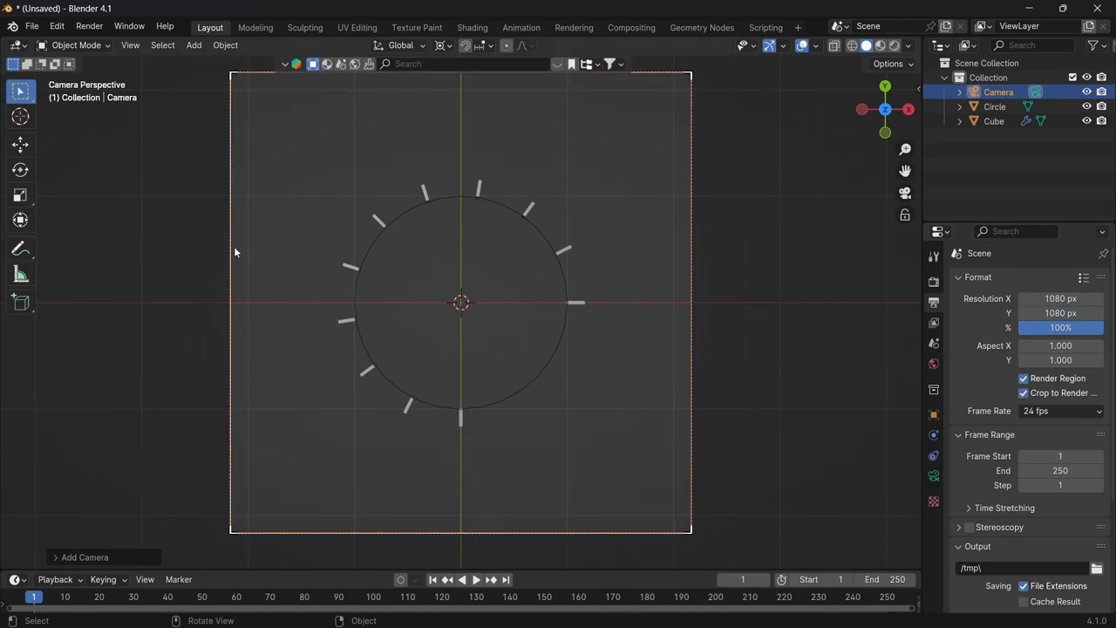
left_click(934, 476)
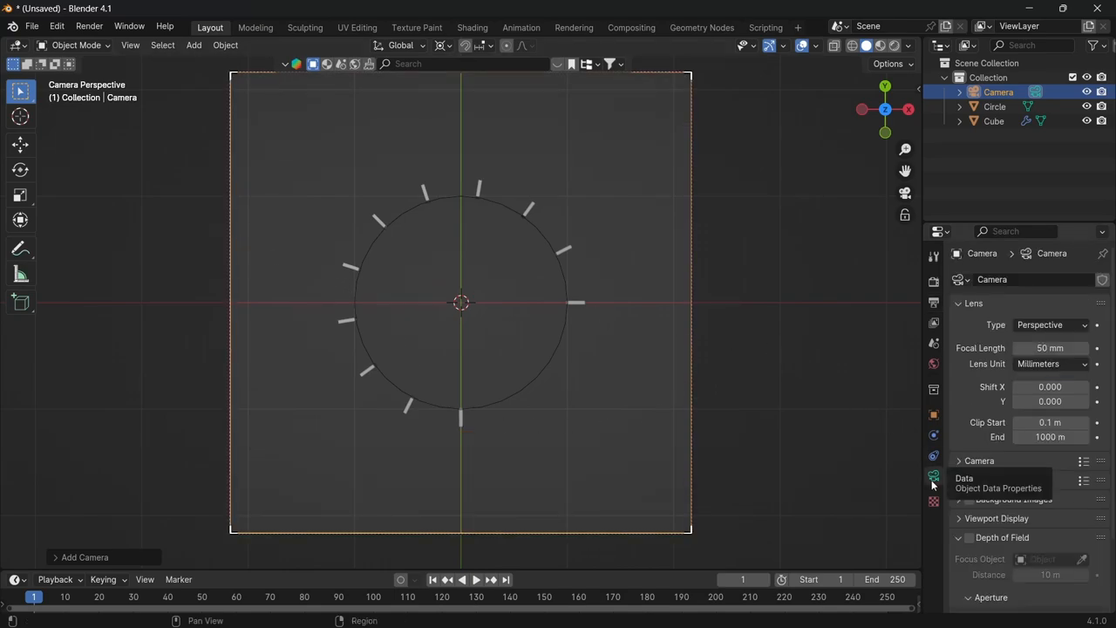
left_click(1050, 324)
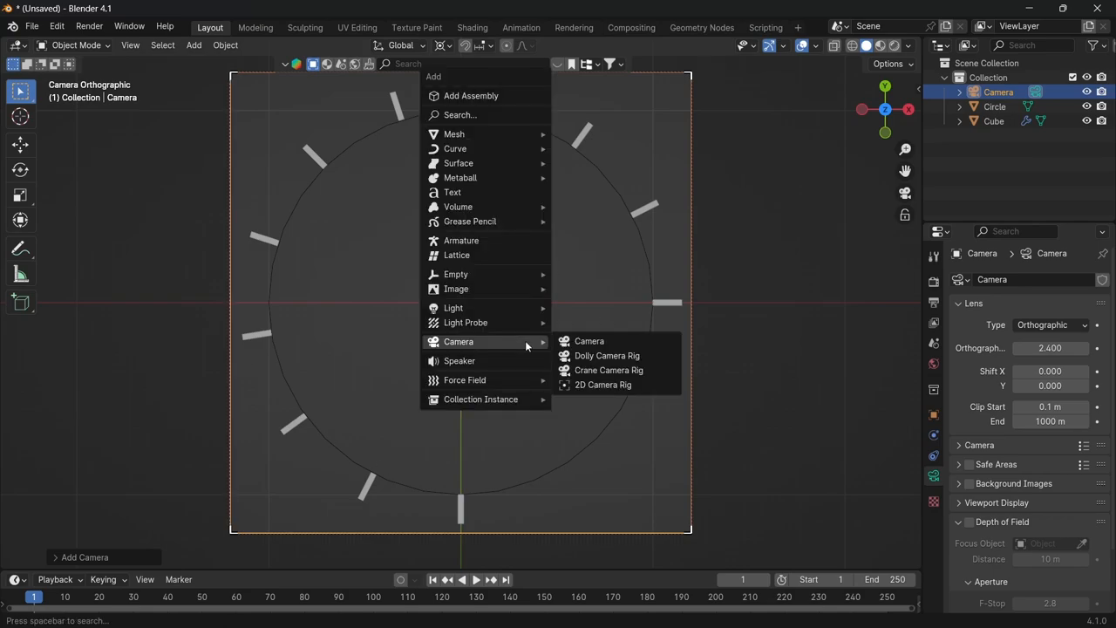
mouse_move(454, 306)
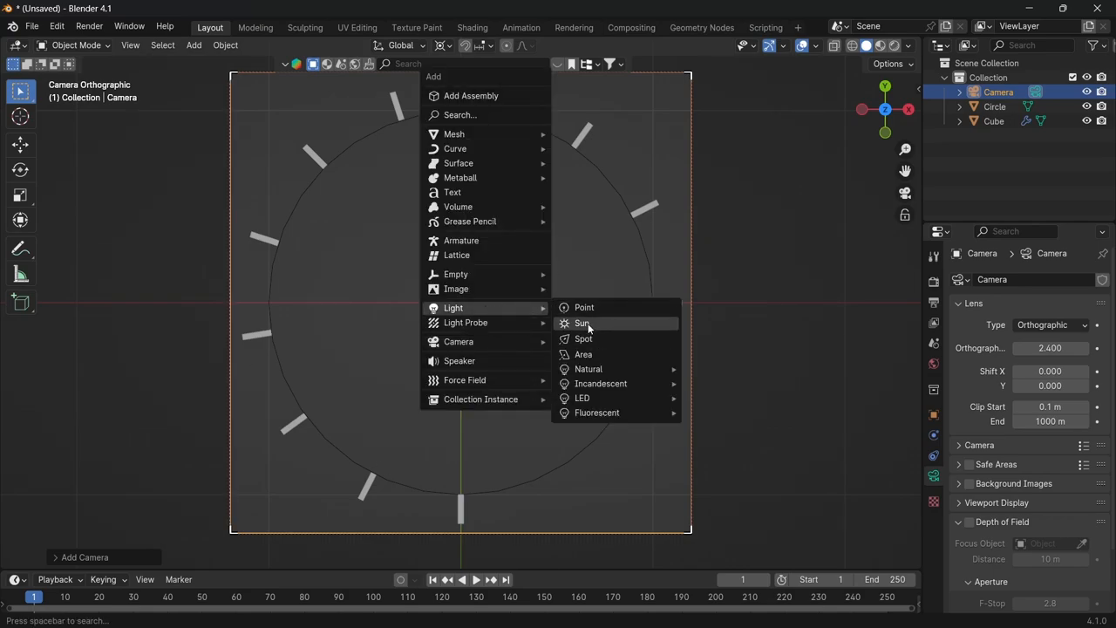
Add a Sun light to the scene
left_click(582, 322)
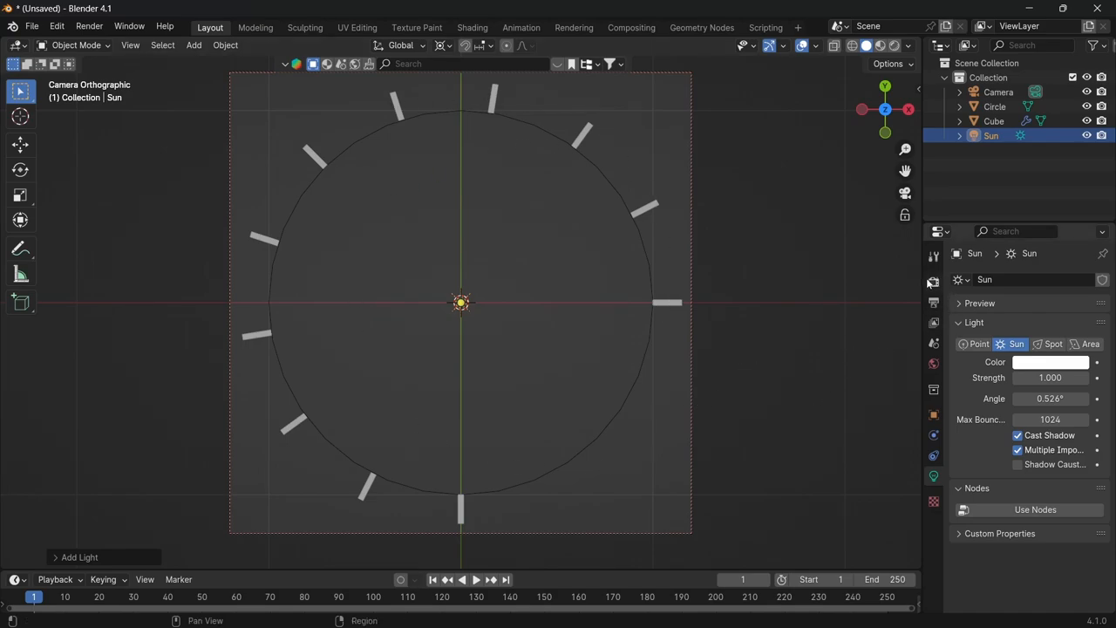
mouse_move(933, 302)
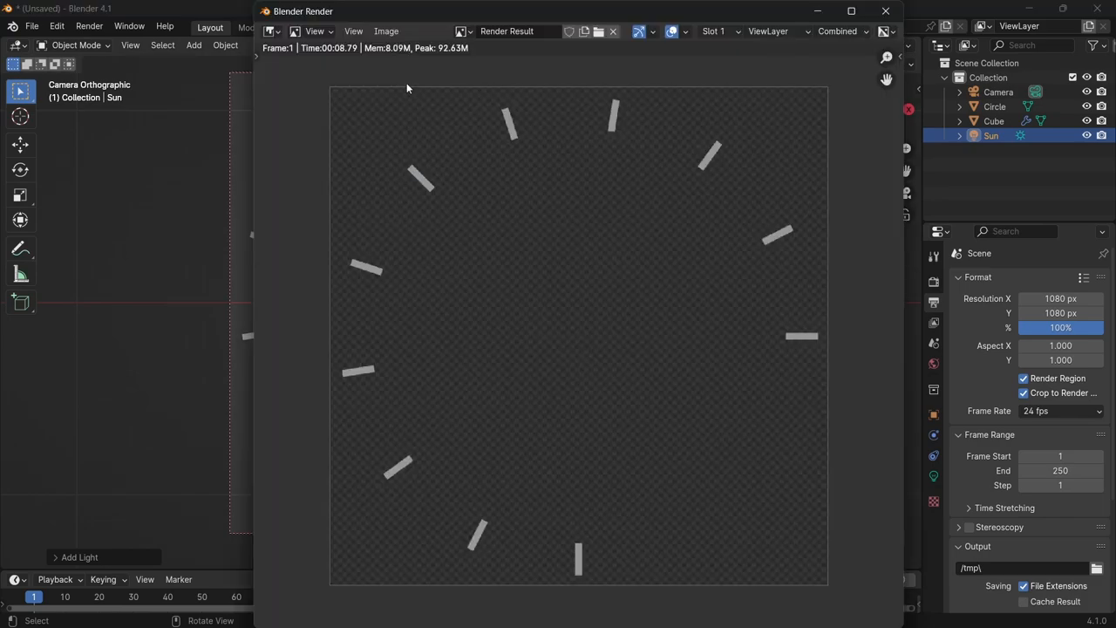
Save the render as a PNG in Downloads and close the render window
left_click(386, 30)
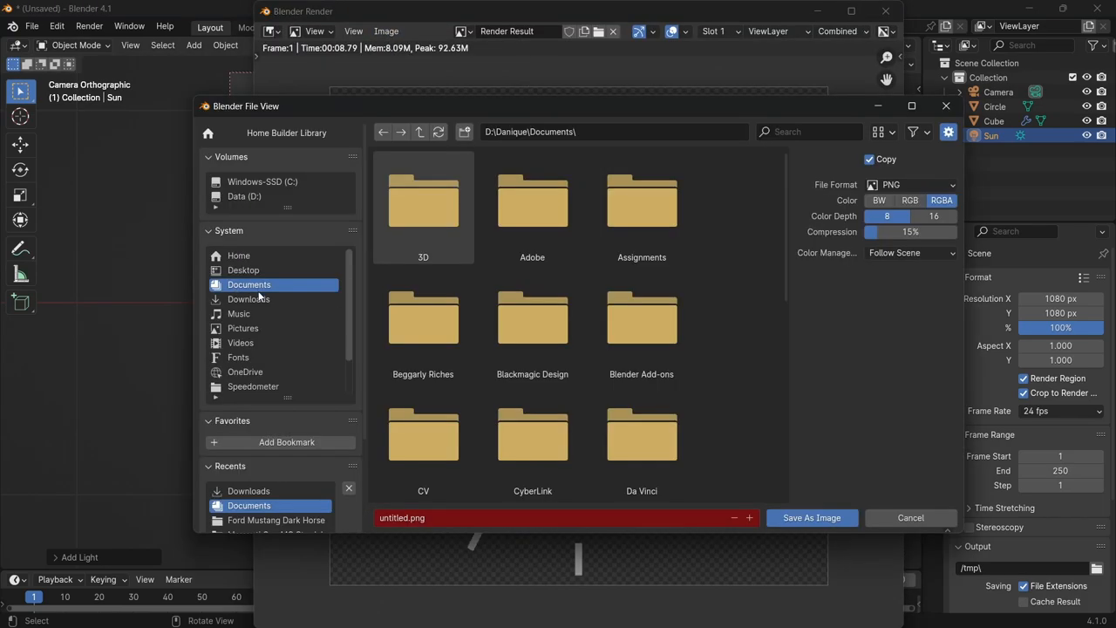
left_click(248, 298)
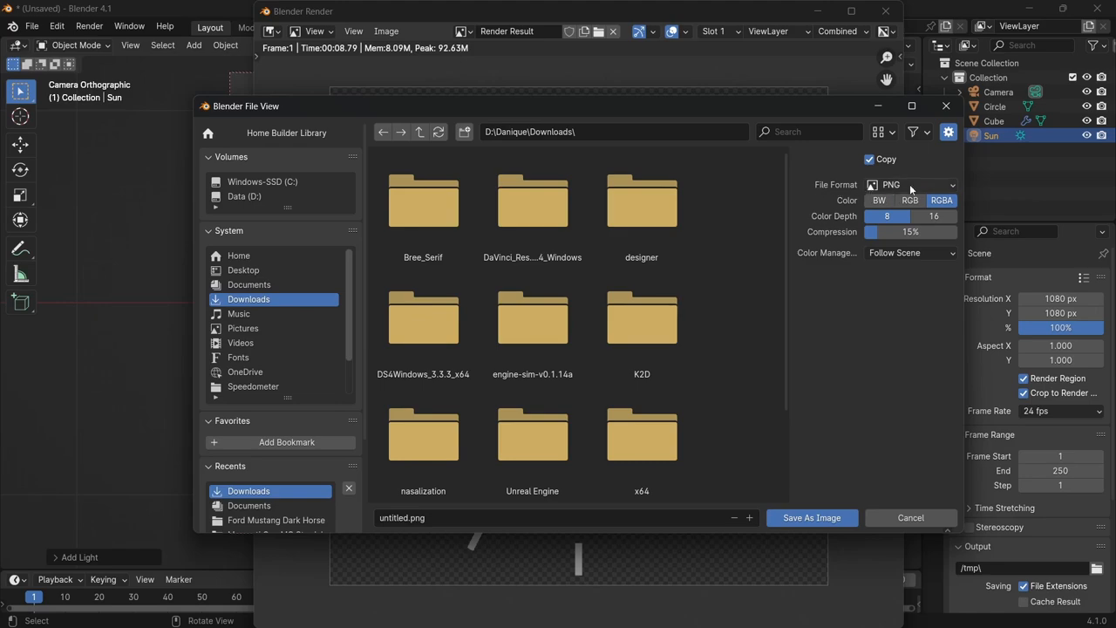
mouse_move(942, 200)
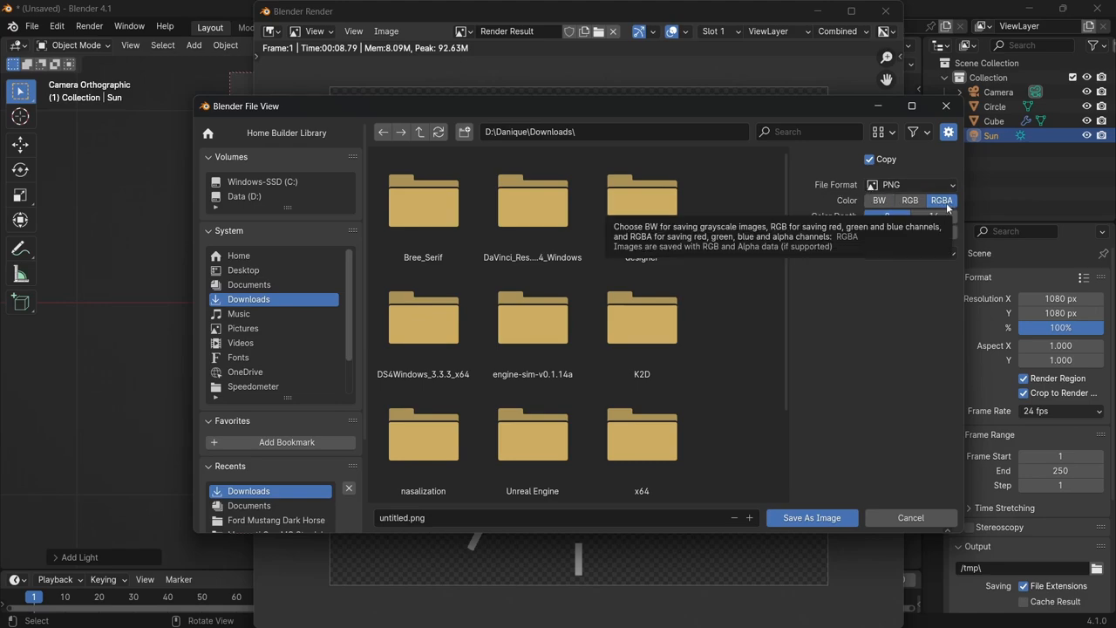
left_click(911, 517)
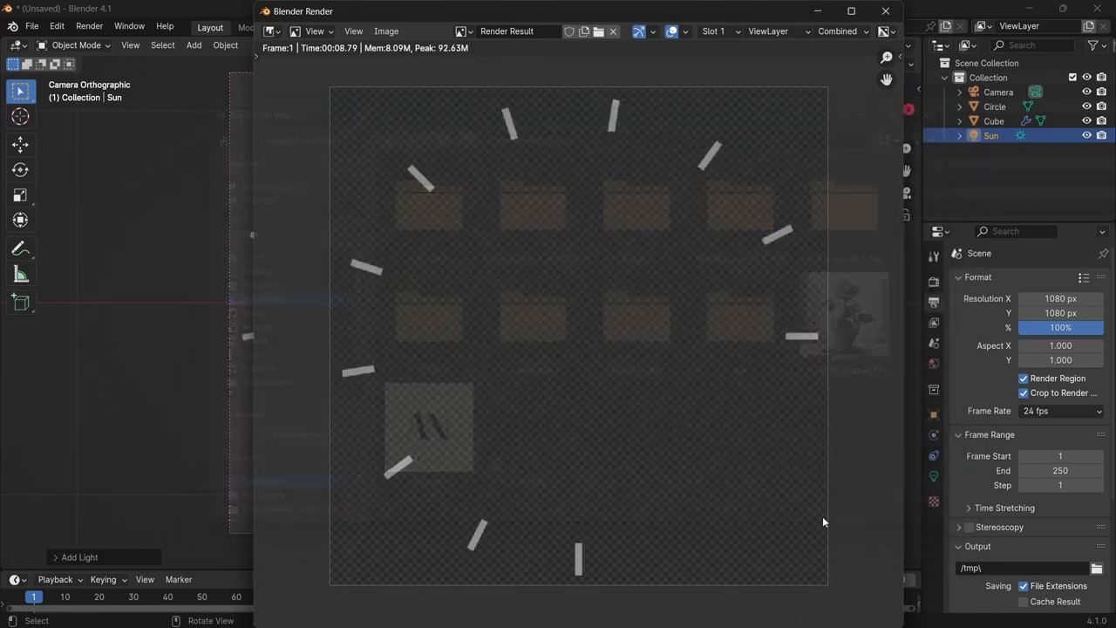
left_click(885, 11)
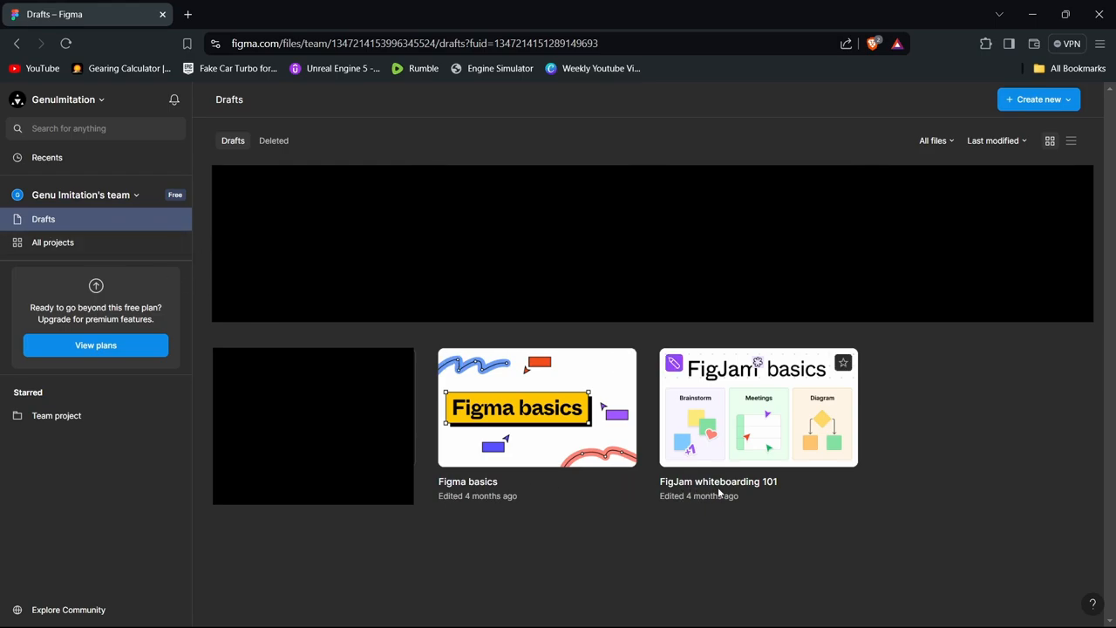
mouse_move(810, 493)
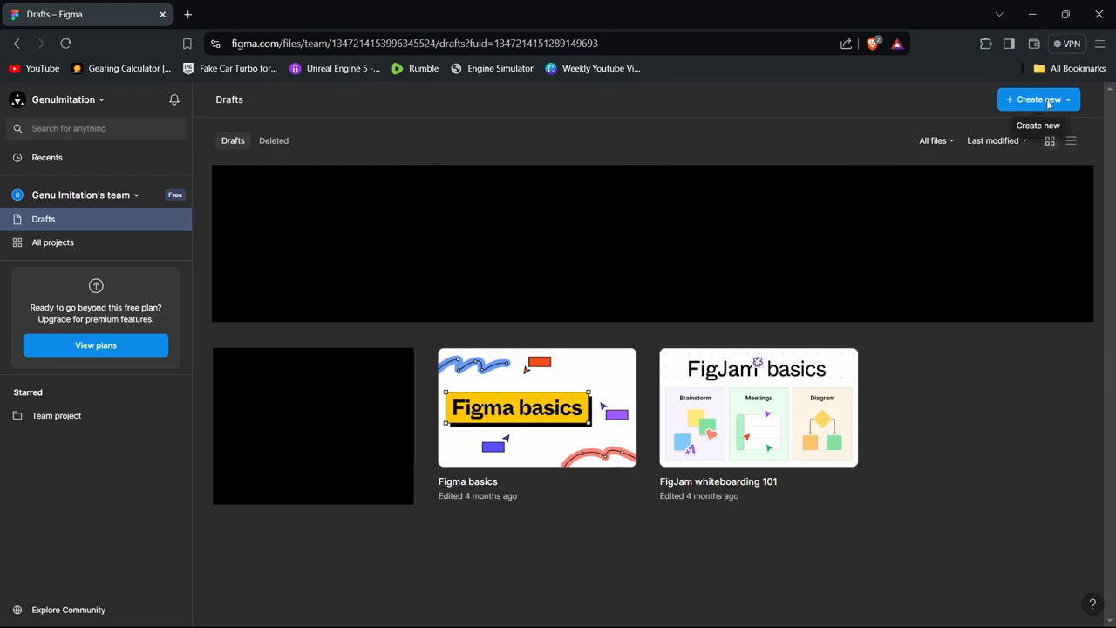
Open the Create new dropdown on the Figma Drafts page
left_click(1037, 99)
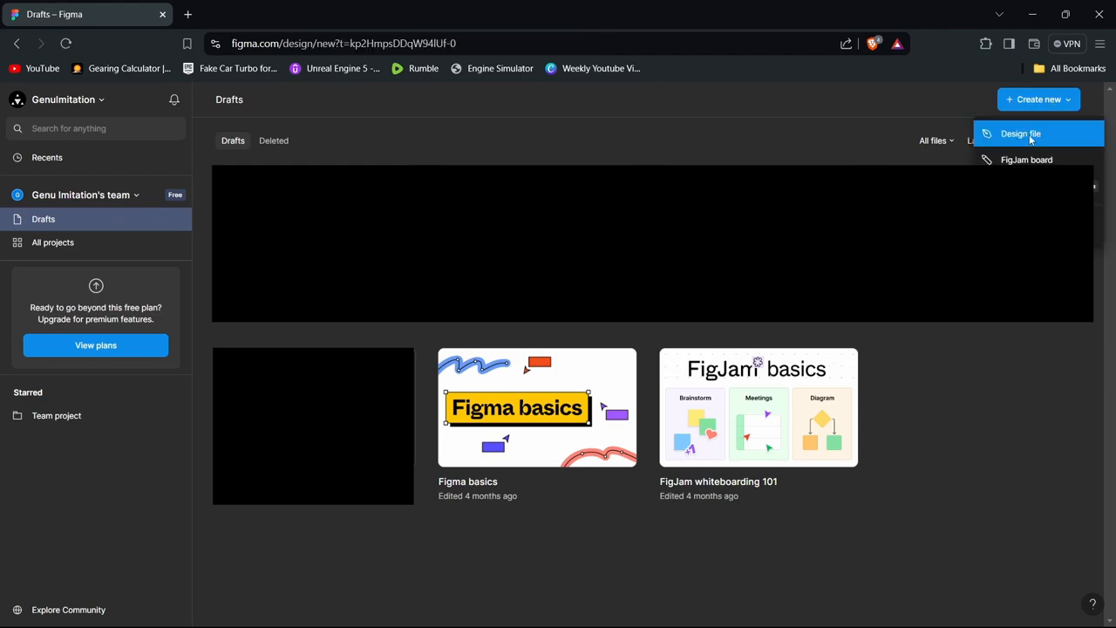
Create a new design file and select the Ellipse tool from the shape menu
left_click(1020, 134)
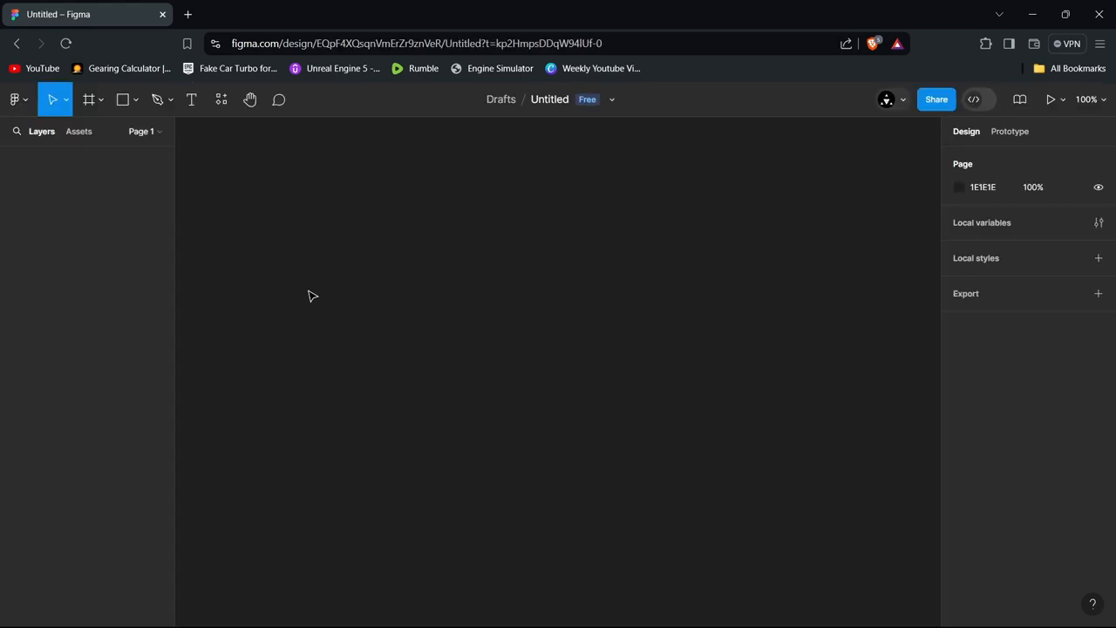
left_click(123, 98)
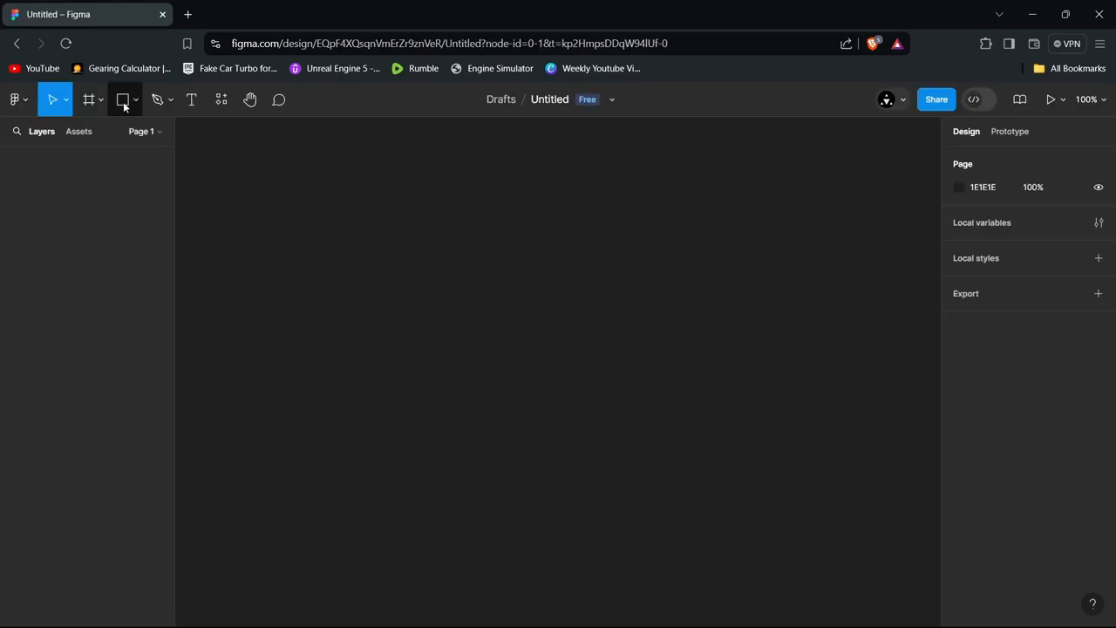
left_click(123, 99)
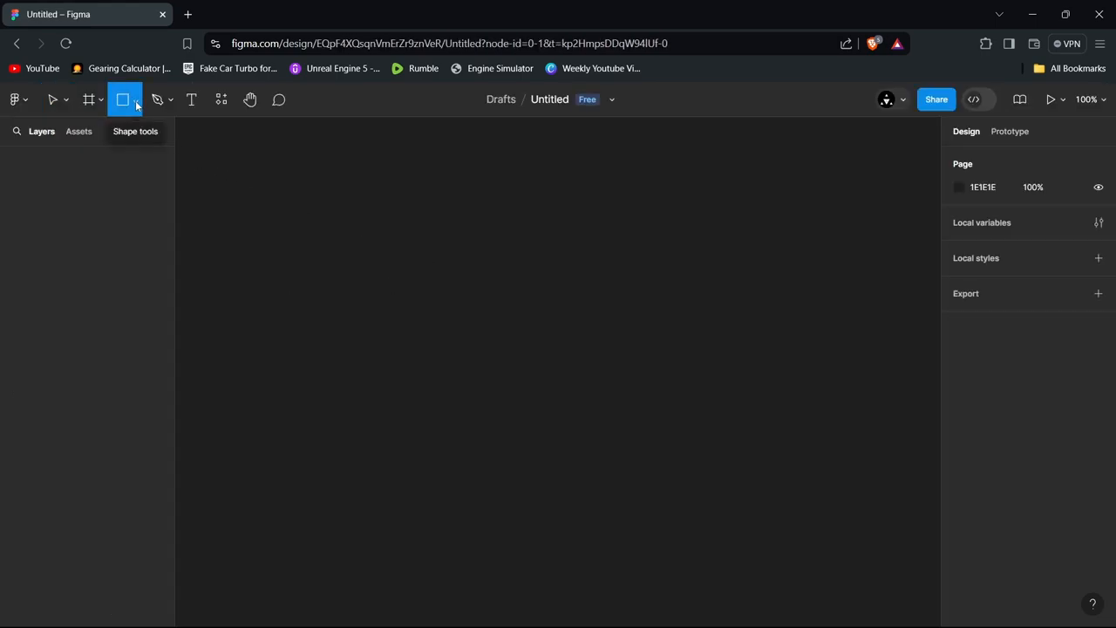
left_click(135, 100)
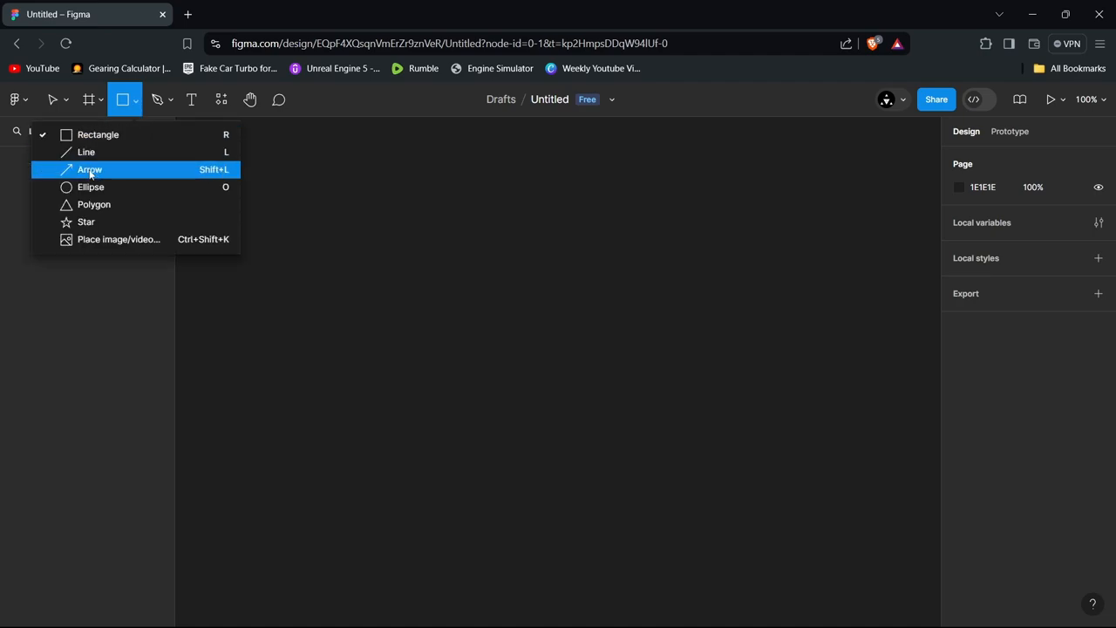
left_click(90, 187)
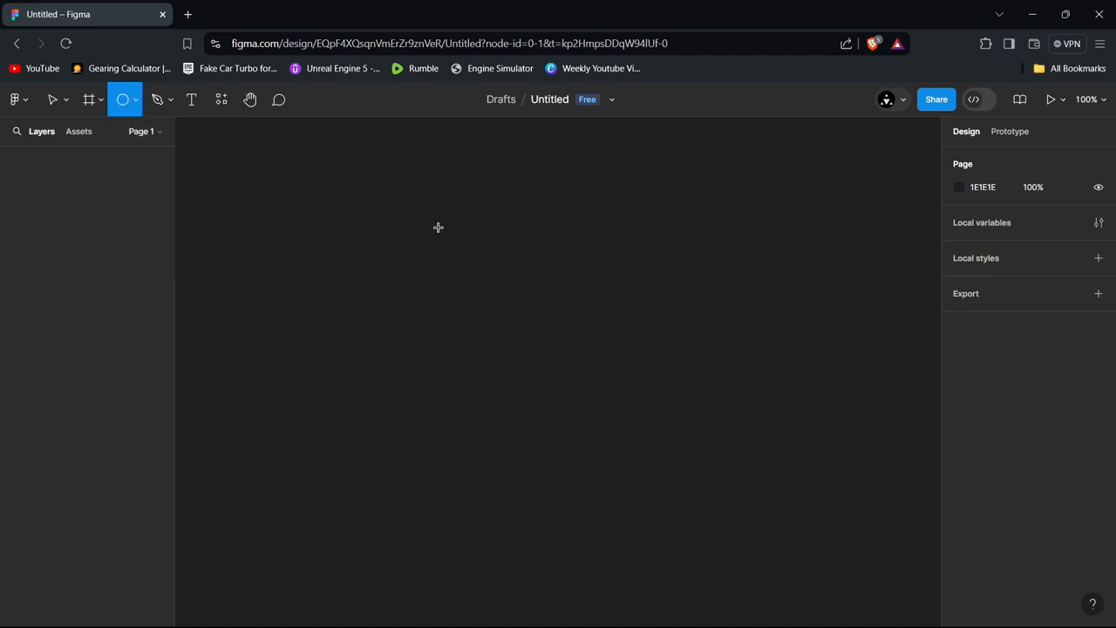
mouse_move(356, 215)
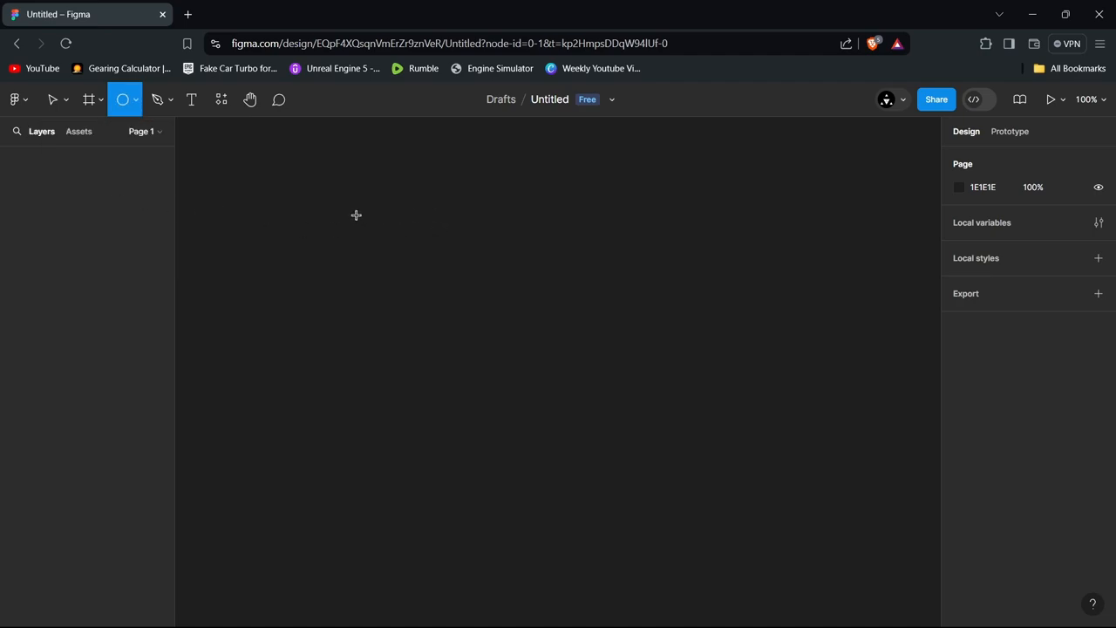
mouse_move(347, 199)
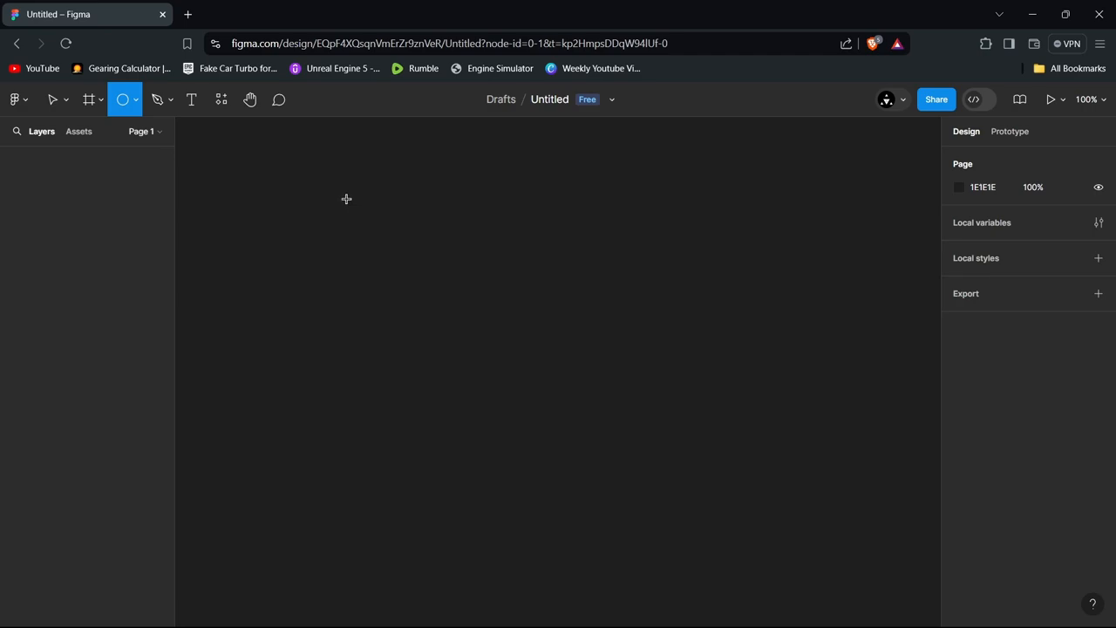
Draw Ellipse 1 and resize it to 400 by 400
left_click_drag(346, 199, 402, 256)
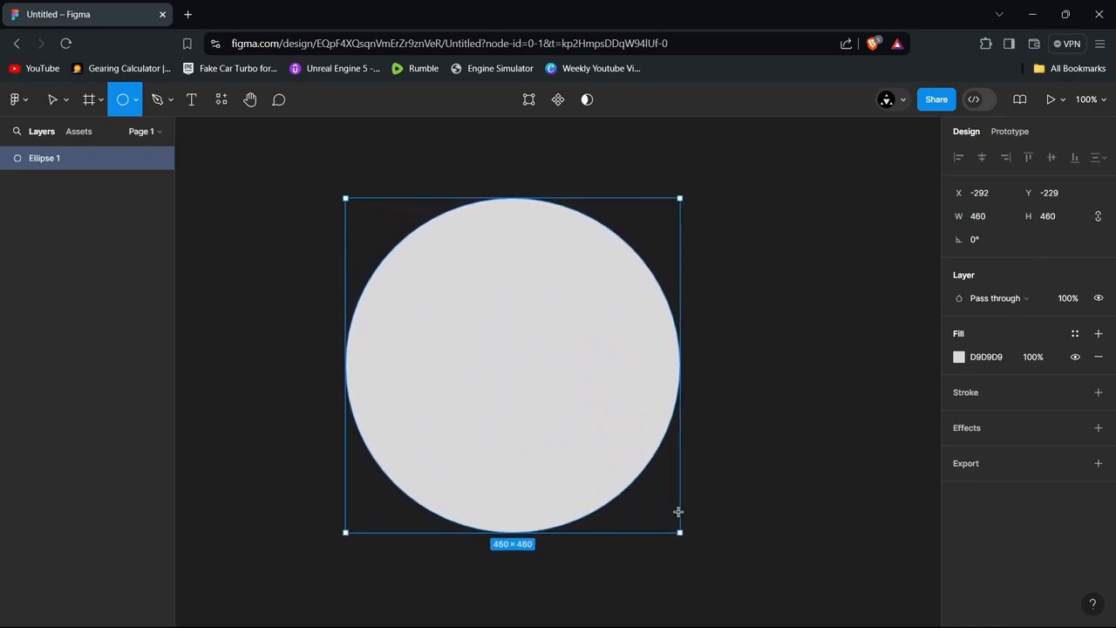
left_click_drag(679, 531, 636, 487)
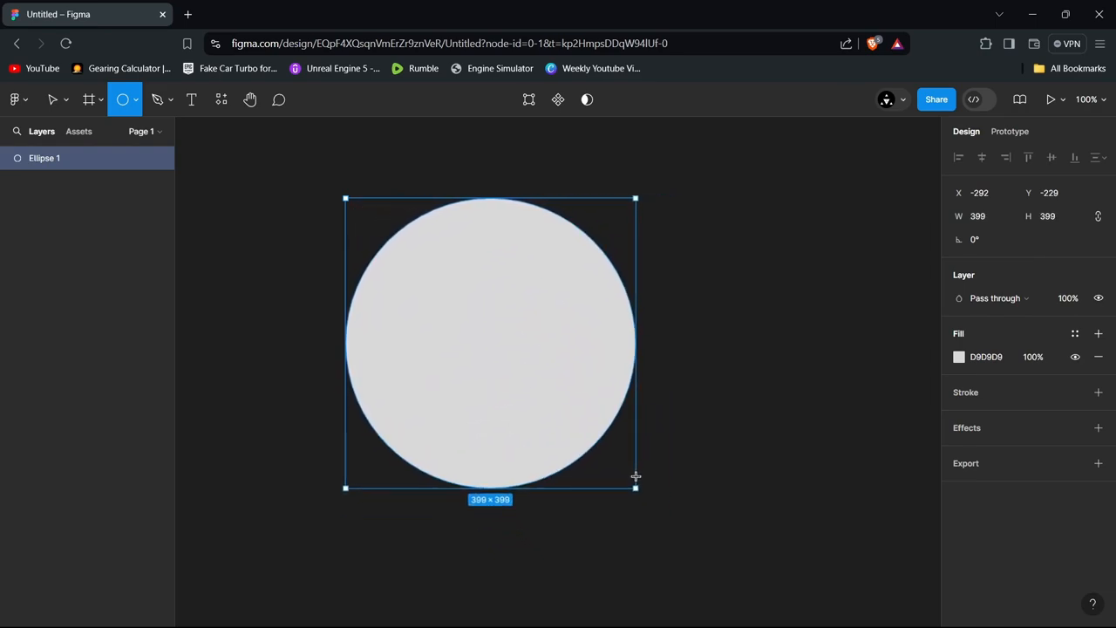
left_click_drag(636, 487, 637, 486)
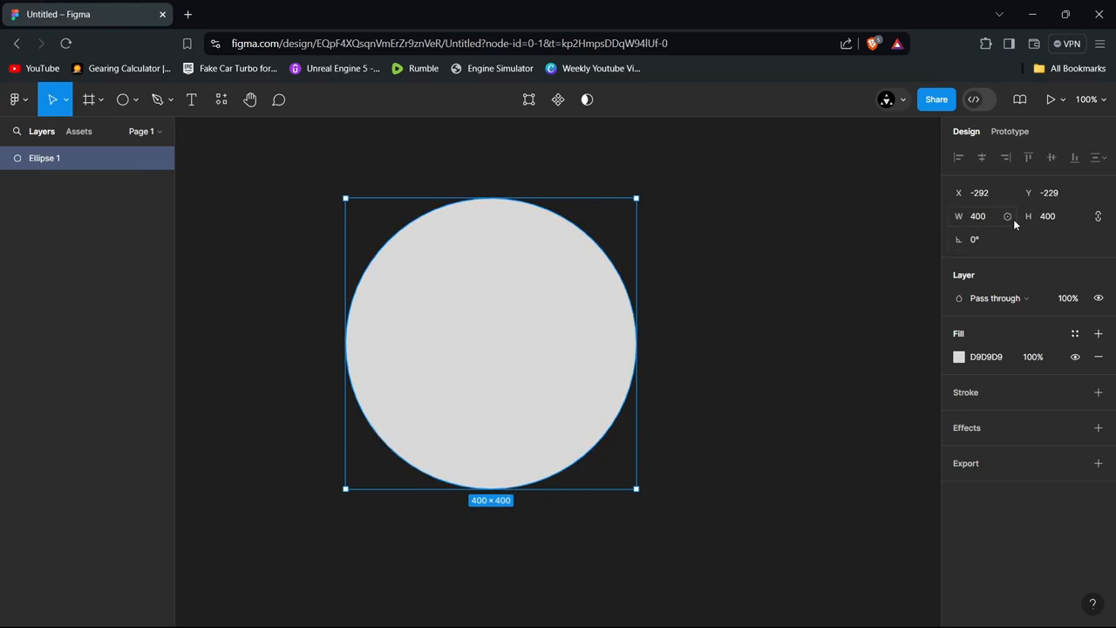
mouse_move(1084, 218)
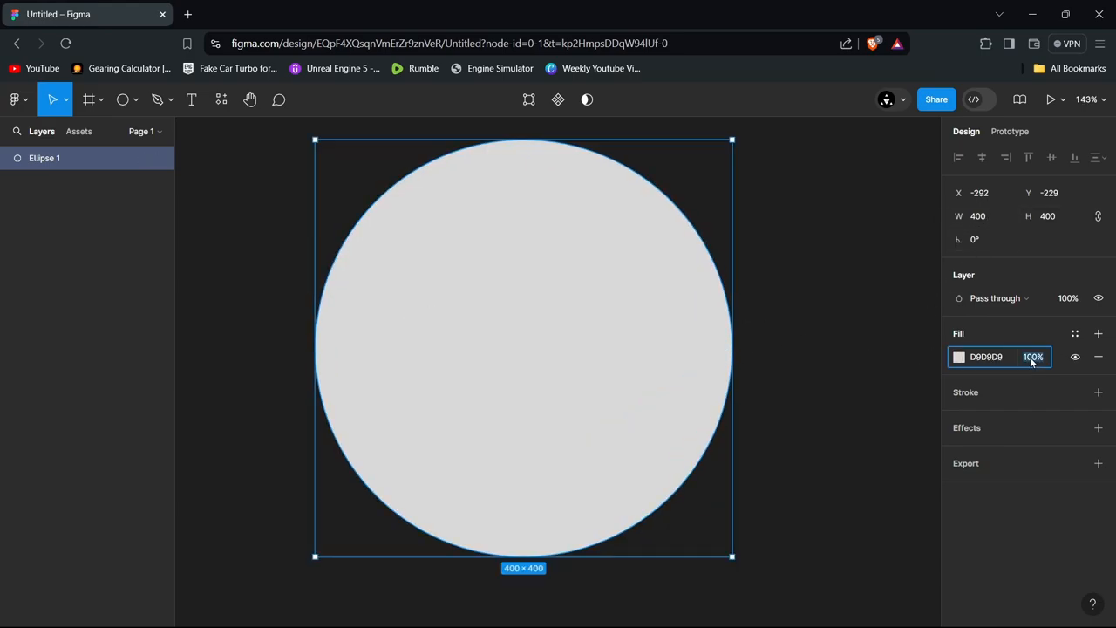
Set the duplicate circle's fill opacity to 100 and fill it with the tick-marks image
type("0")
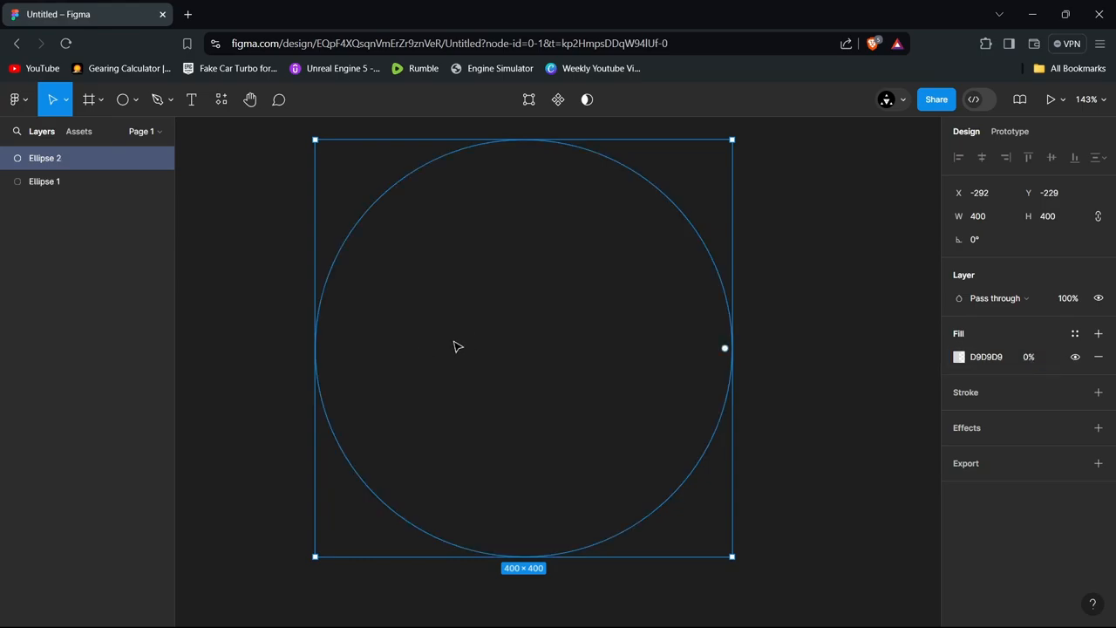
left_click(1029, 357)
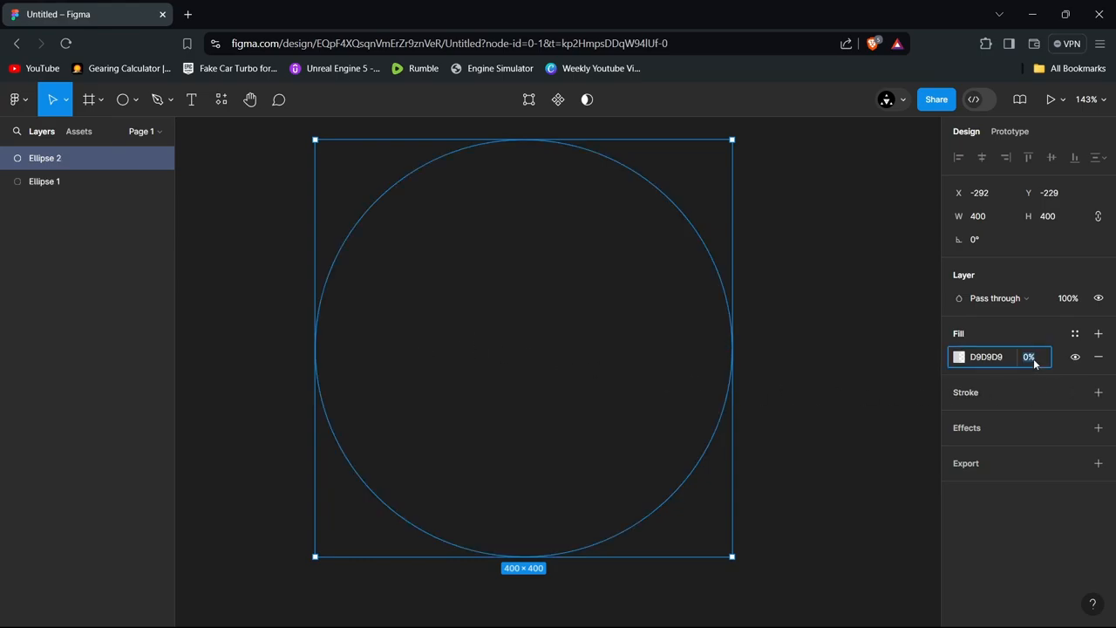
type("100")
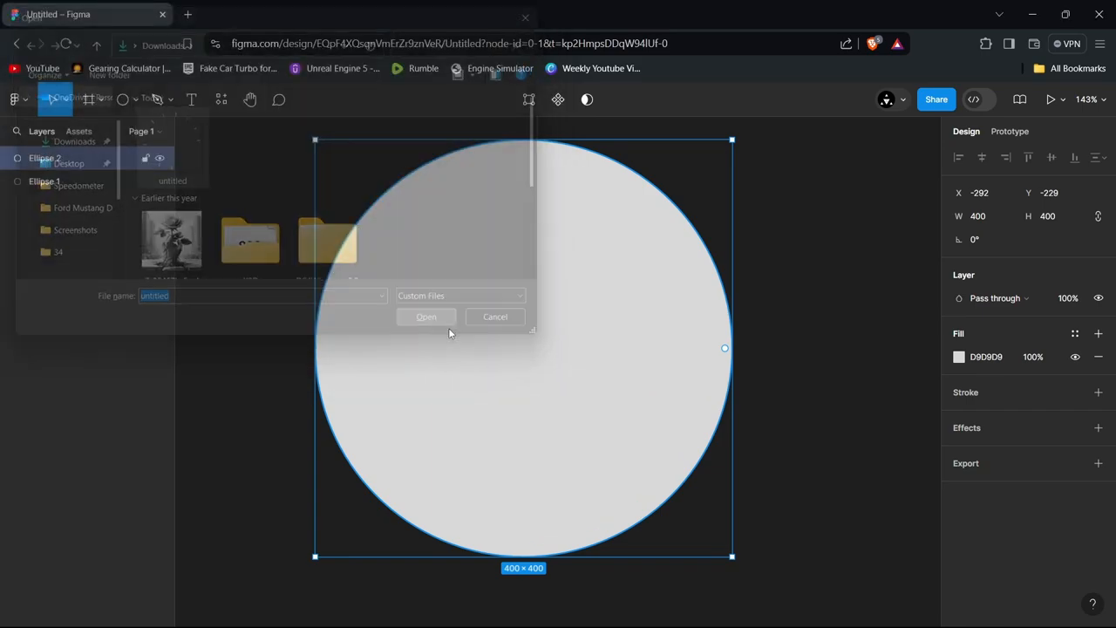
left_click(426, 317)
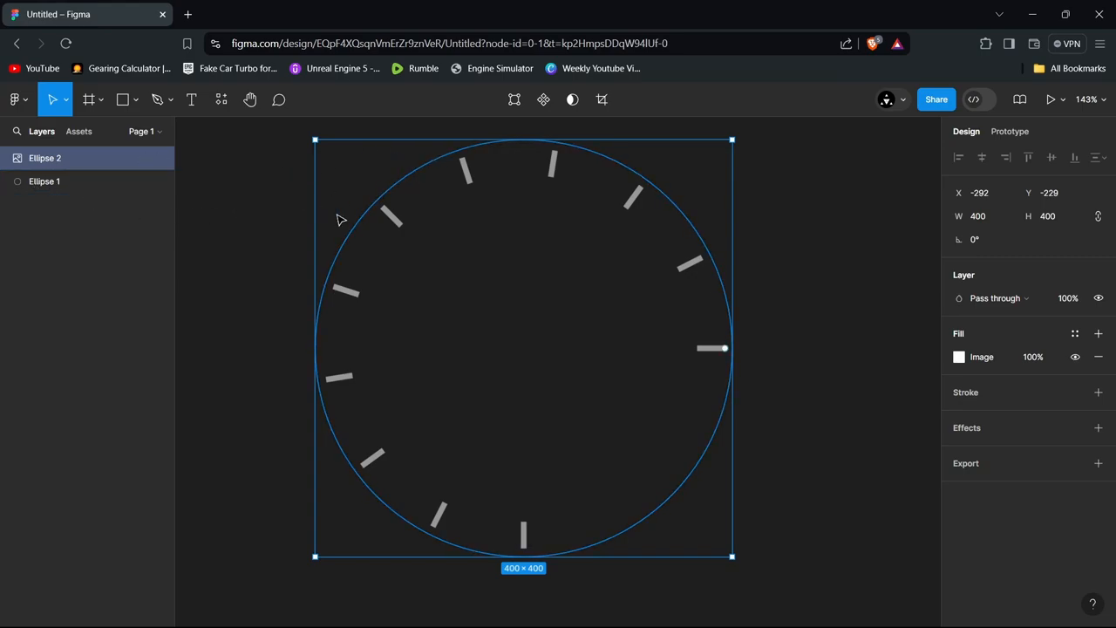
mouse_move(413, 169)
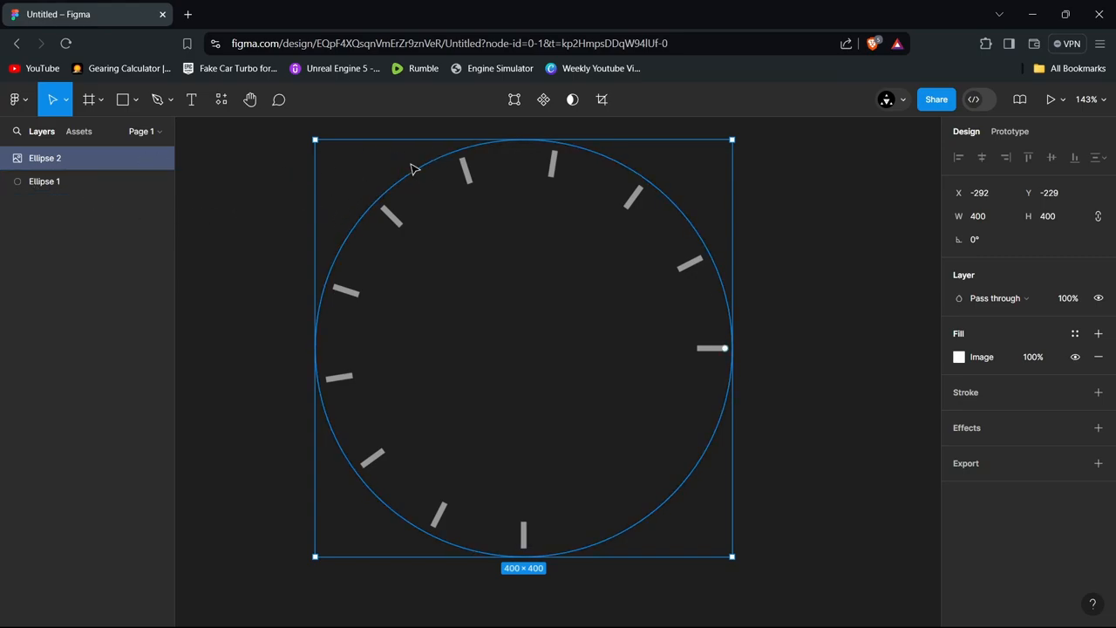
mouse_move(471, 138)
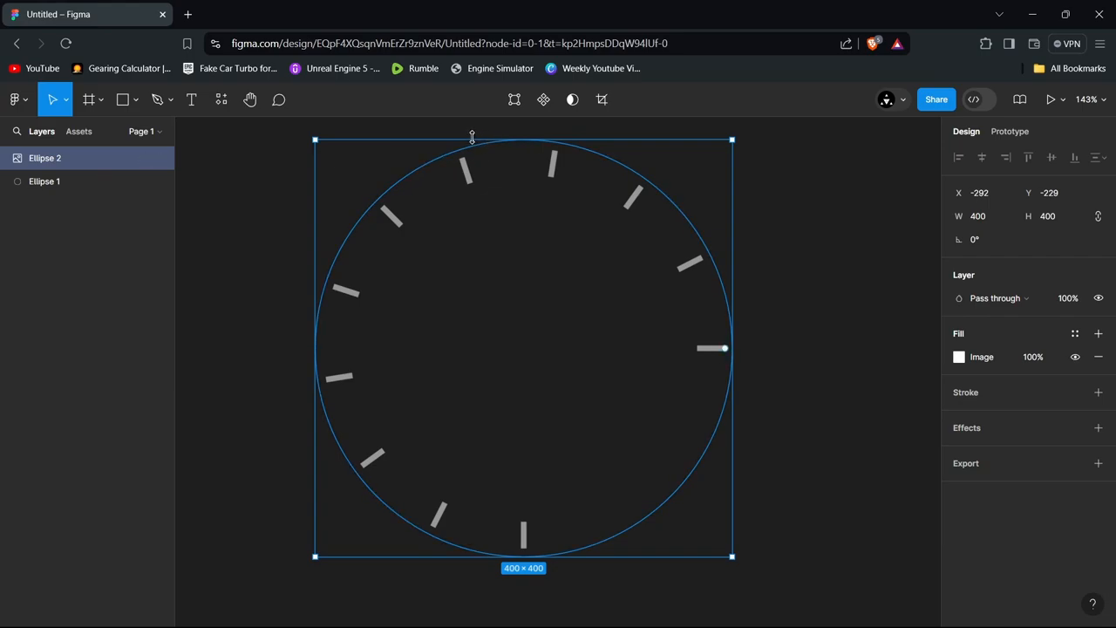
mouse_move(515, 137)
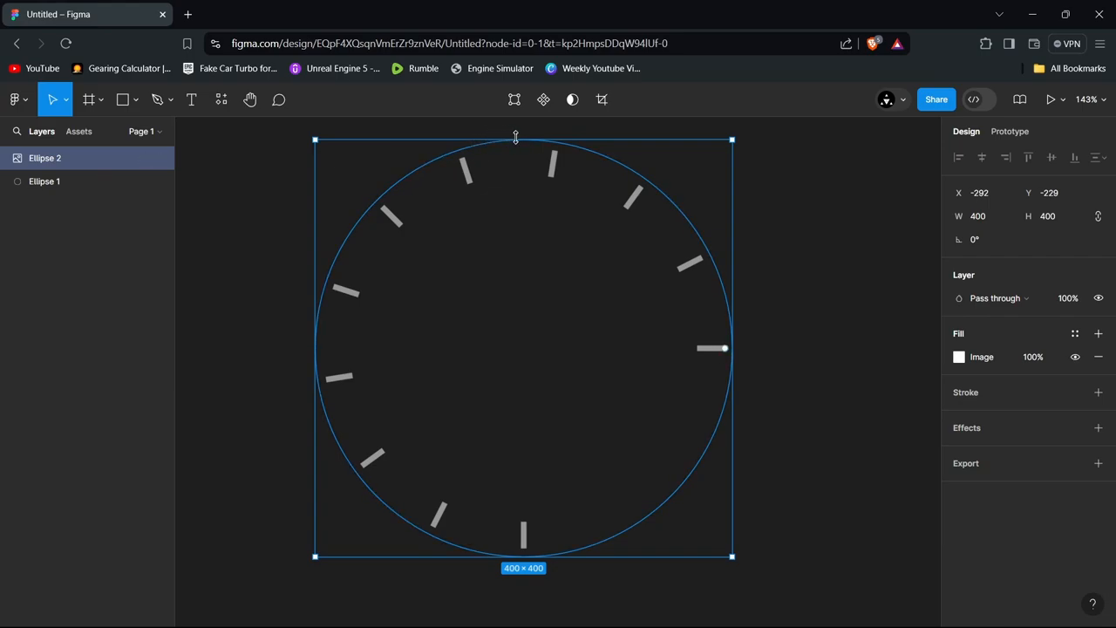
mouse_move(317, 174)
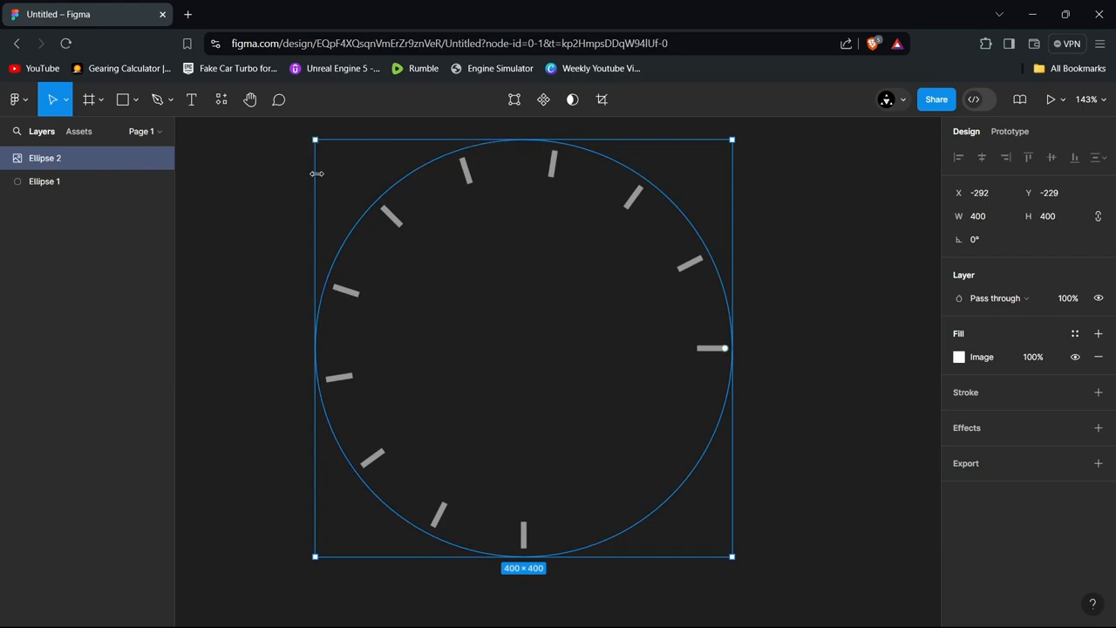
mouse_move(537, 140)
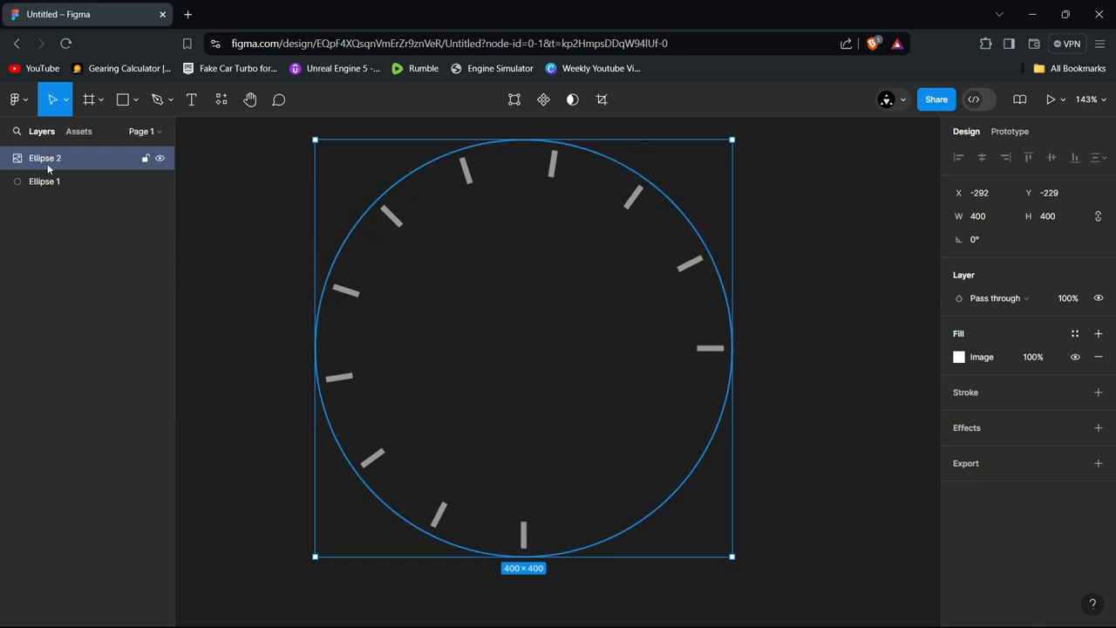
Duplicate the dial circle above the tick marks with a 25% purple fill
left_click(44, 182)
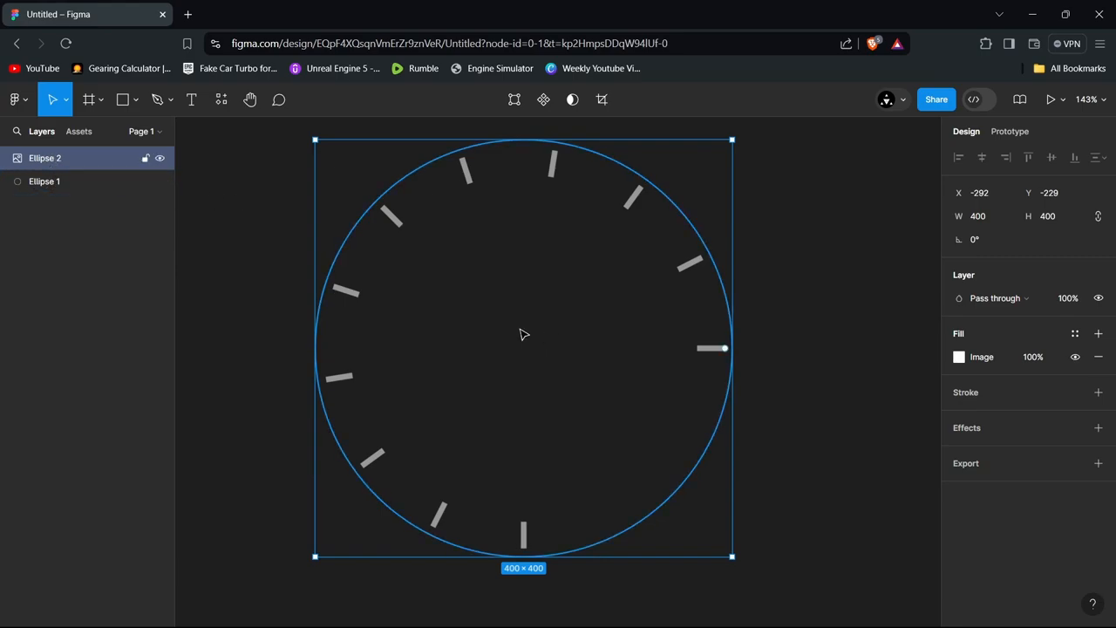
mouse_move(511, 332)
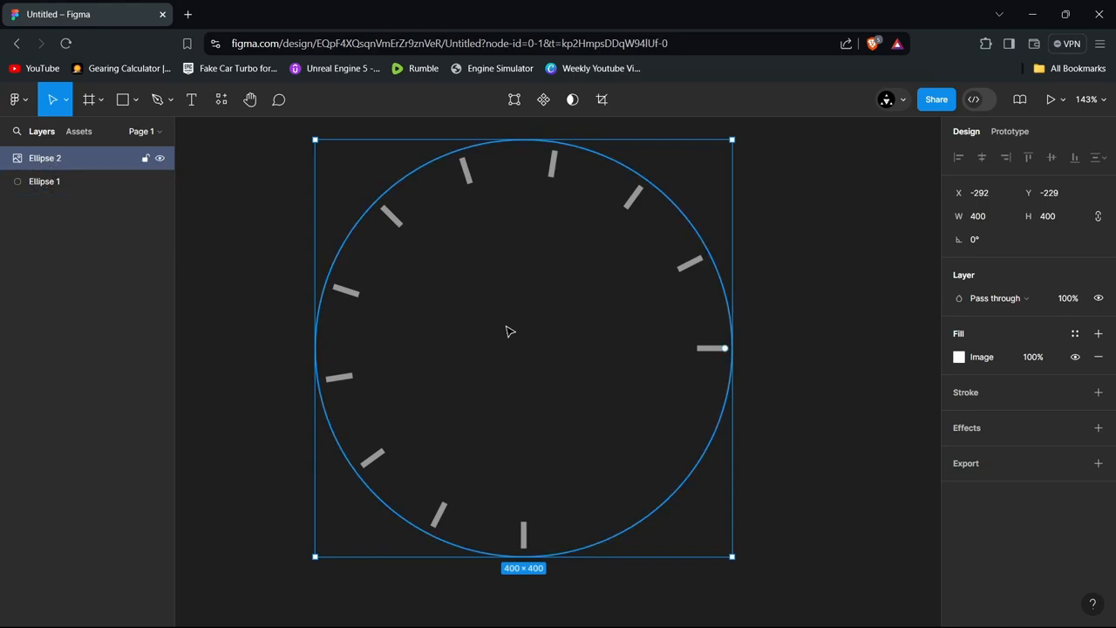
mouse_move(580, 325)
type("0")
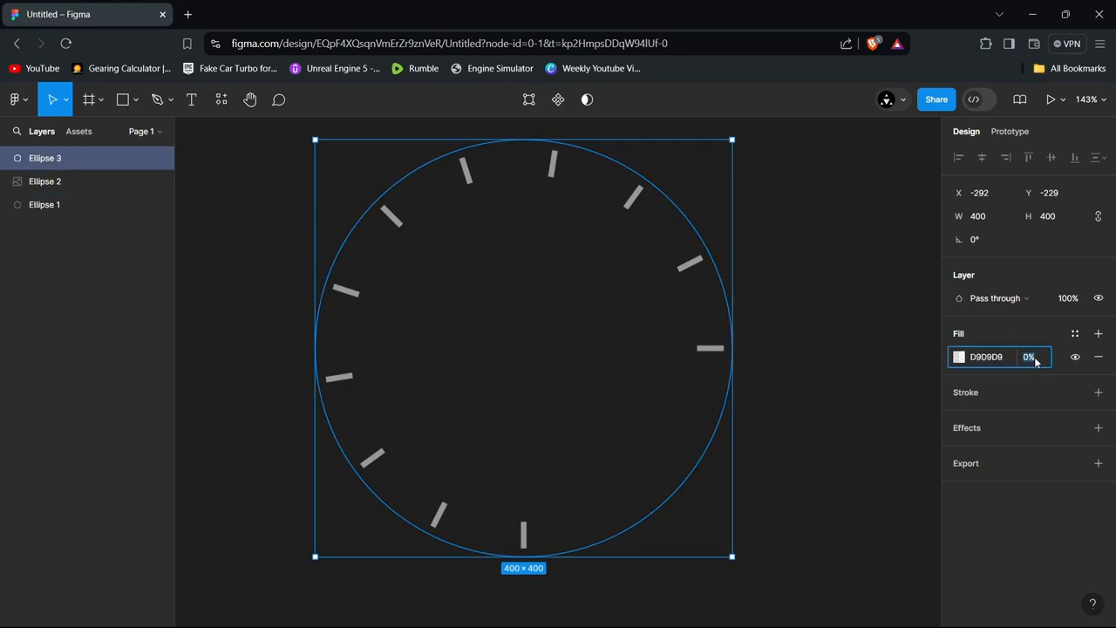
type("25")
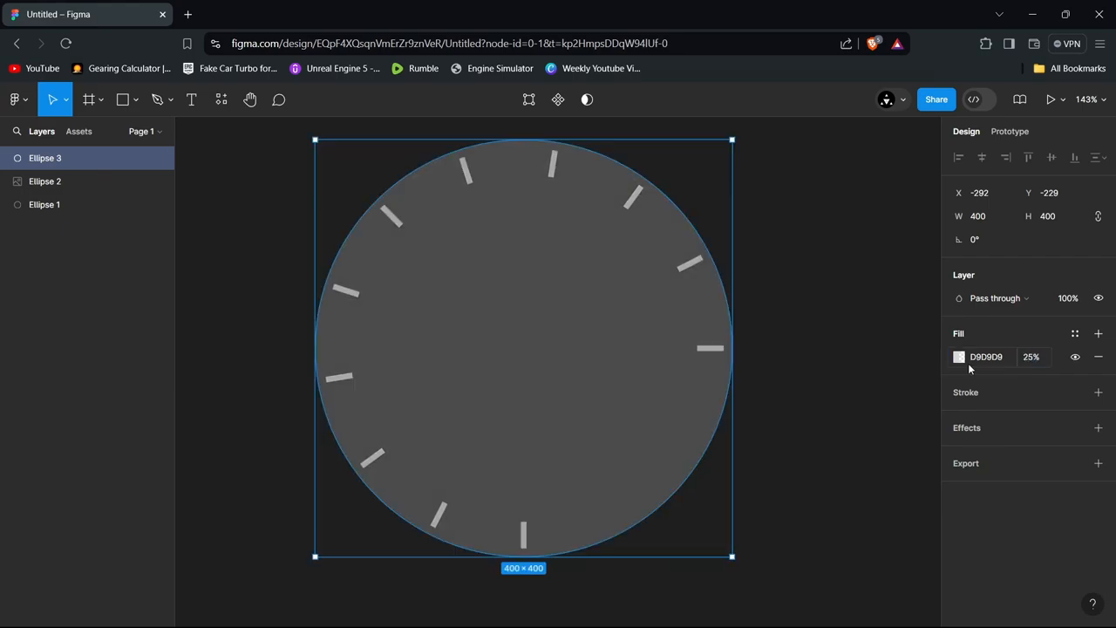
left_click(958, 357)
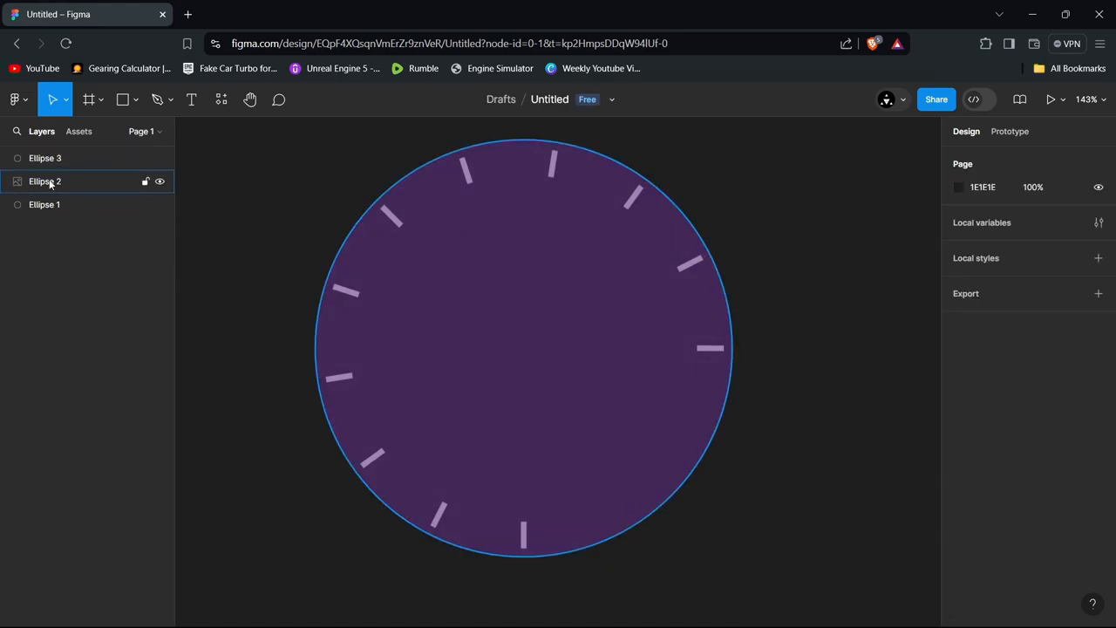
Give Ellipse 4 a black stroke of weight 9, dashed with dash 10
left_click(44, 204)
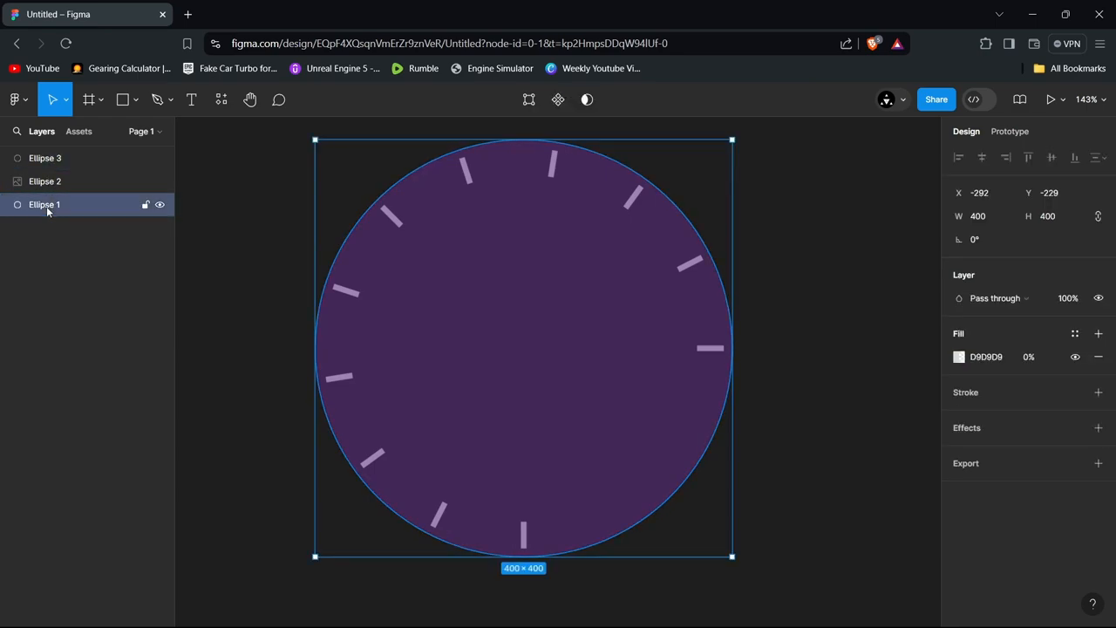
left_click(45, 158)
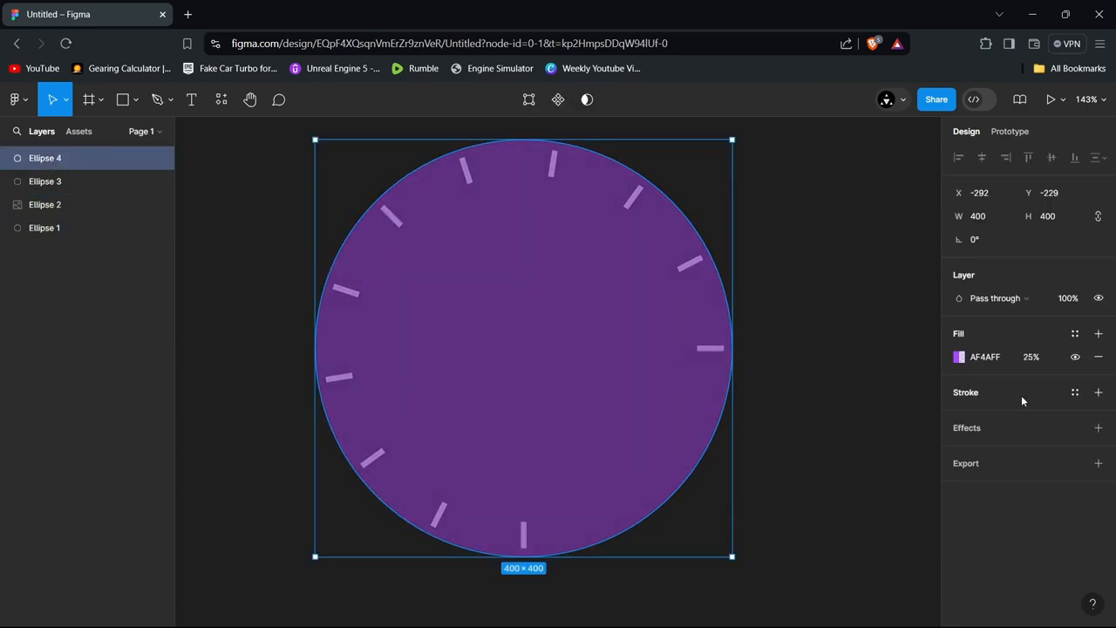
left_click(1098, 392)
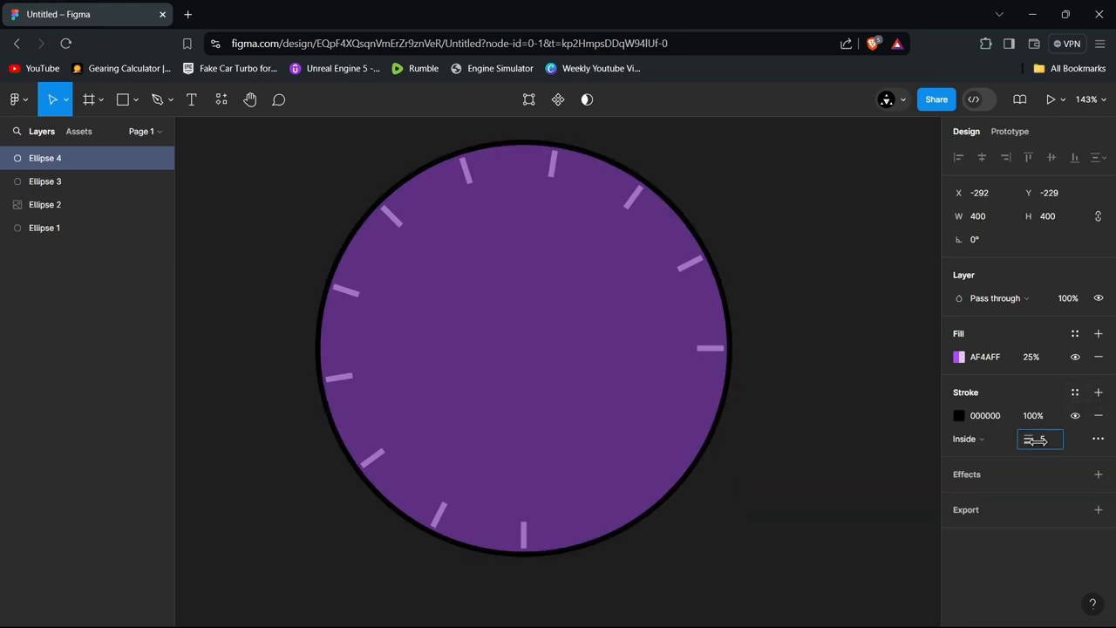
type("9")
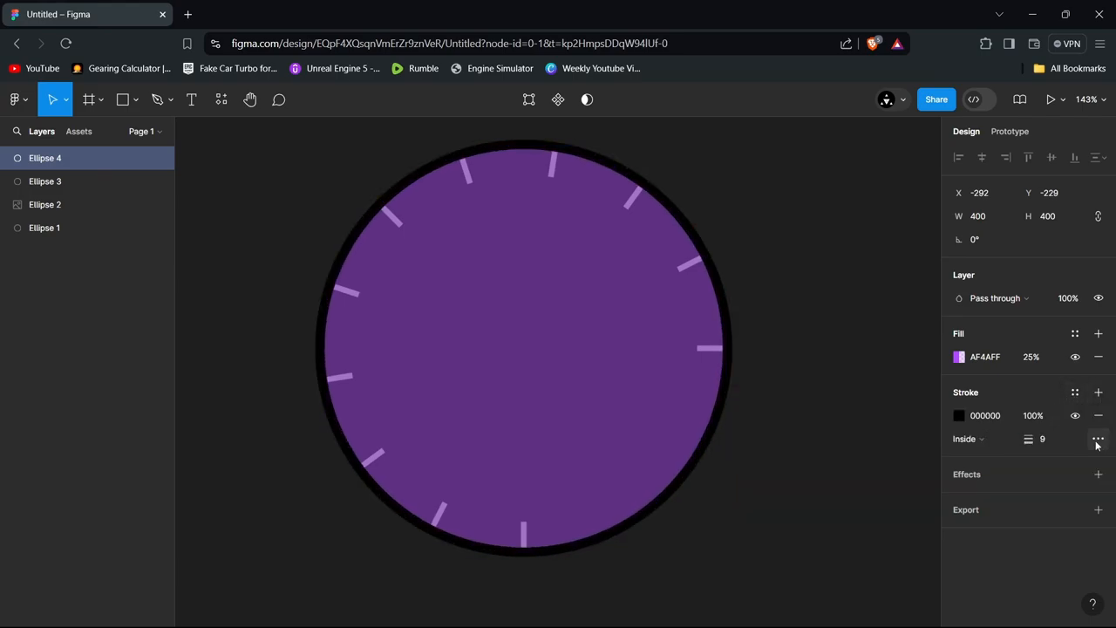
left_click(1098, 439)
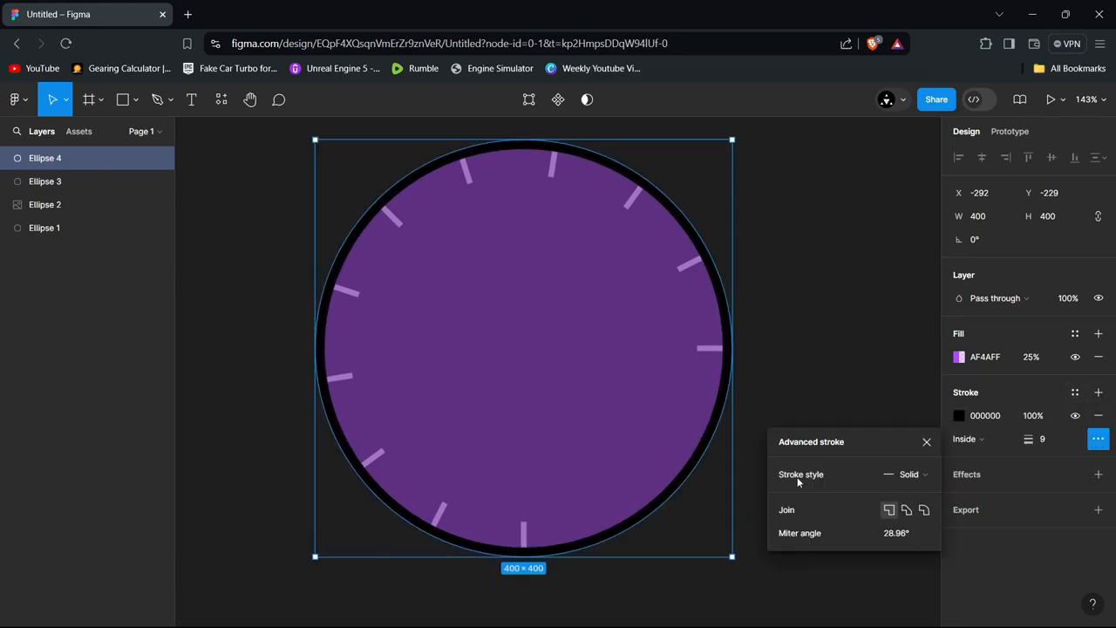
left_click(909, 474)
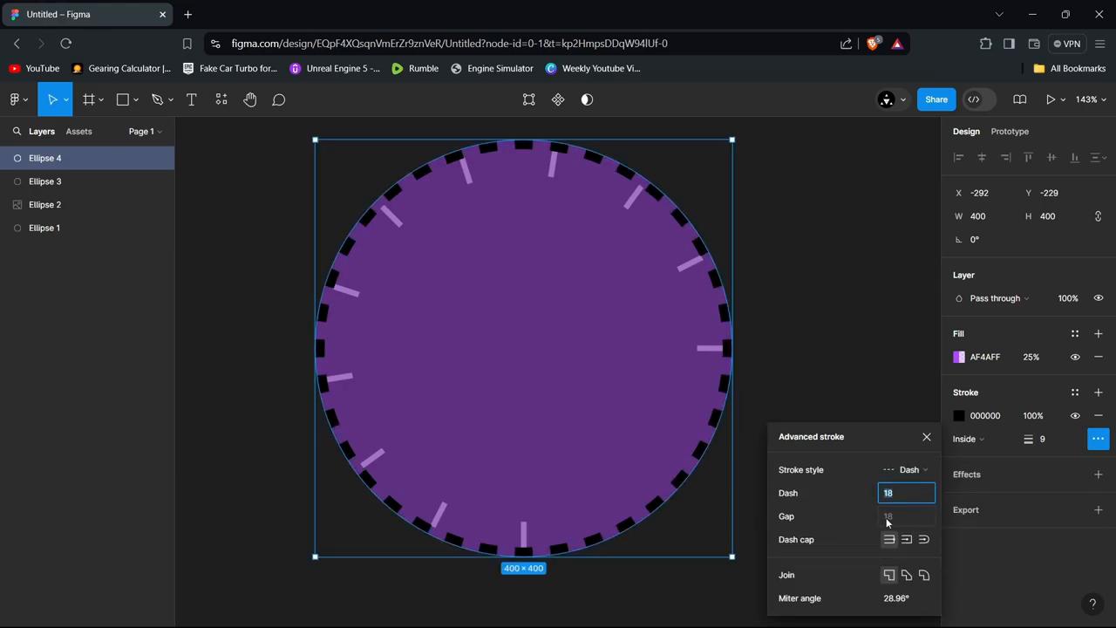
type("1")
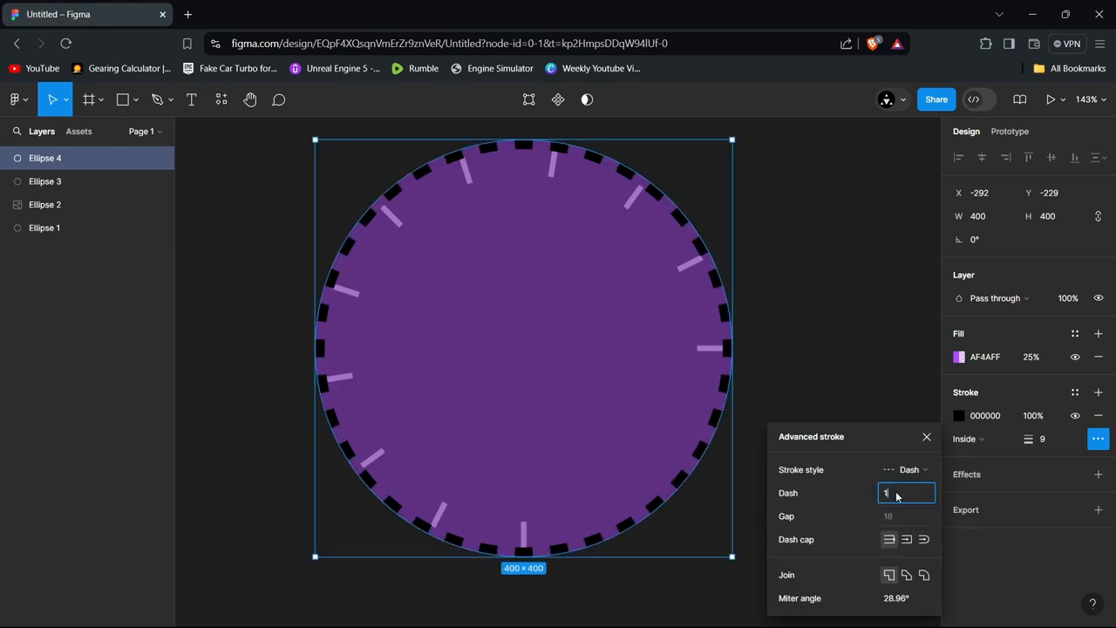
type("10")
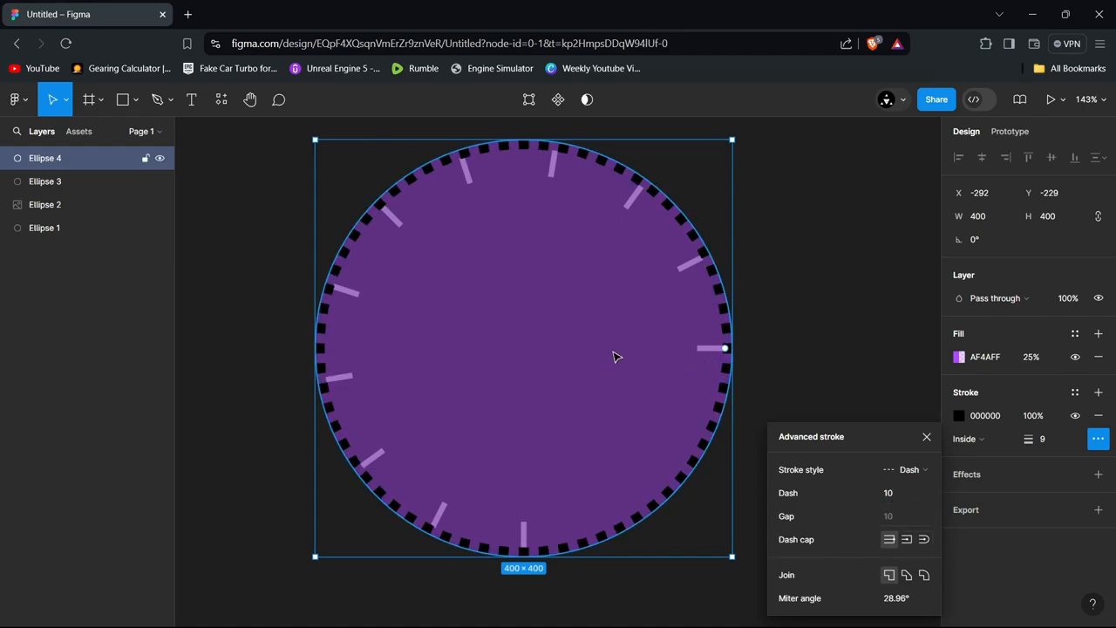
mouse_move(725, 355)
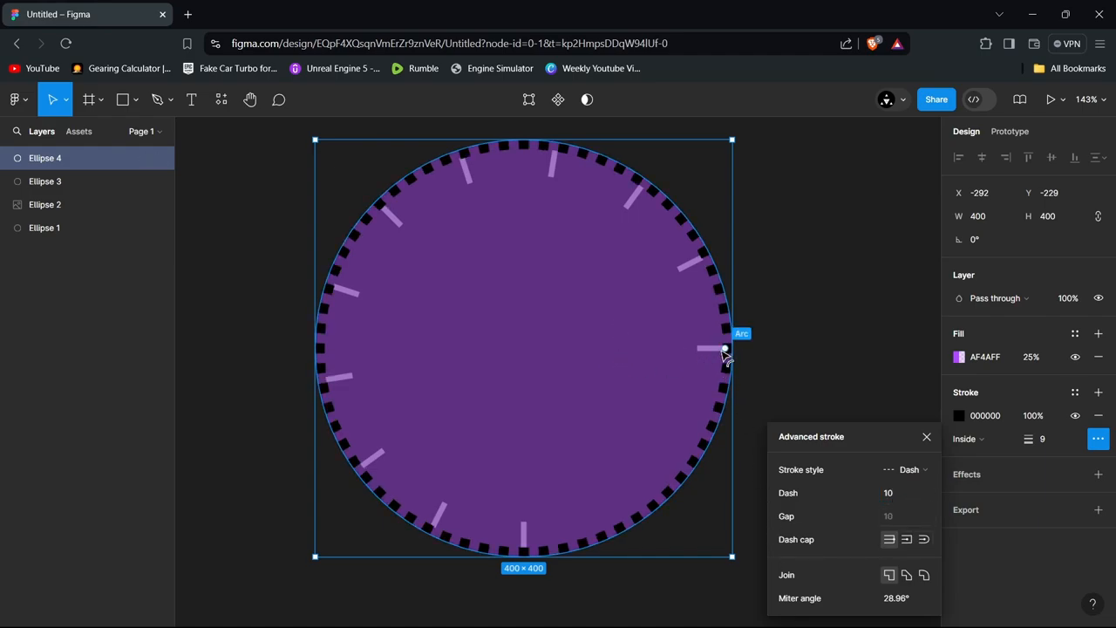
Open Ellipse 4 into a -75% sweep arc, leaving the bottom-right quarter empty
left_click_drag(724, 348, 711, 402)
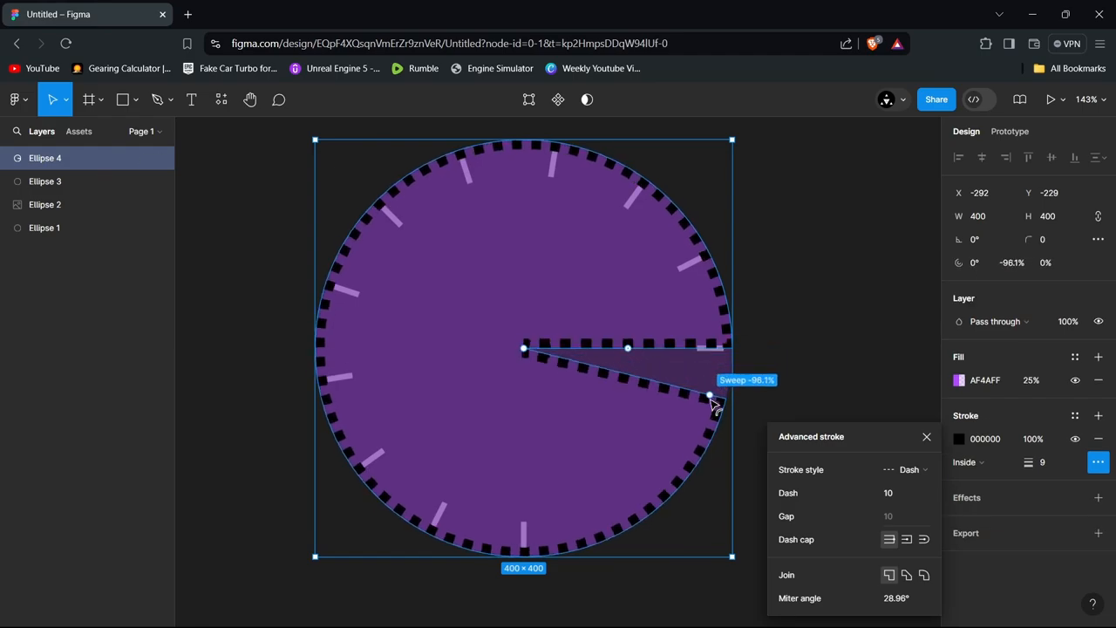
left_click_drag(711, 401, 538, 545)
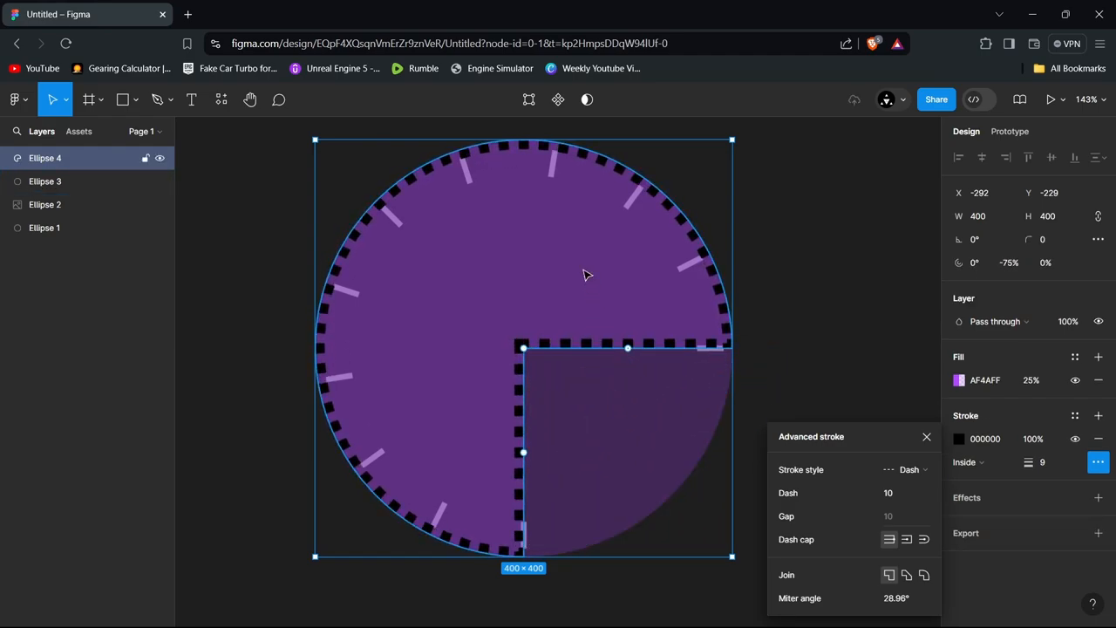
mouse_move(527, 98)
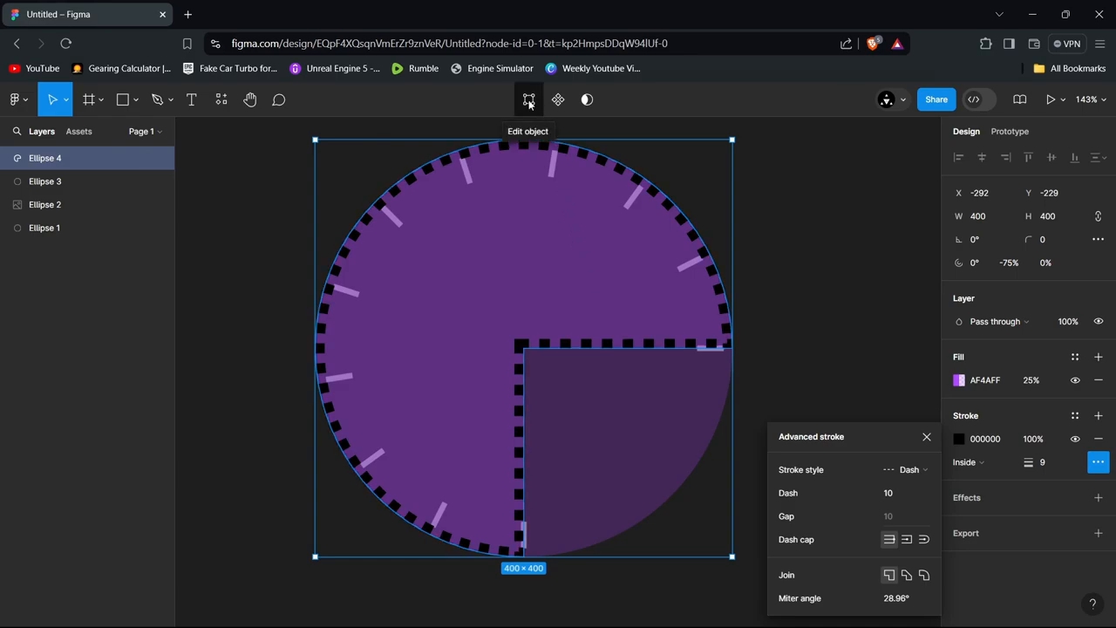
left_click(527, 99)
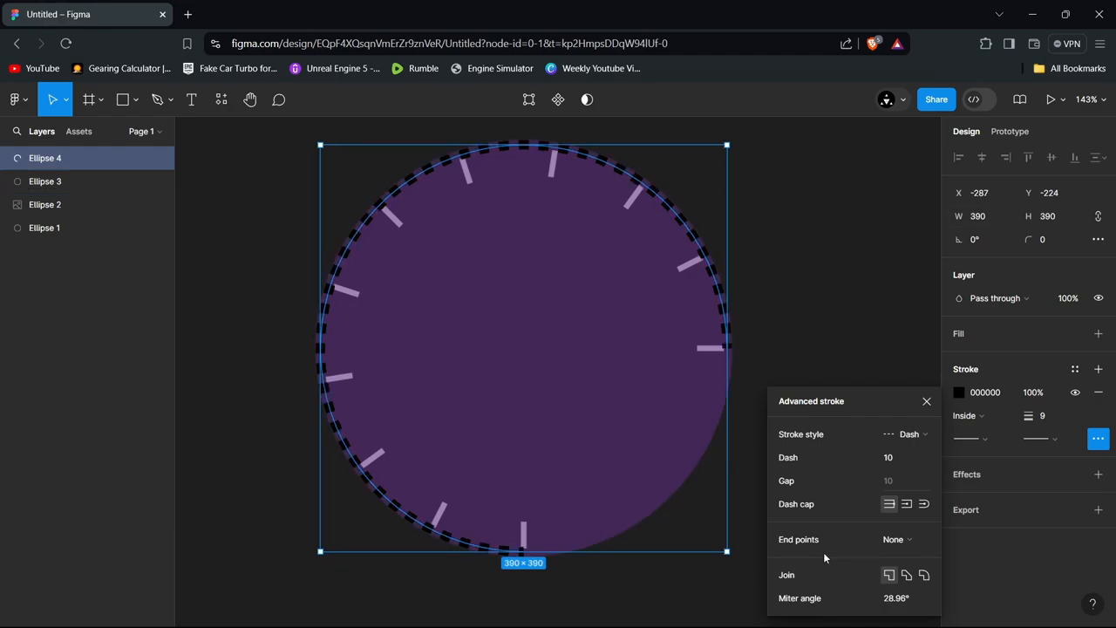
Try arrow and round arc end points, then set end points to None and dash to 5
left_click(897, 539)
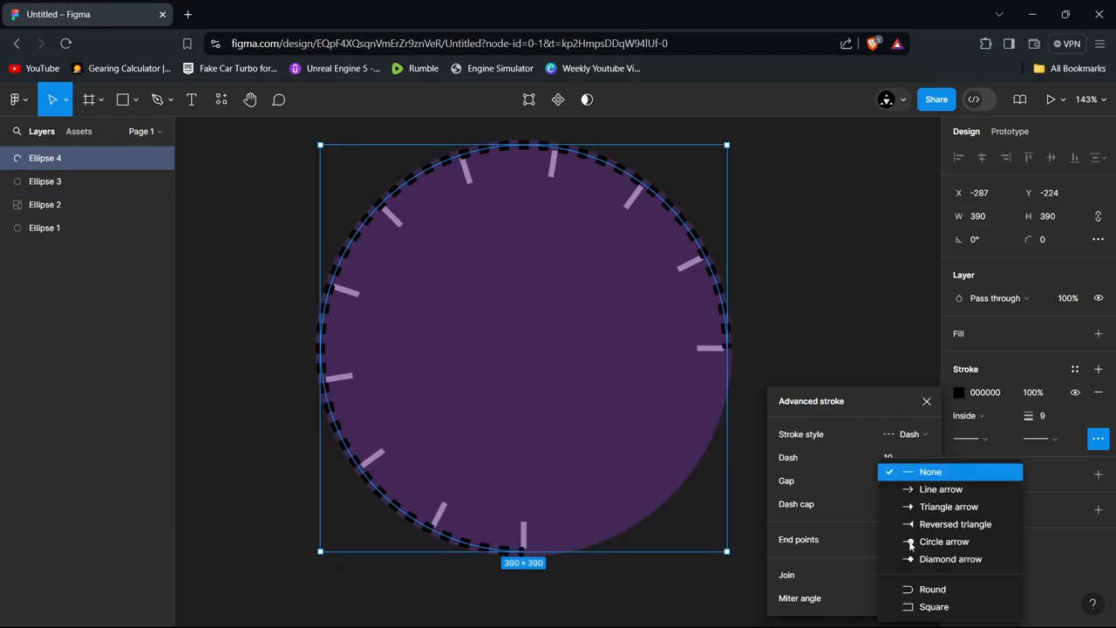
left_click(941, 489)
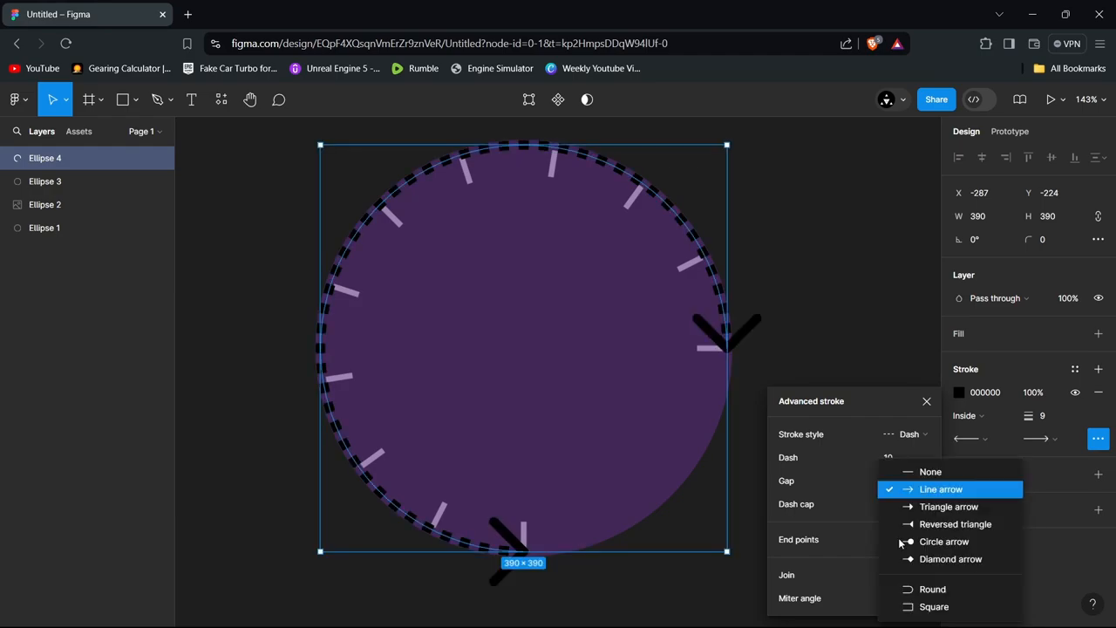
left_click(931, 471)
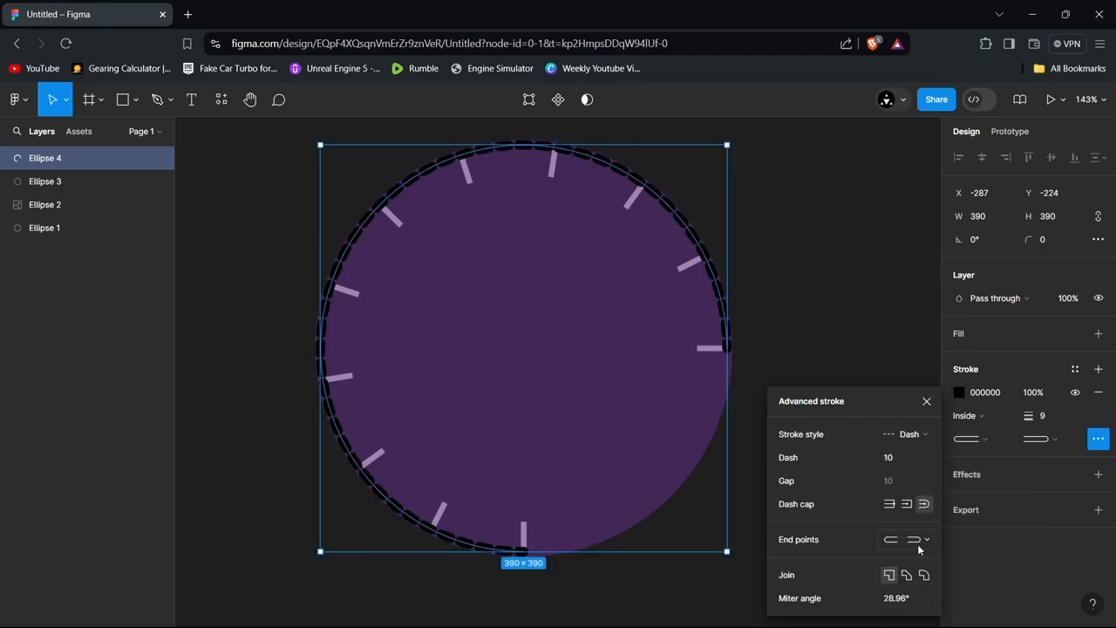
left_click(914, 539)
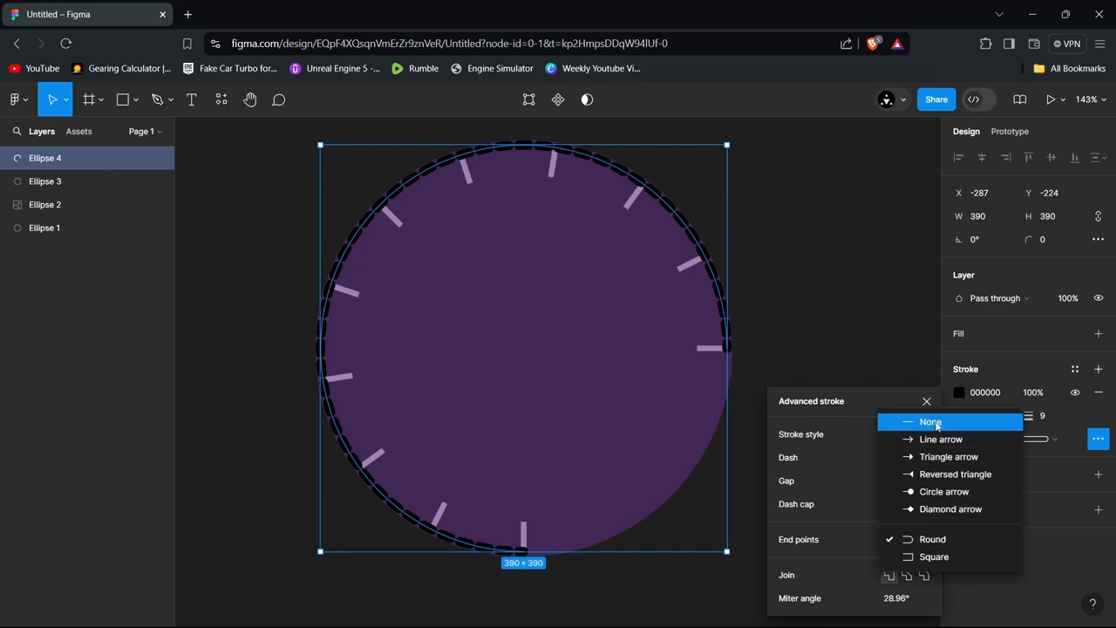
left_click(909, 434)
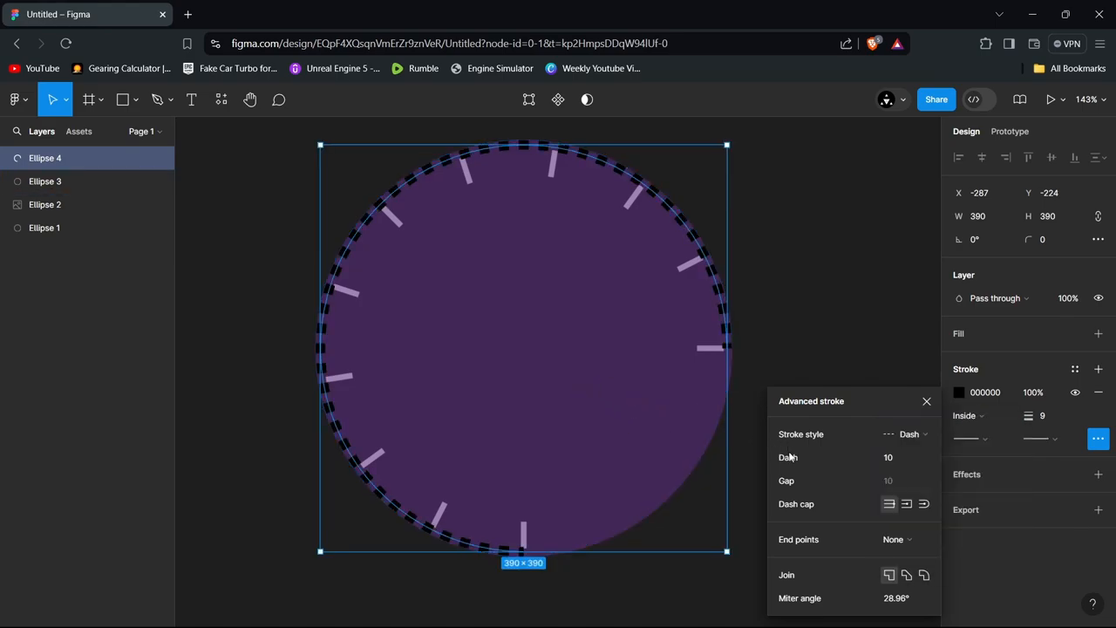
mouse_move(907, 474)
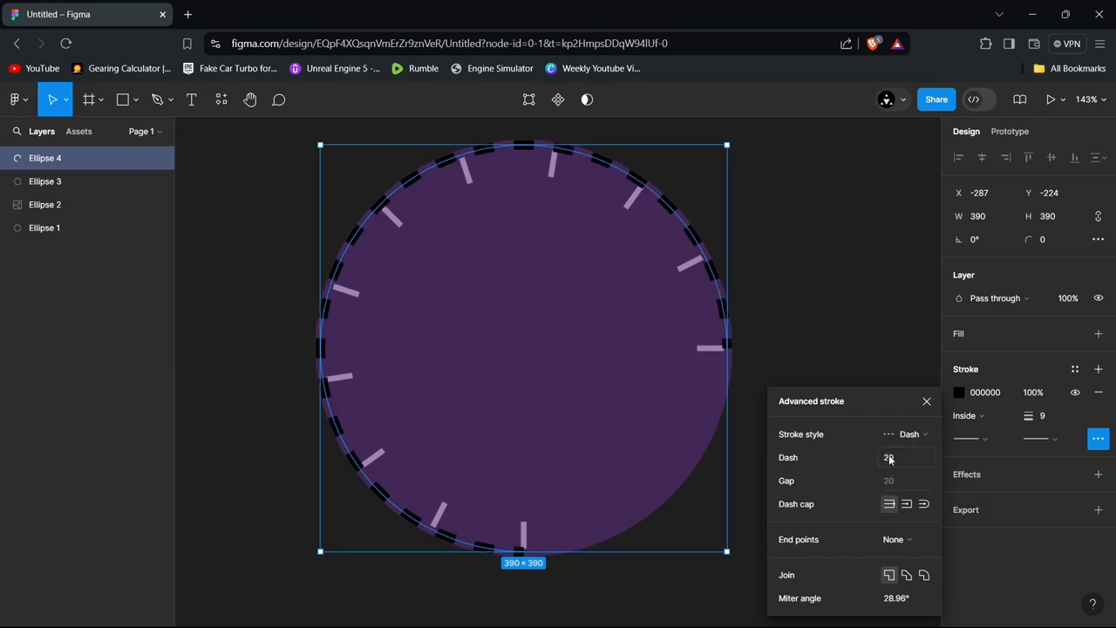
type("1")
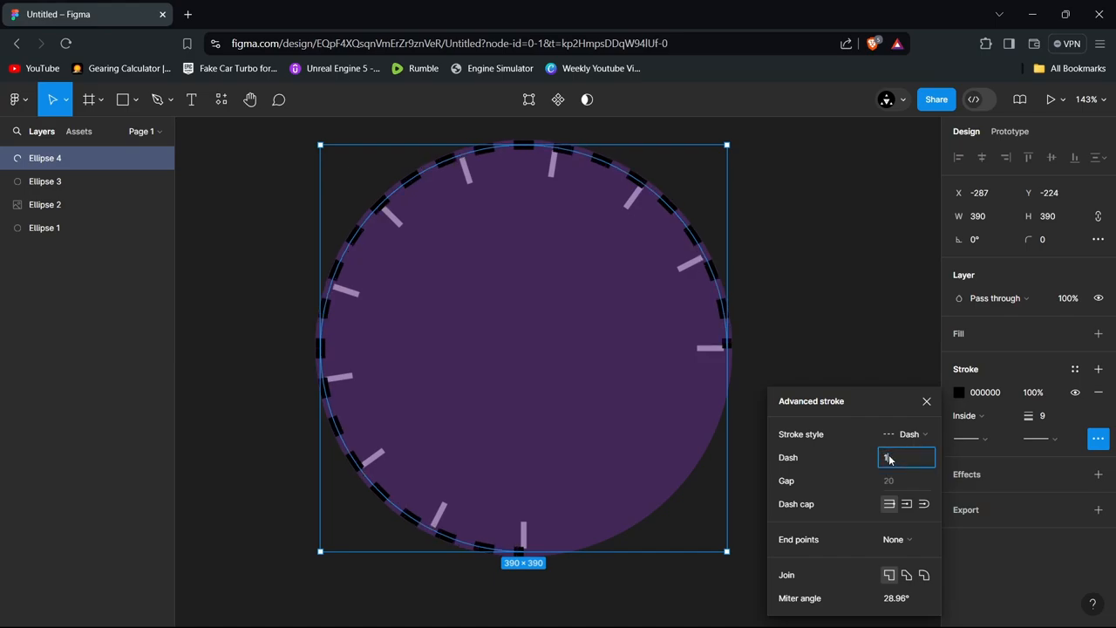
type("1")
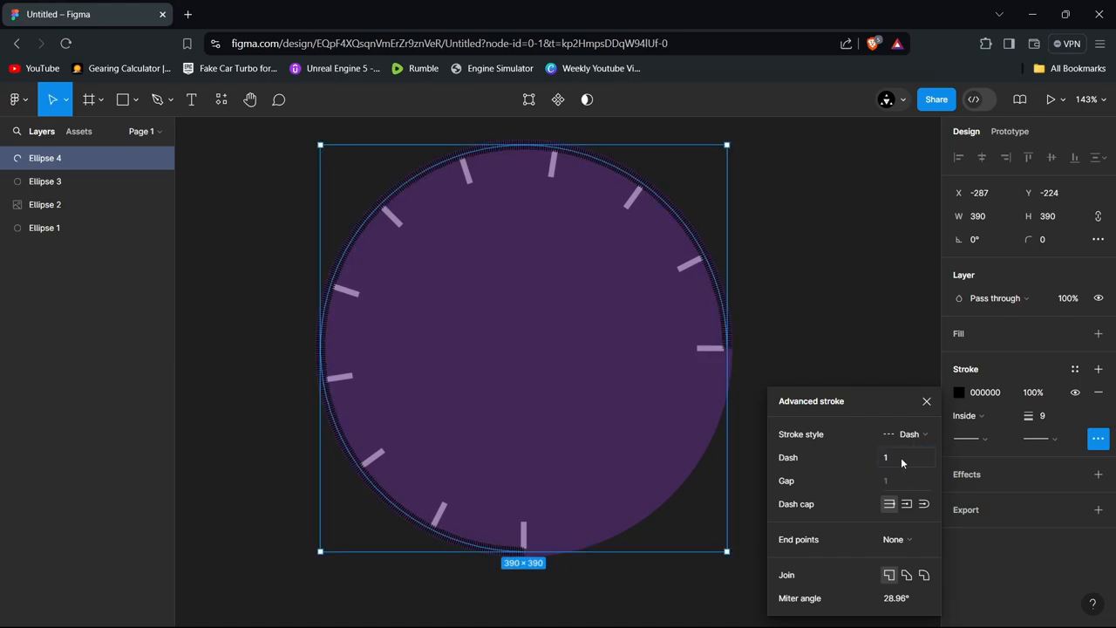
type("5")
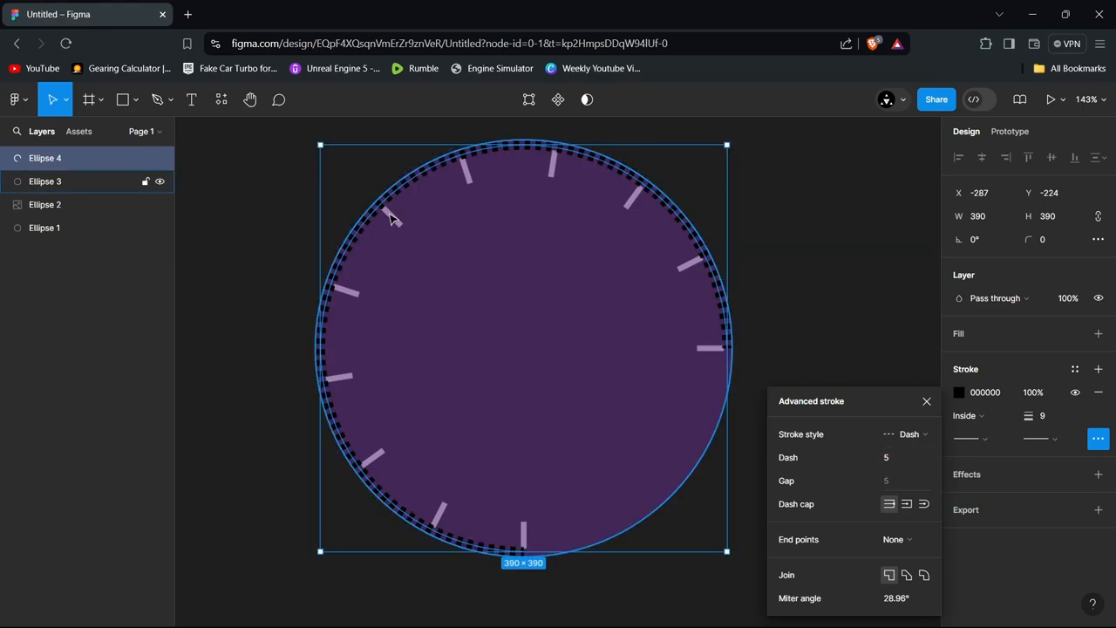
mouse_move(429, 255)
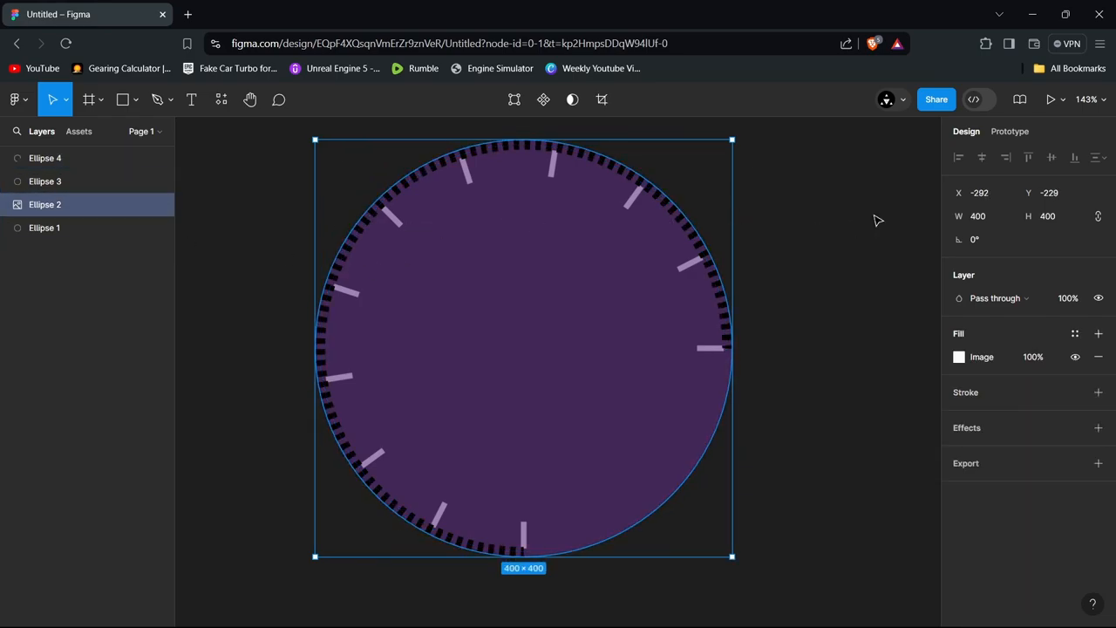
Clear the current selection on the canvas
left_click(981, 215)
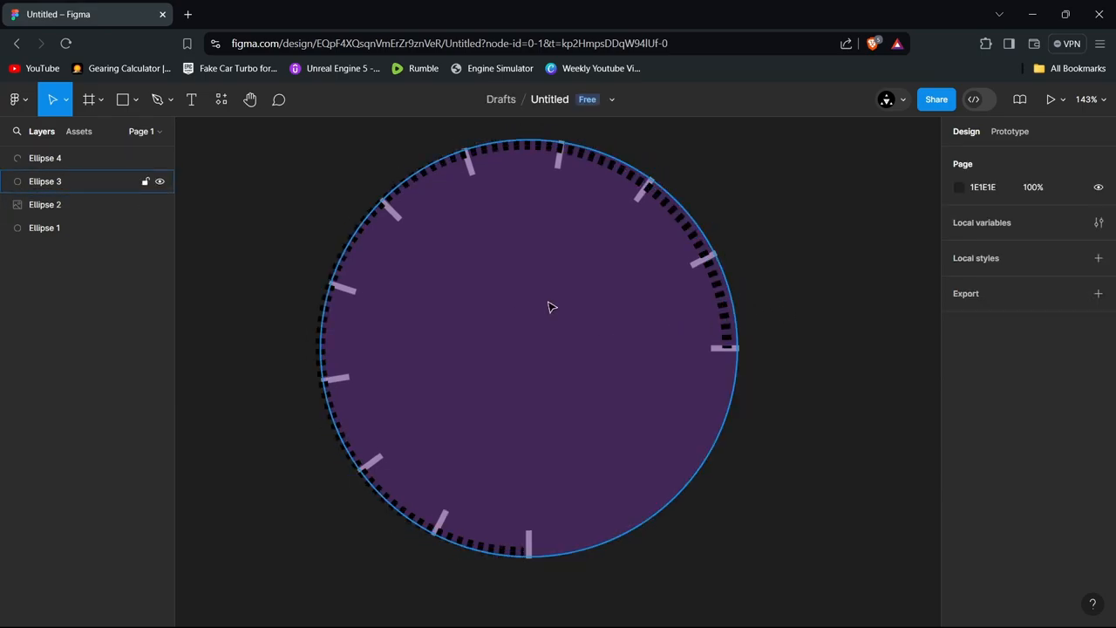
mouse_move(438, 306)
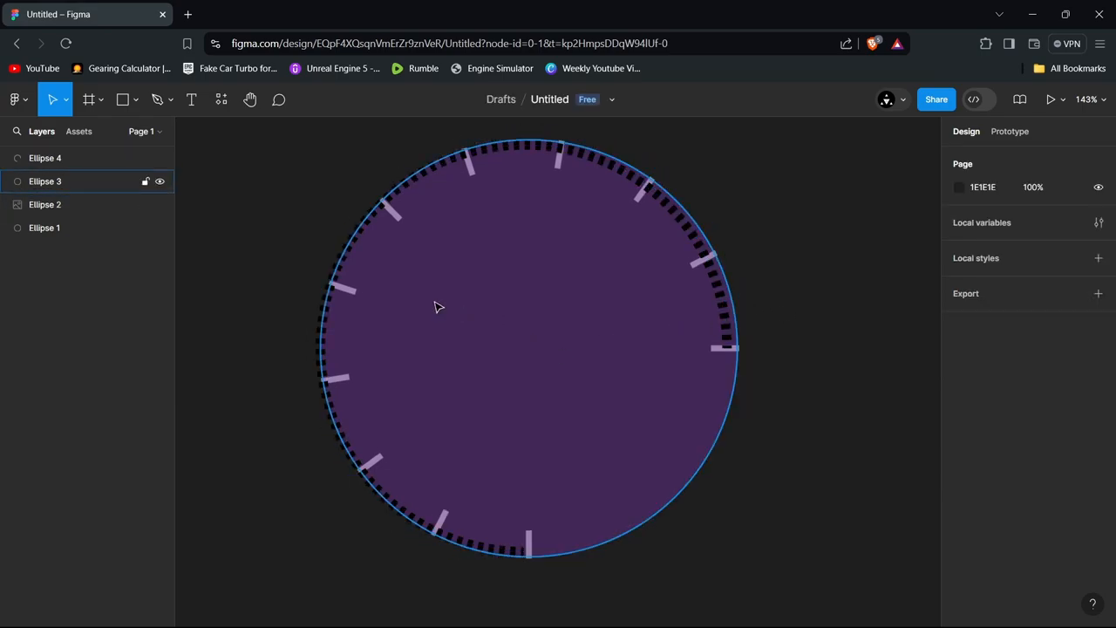
mouse_move(500, 214)
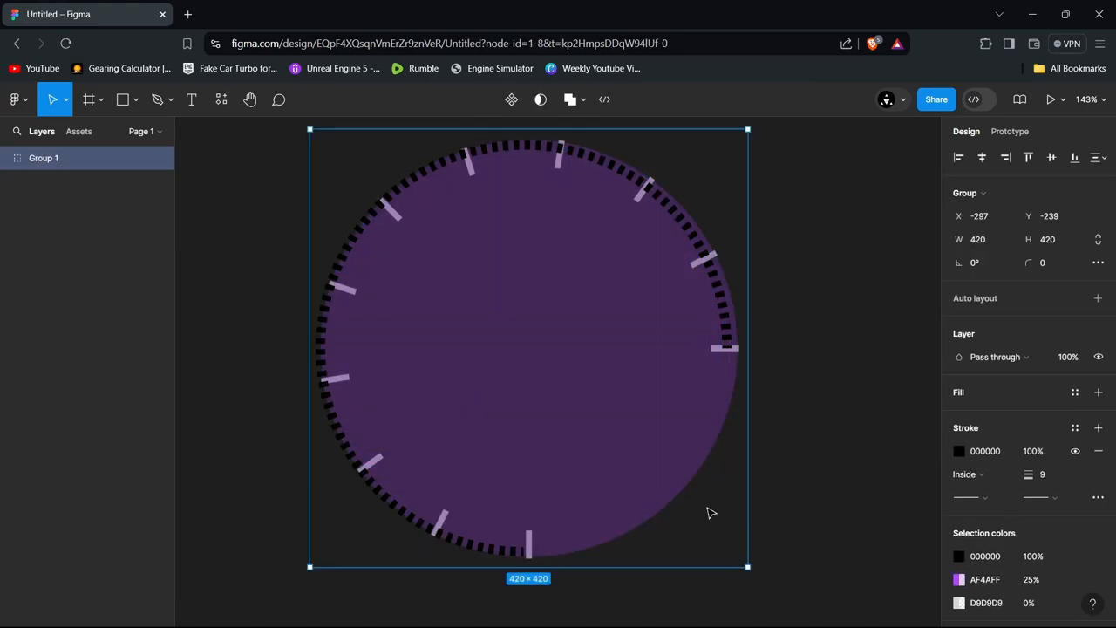
mouse_move(56, 173)
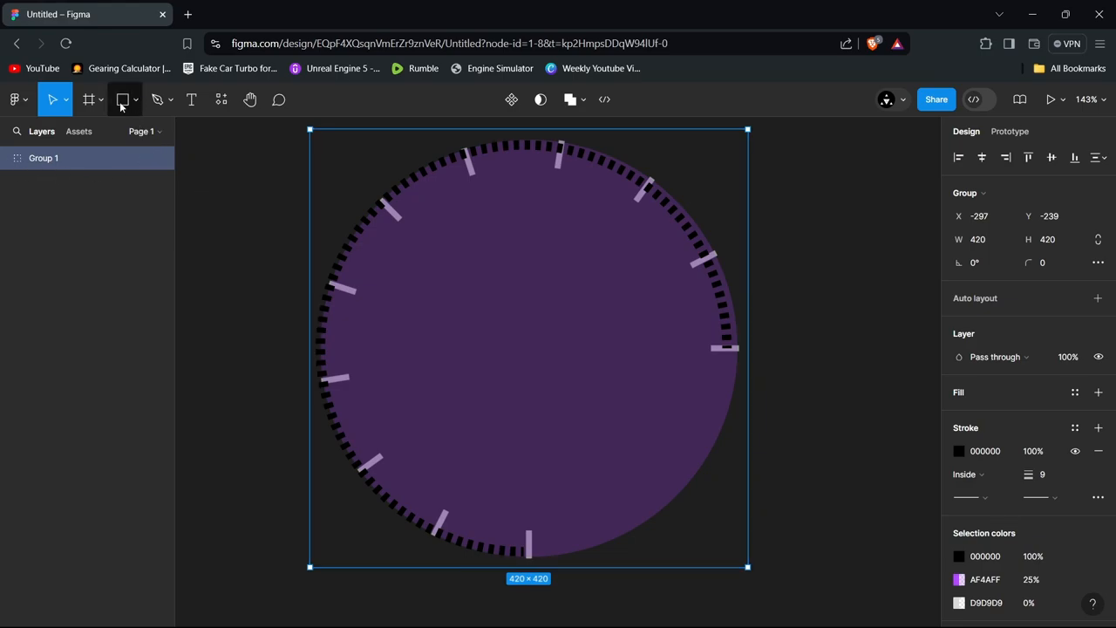
Draw a rectangle over the dial and size it to 400 by 400
left_click(123, 99)
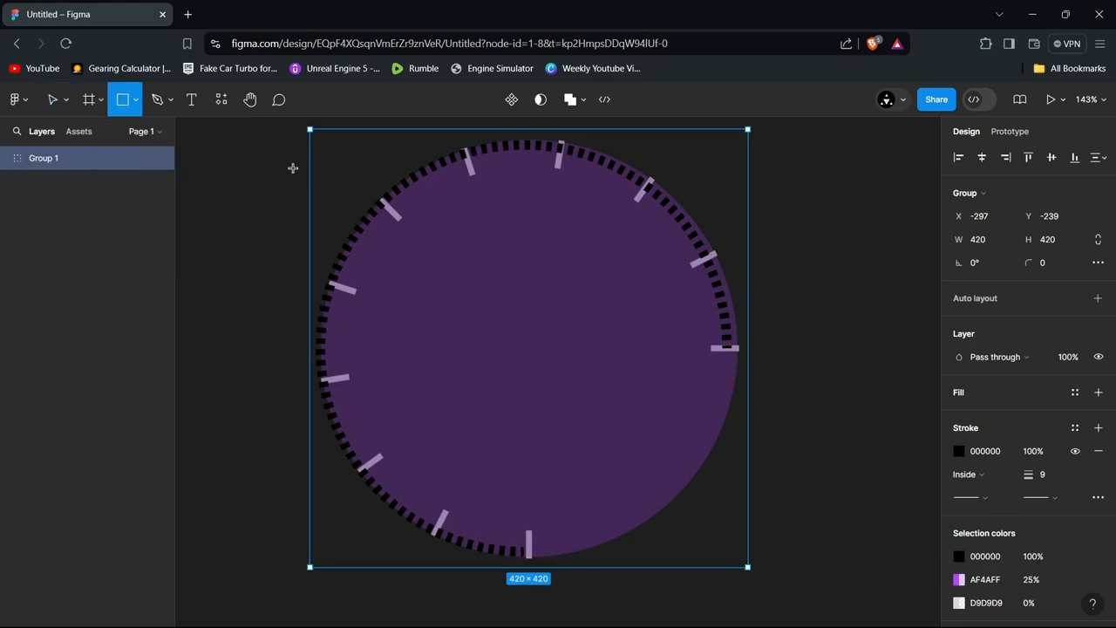
mouse_move(328, 168)
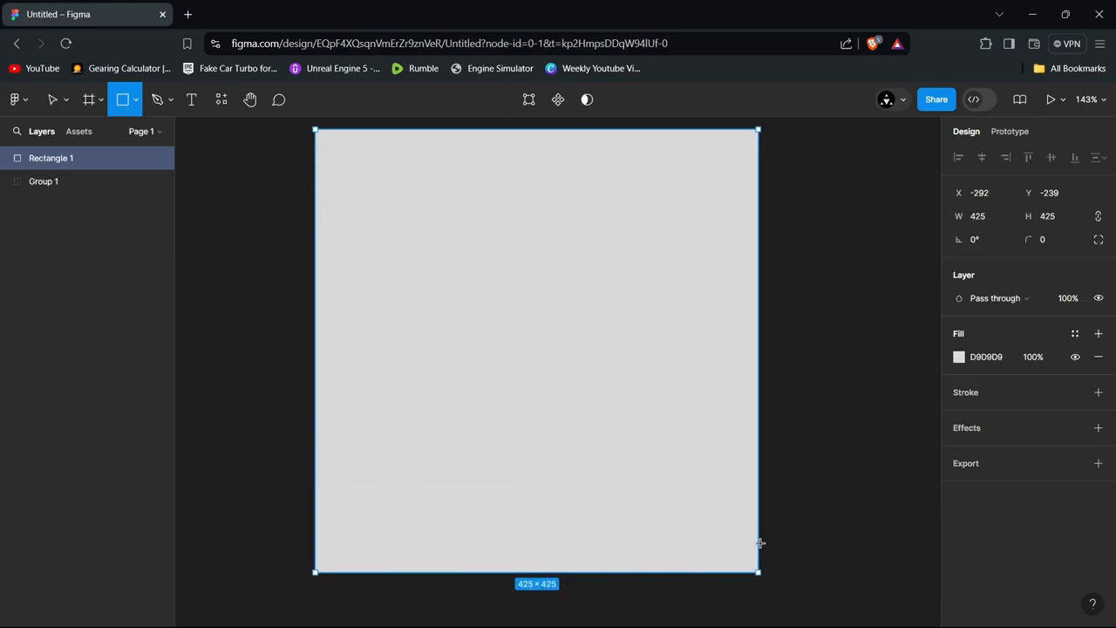
left_click_drag(758, 572, 765, 578)
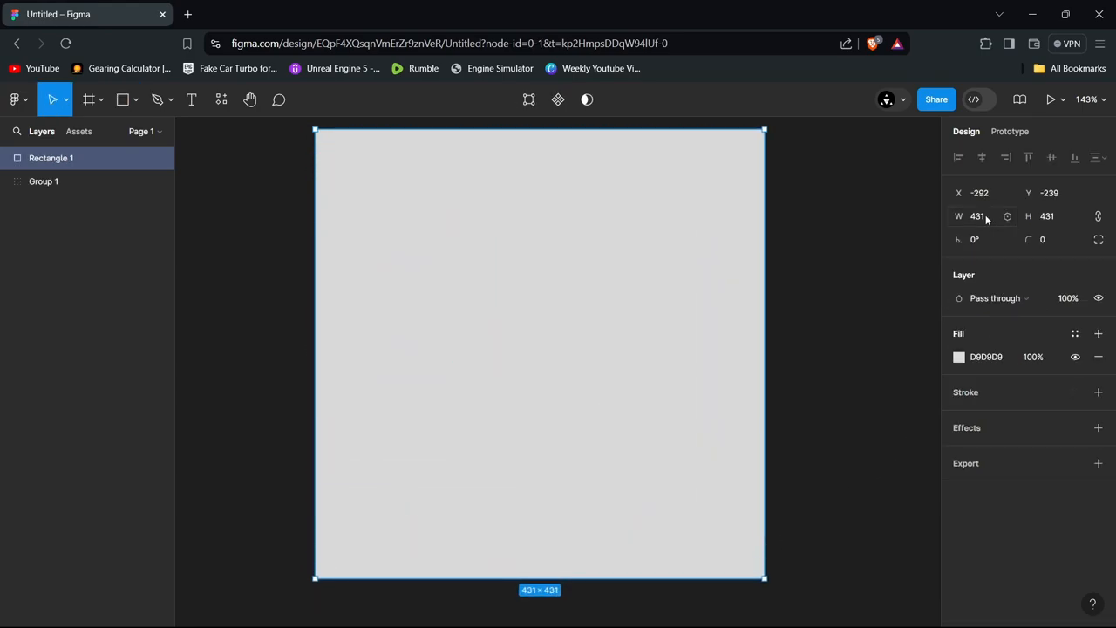
type("400")
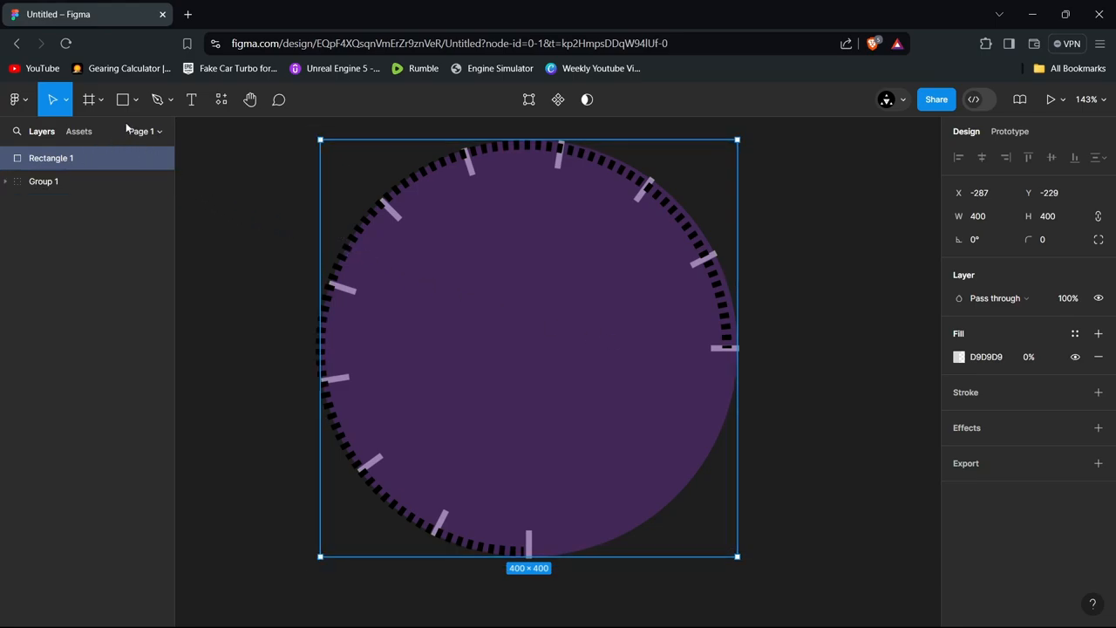
Draw Line 1 straight down from the dial centre as the needle
left_click(135, 98)
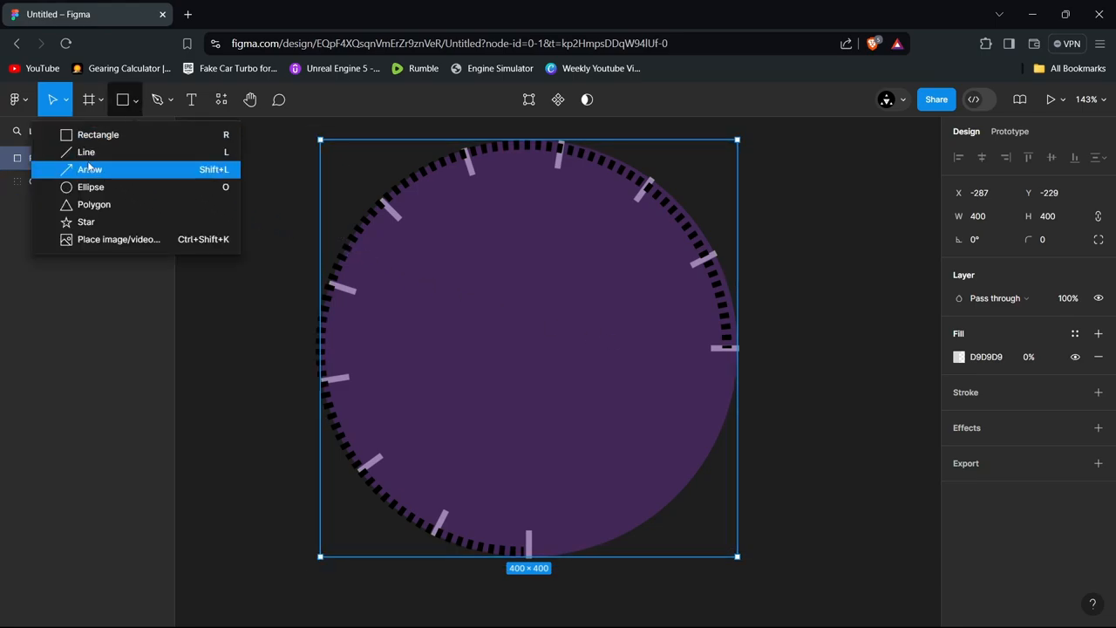
left_click(86, 151)
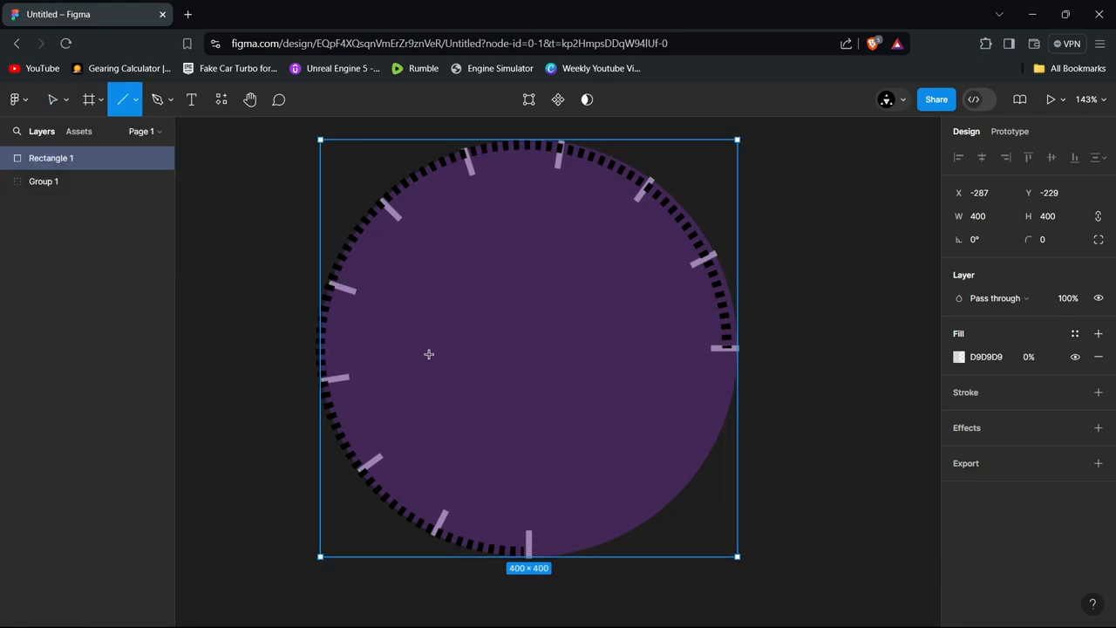
left_click_drag(535, 349, 537, 410)
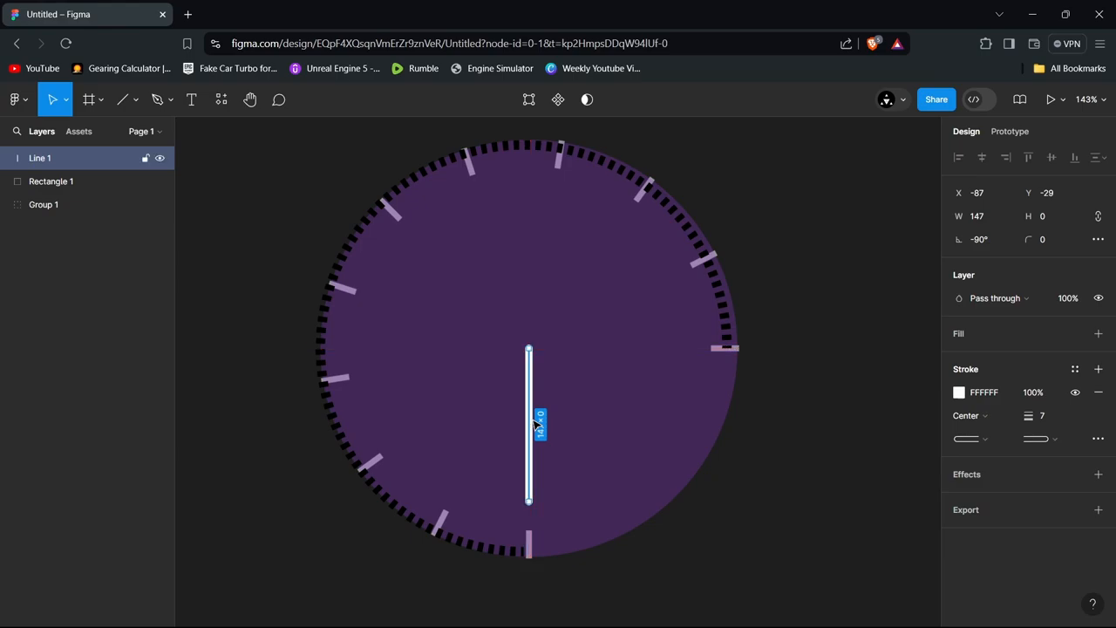
left_click(44, 204)
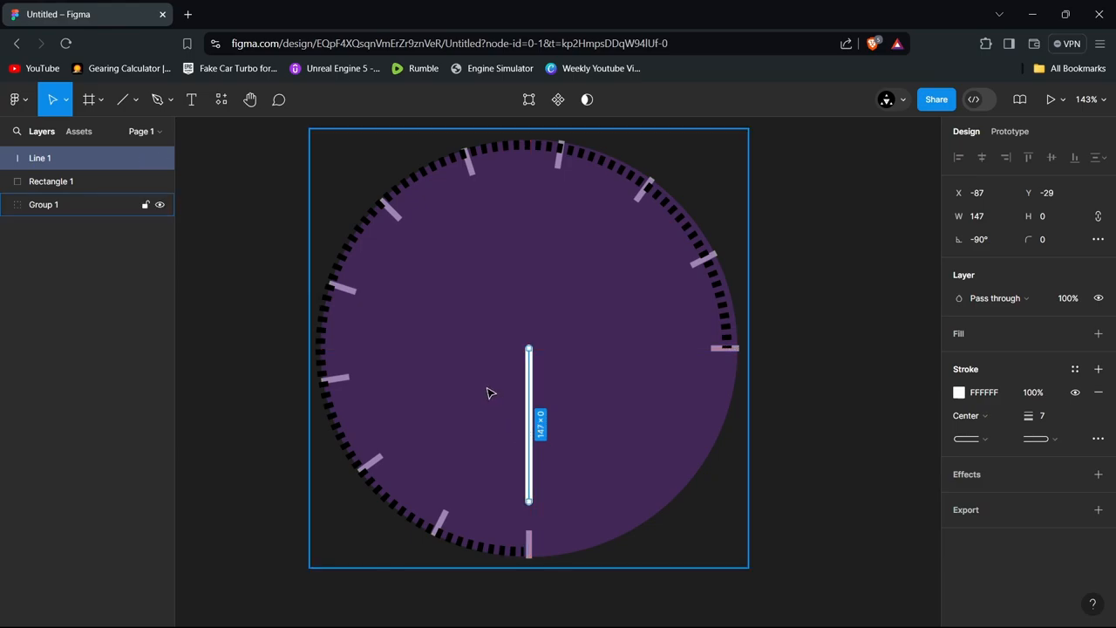
mouse_move(551, 363)
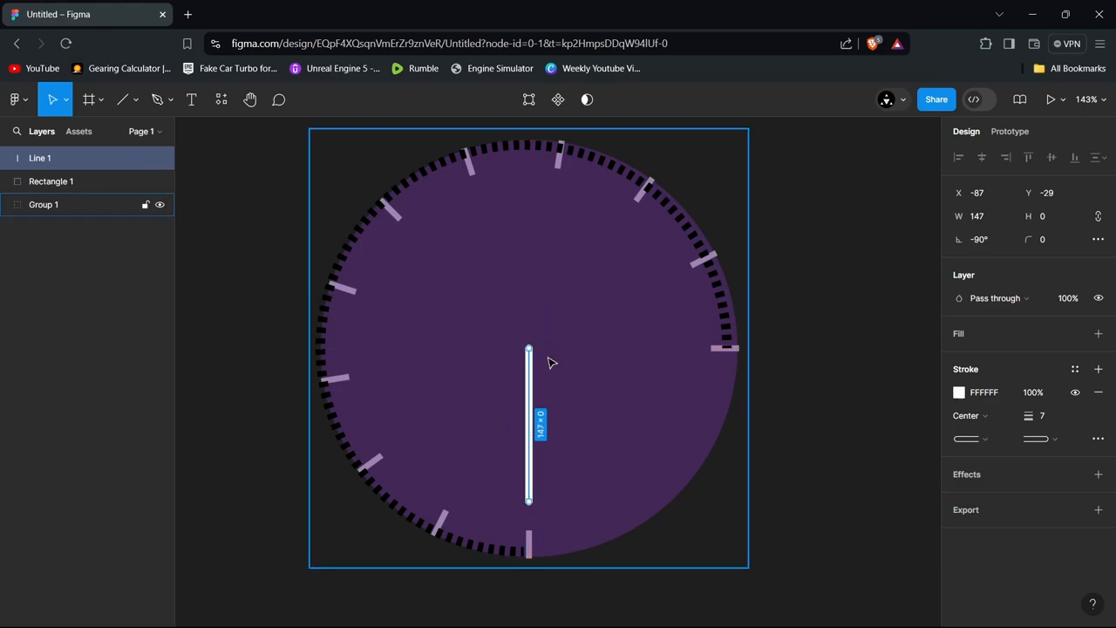
mouse_move(573, 346)
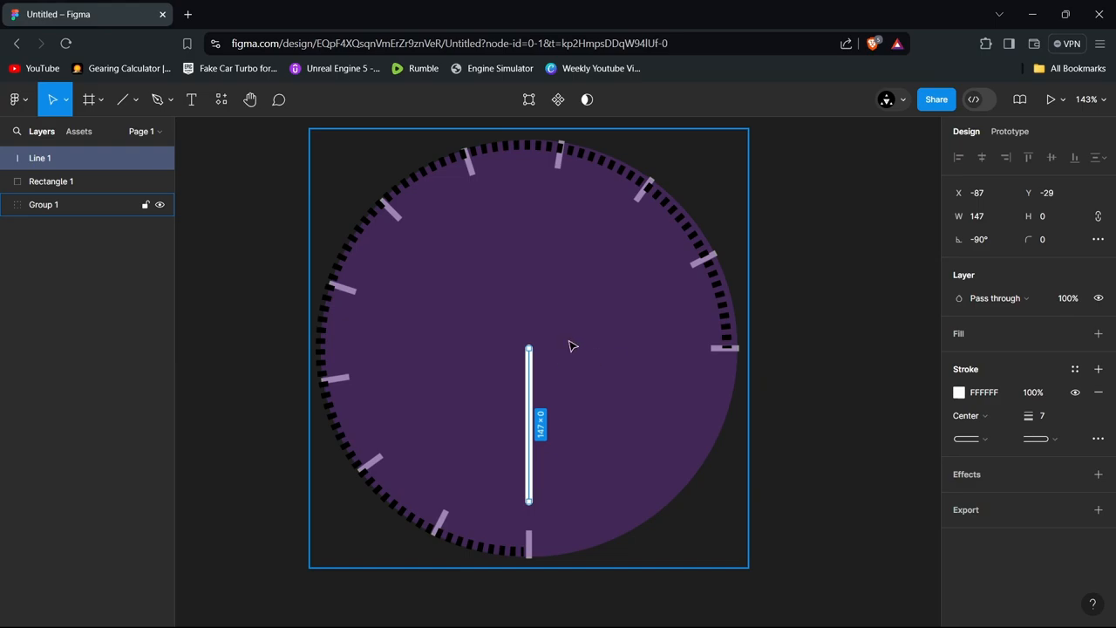
mouse_move(569, 350)
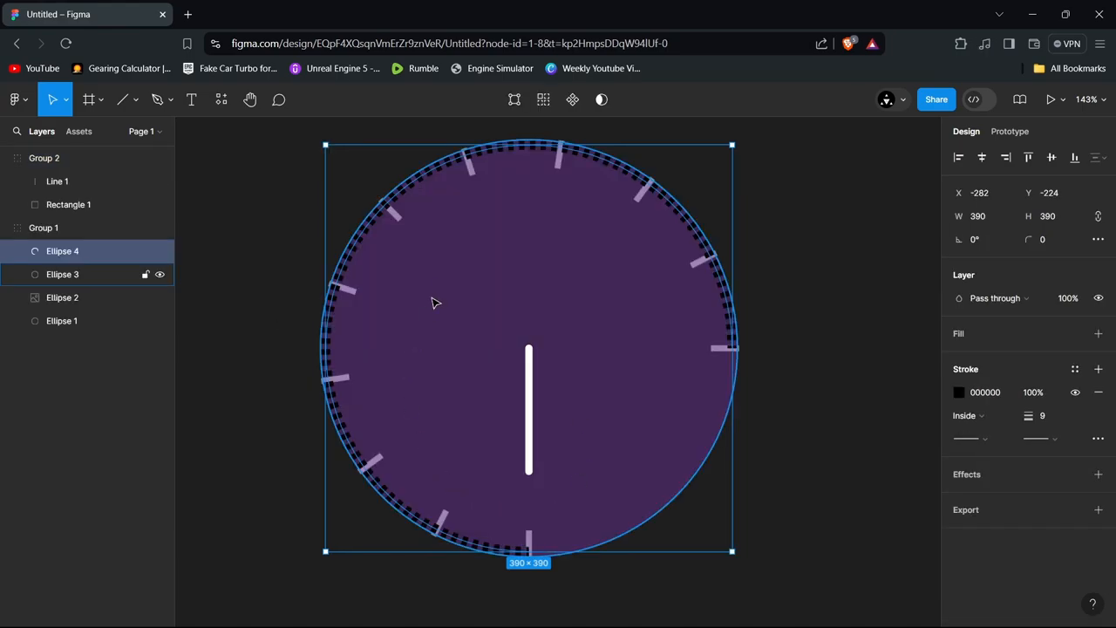
mouse_move(357, 344)
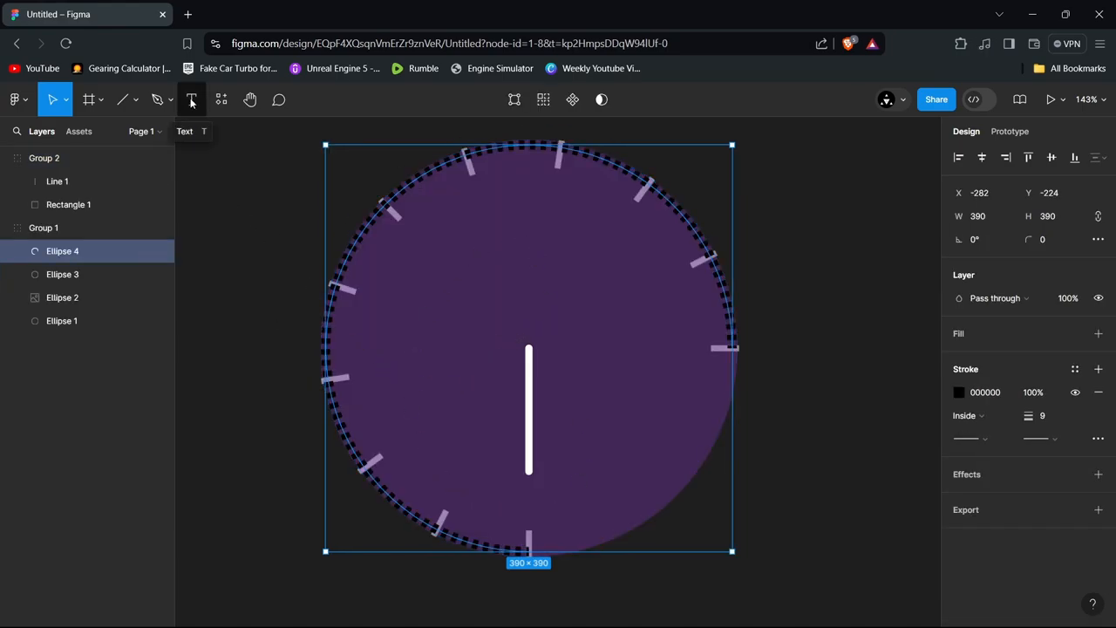
Add a '0' text label below the needle, then a '1' copy beside the next tick
left_click(191, 98)
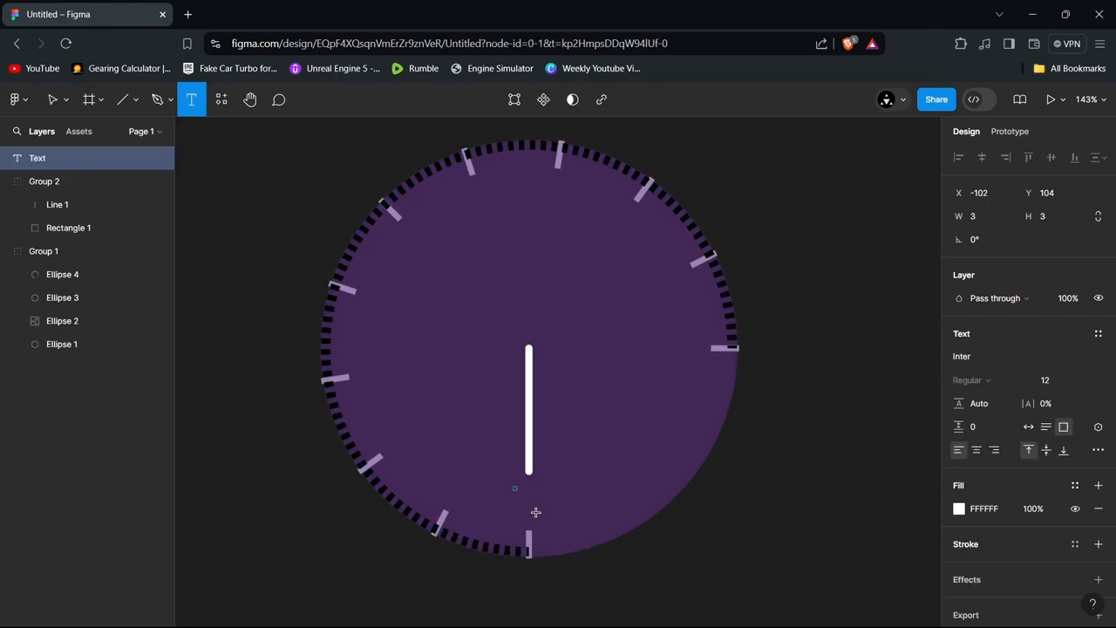
left_click_drag(515, 488, 545, 521)
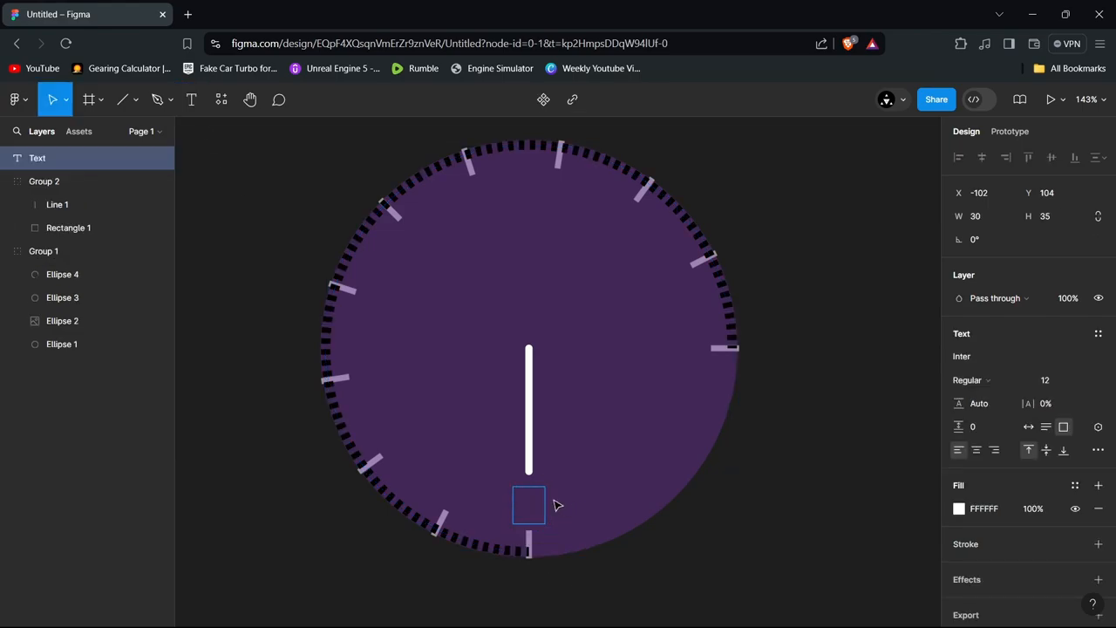
type("0")
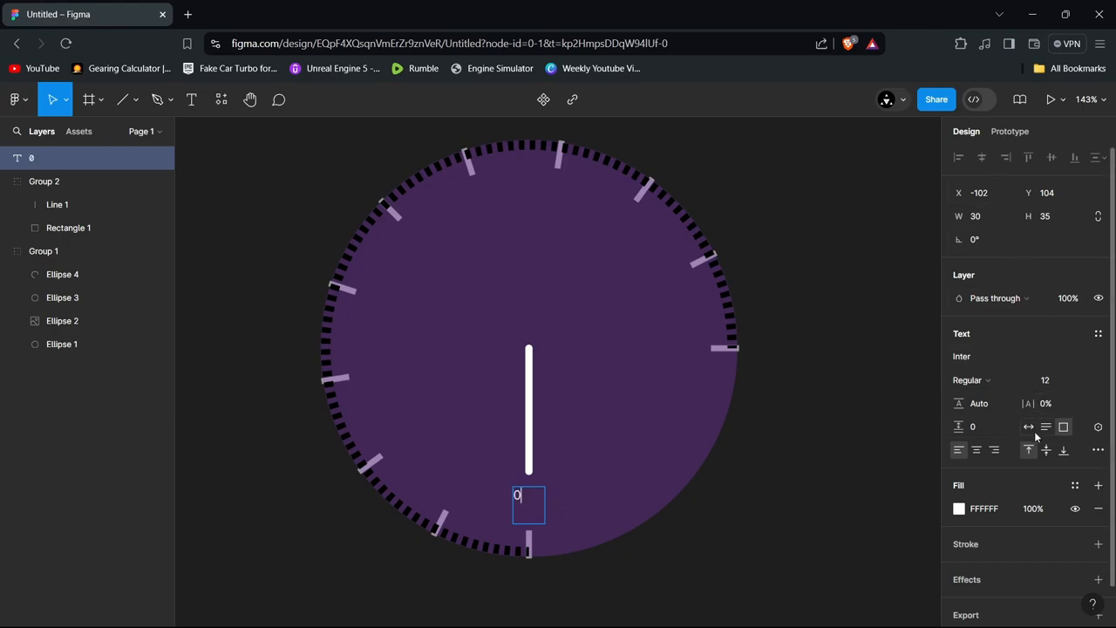
mouse_move(977, 450)
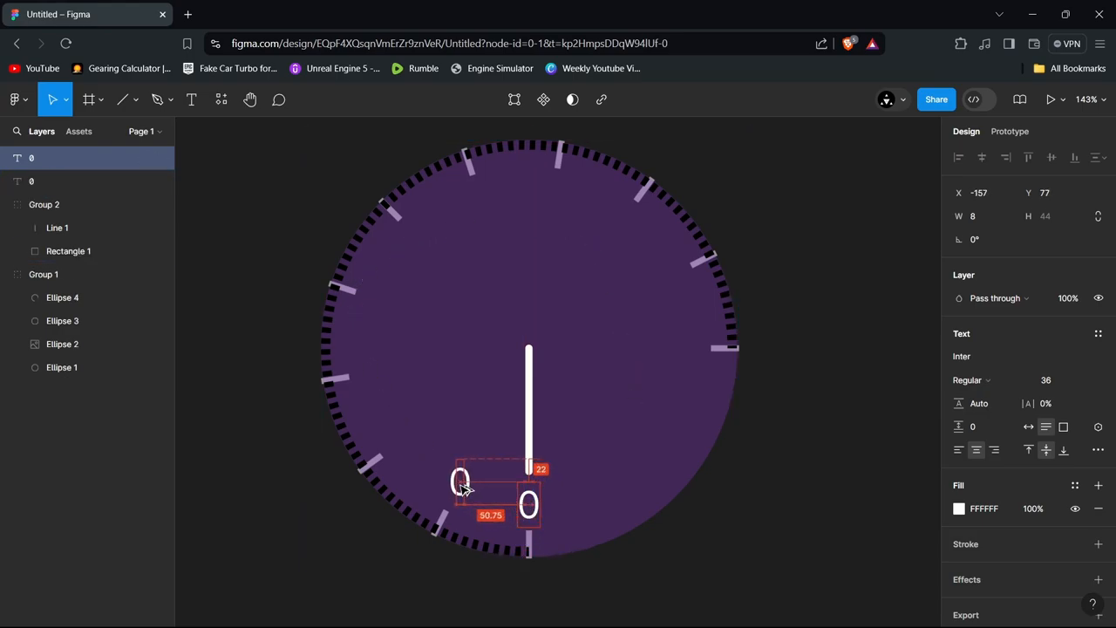
left_click_drag(461, 482, 452, 487)
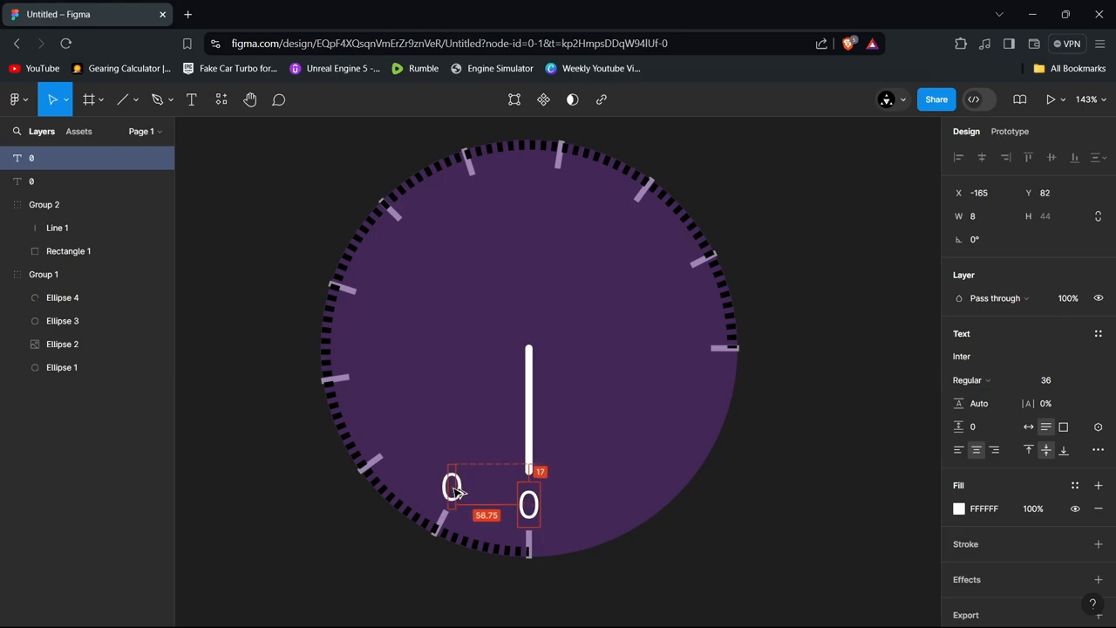
left_click_drag(452, 485, 453, 488)
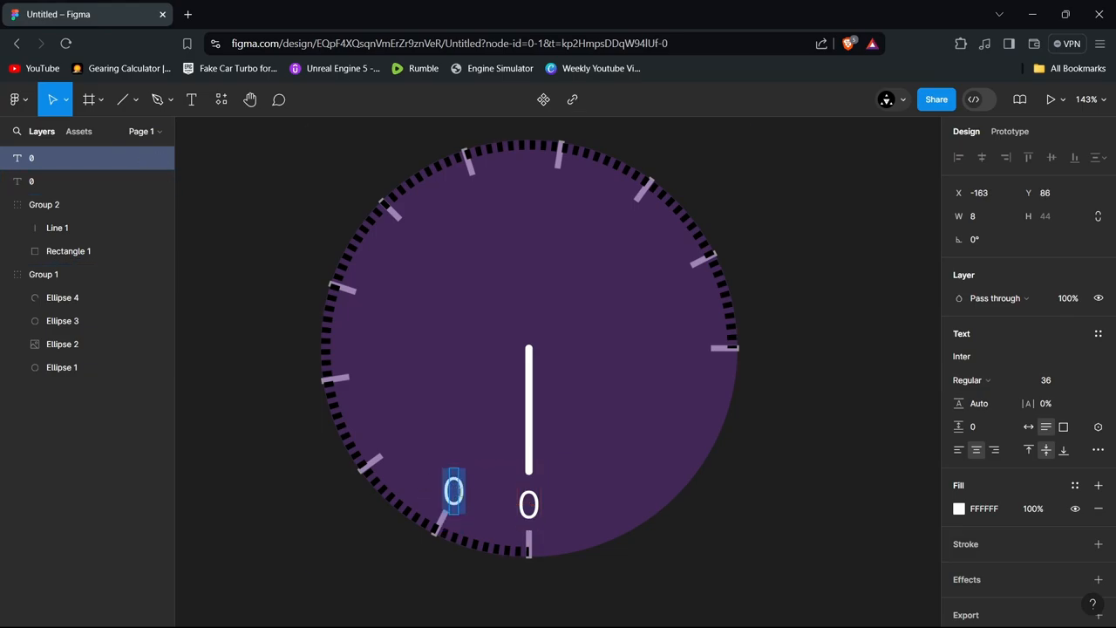
type("1")
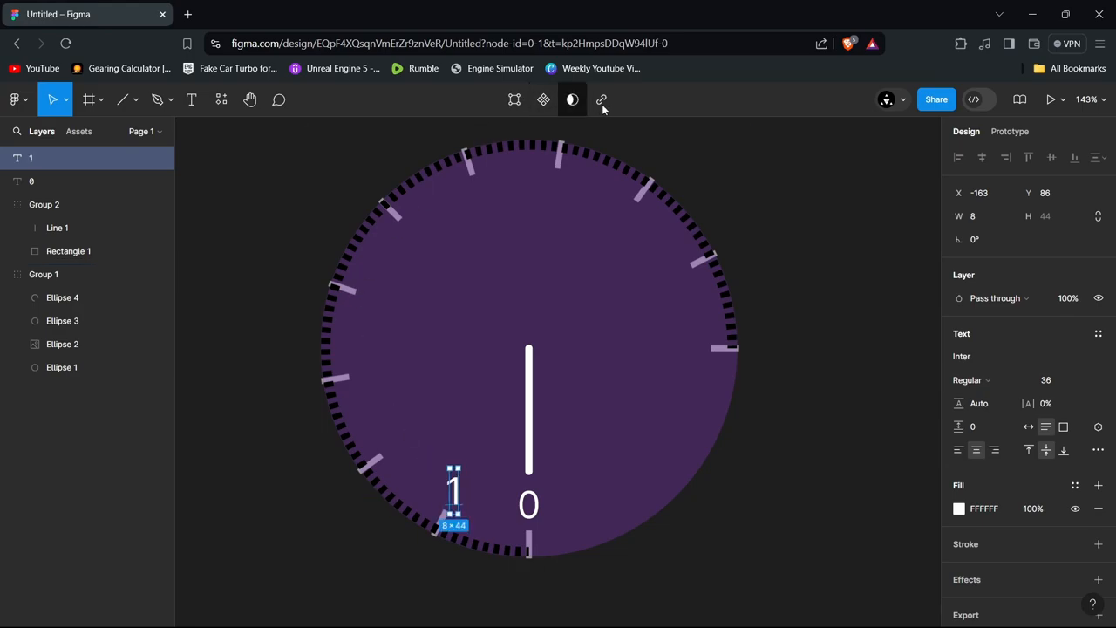
left_click(601, 100)
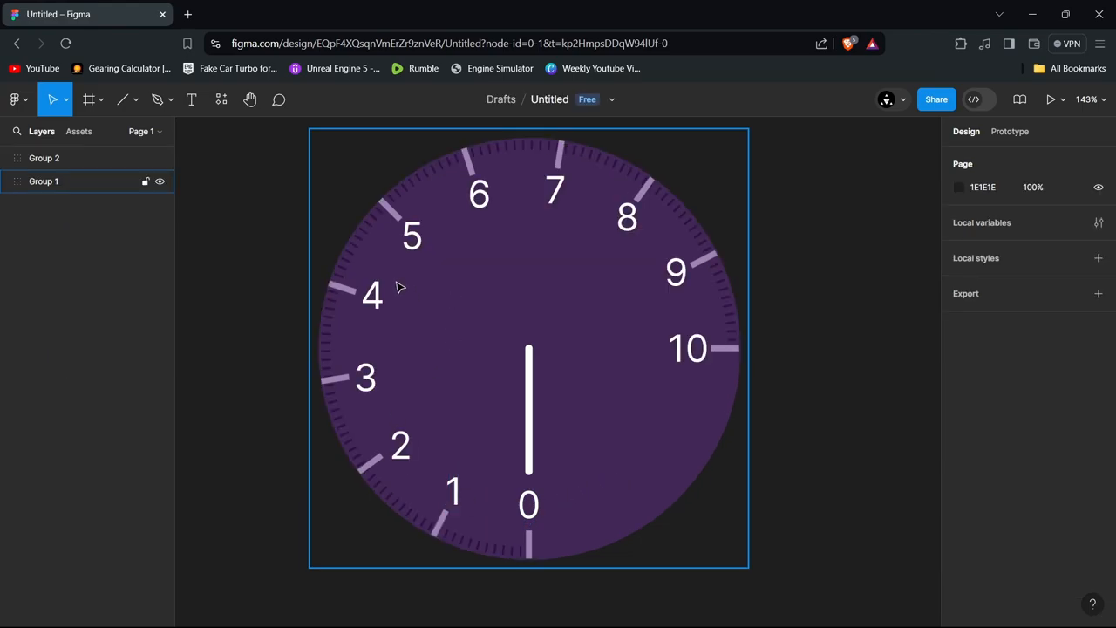
Expand Group 1 and toggle Group 2's visibility off in the Layers panel
left_click(6, 181)
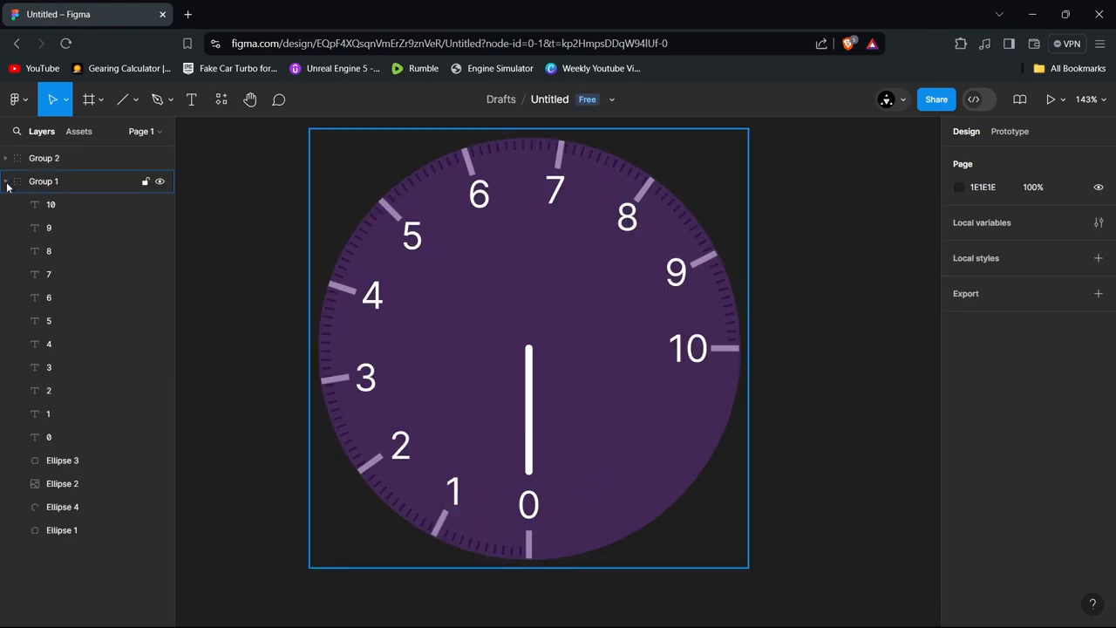
left_click(62, 507)
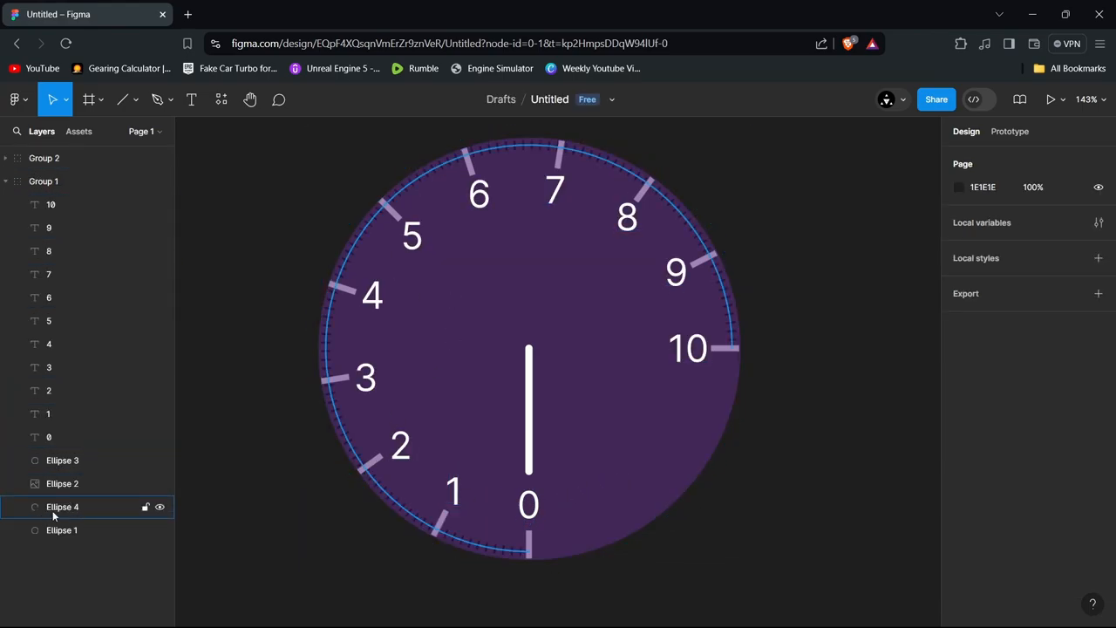
left_click(44, 181)
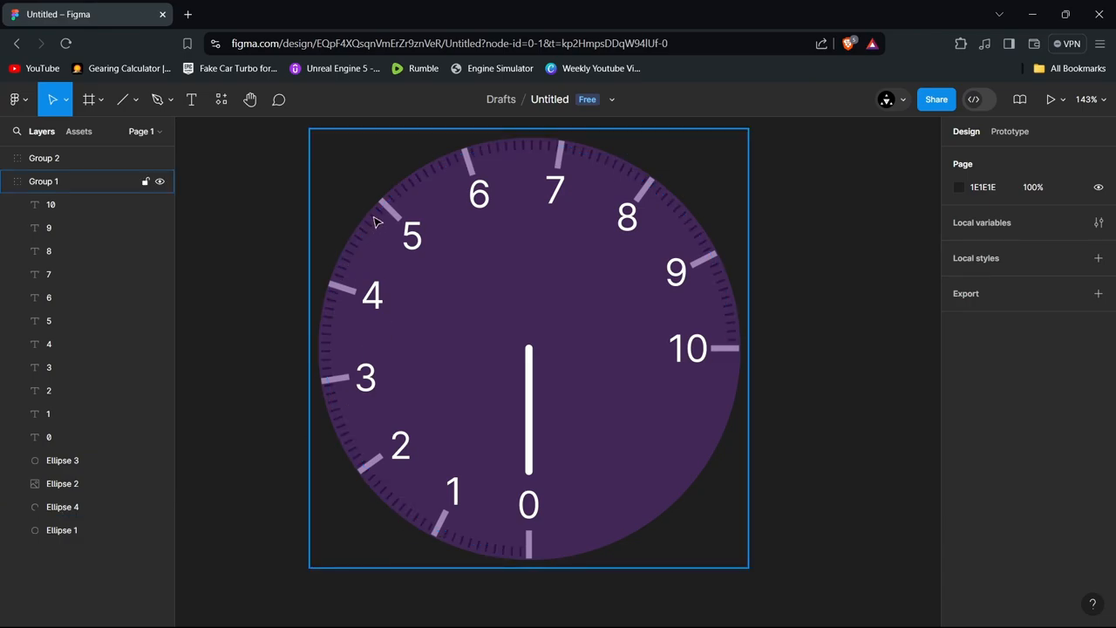
mouse_move(471, 154)
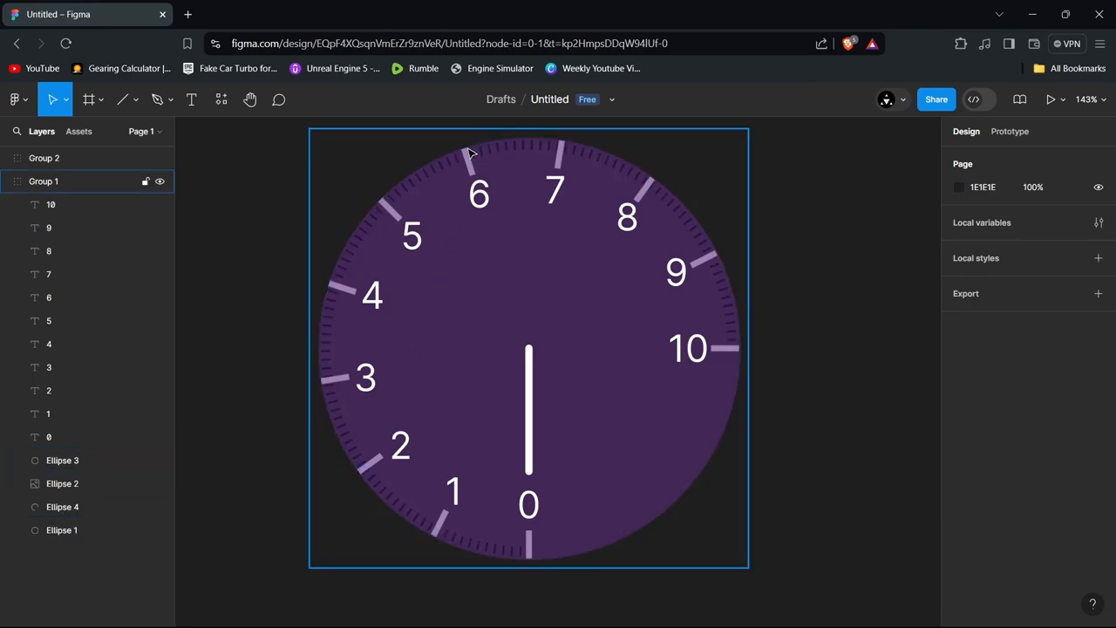
mouse_move(475, 167)
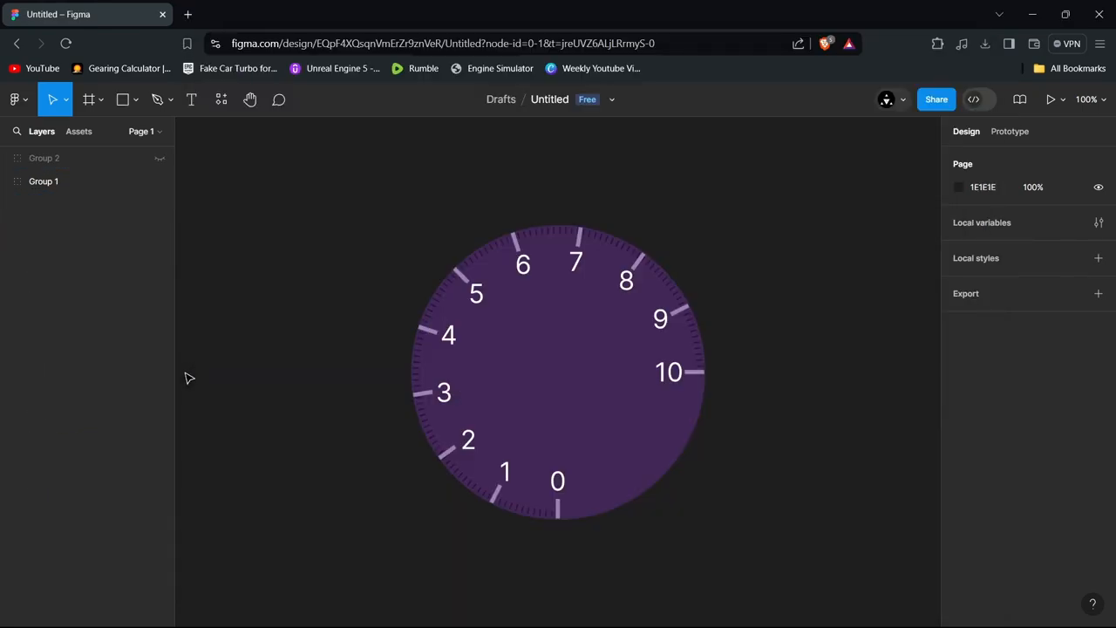
mouse_move(286, 315)
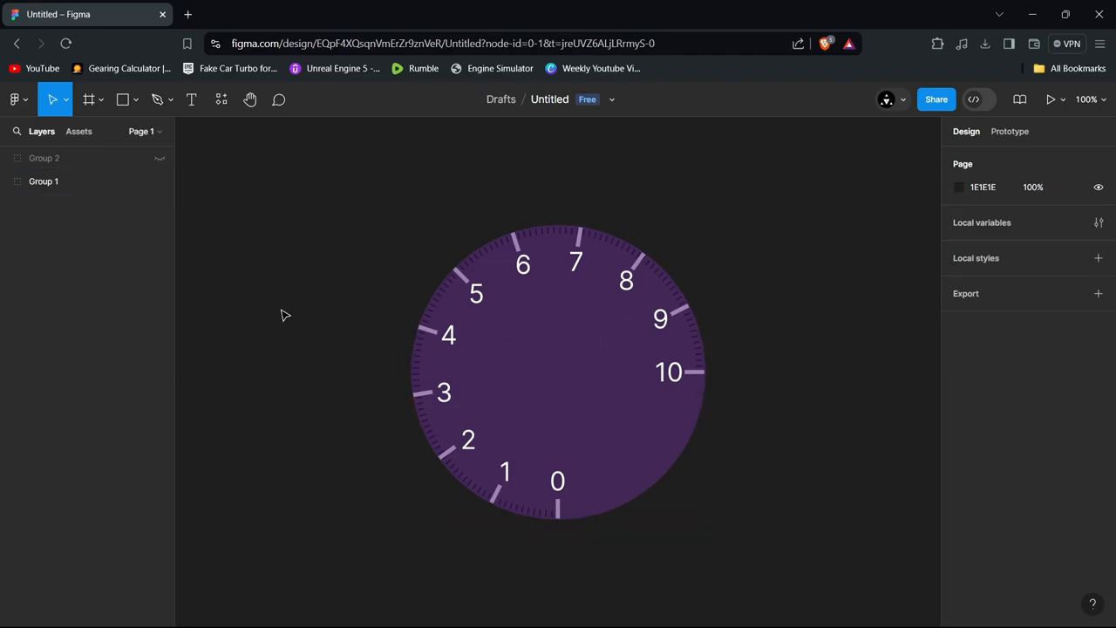
mouse_move(295, 279)
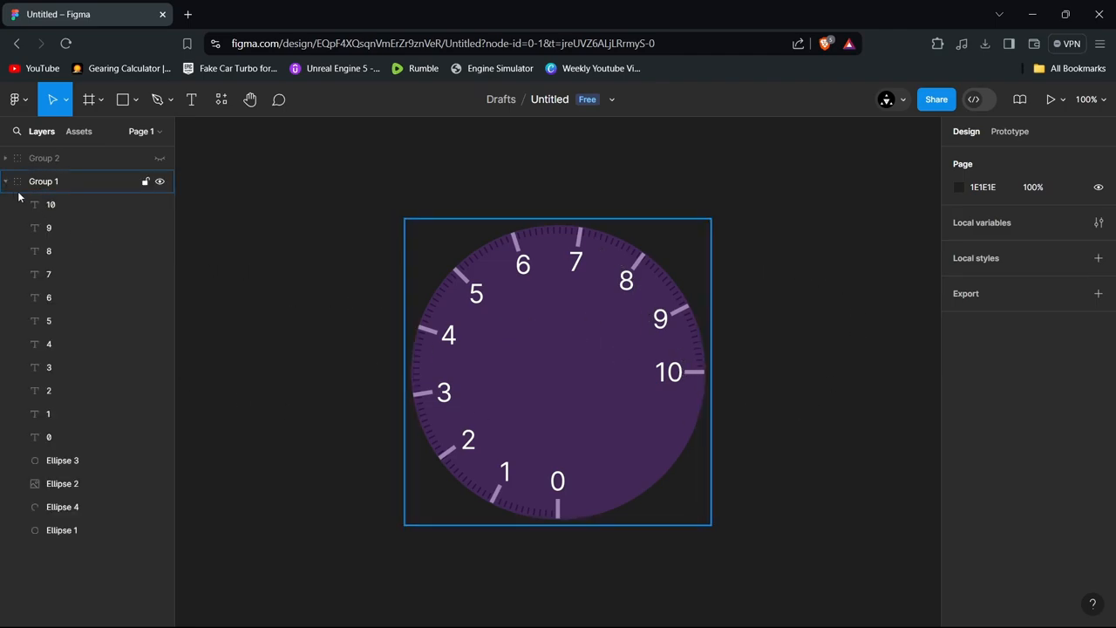
left_click(62, 460)
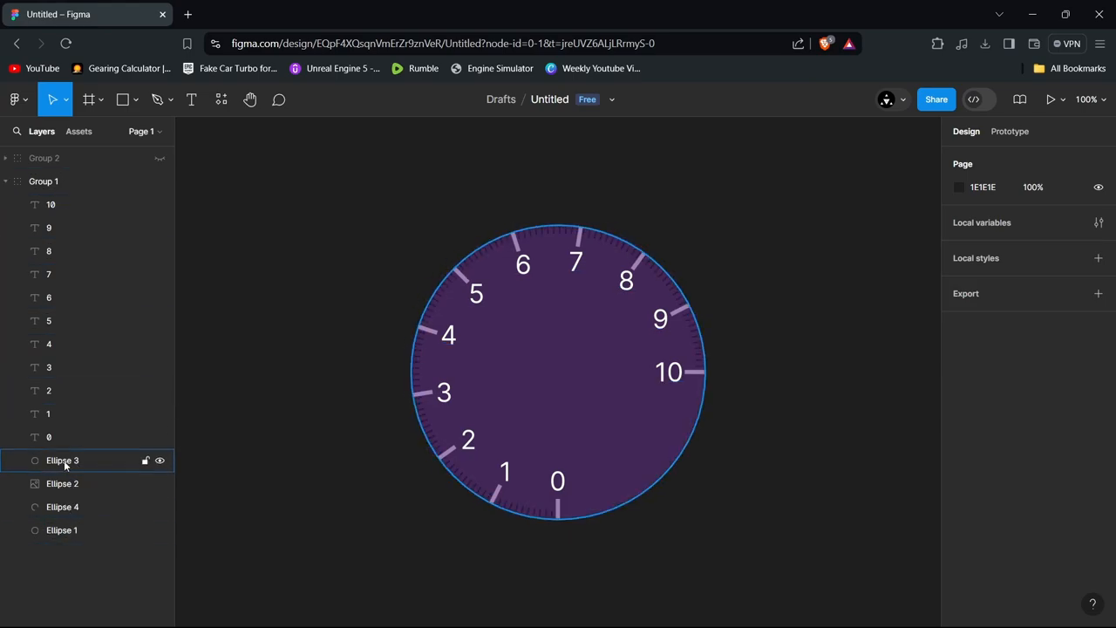
Drag the outer circle's arc handles into a thin ring spanning 7 to 10
left_click(62, 460)
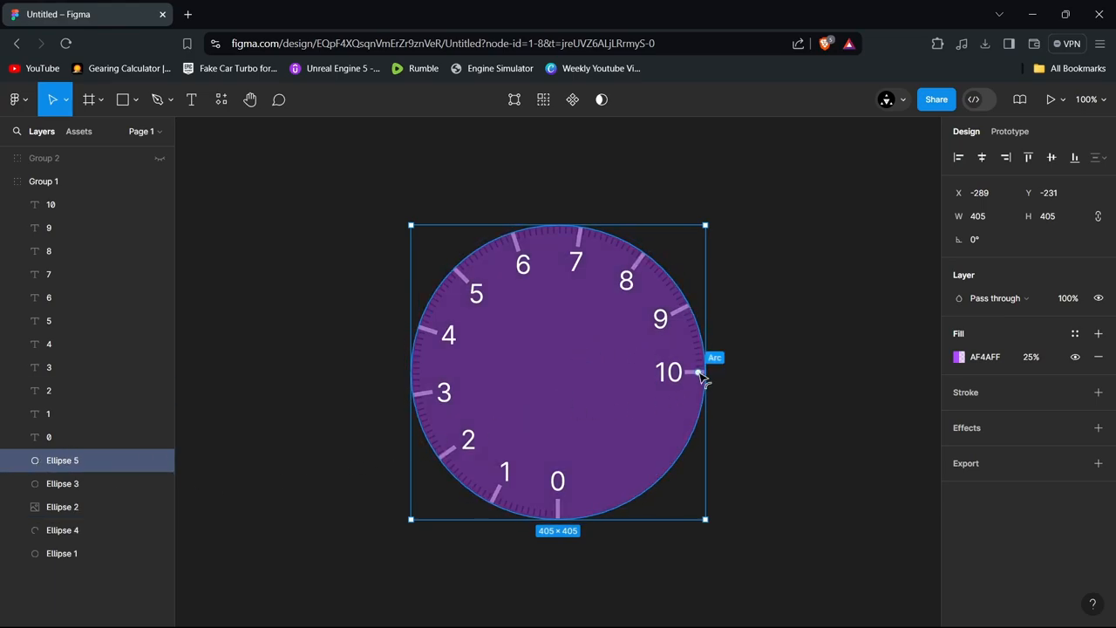
left_click_drag(704, 379, 698, 393)
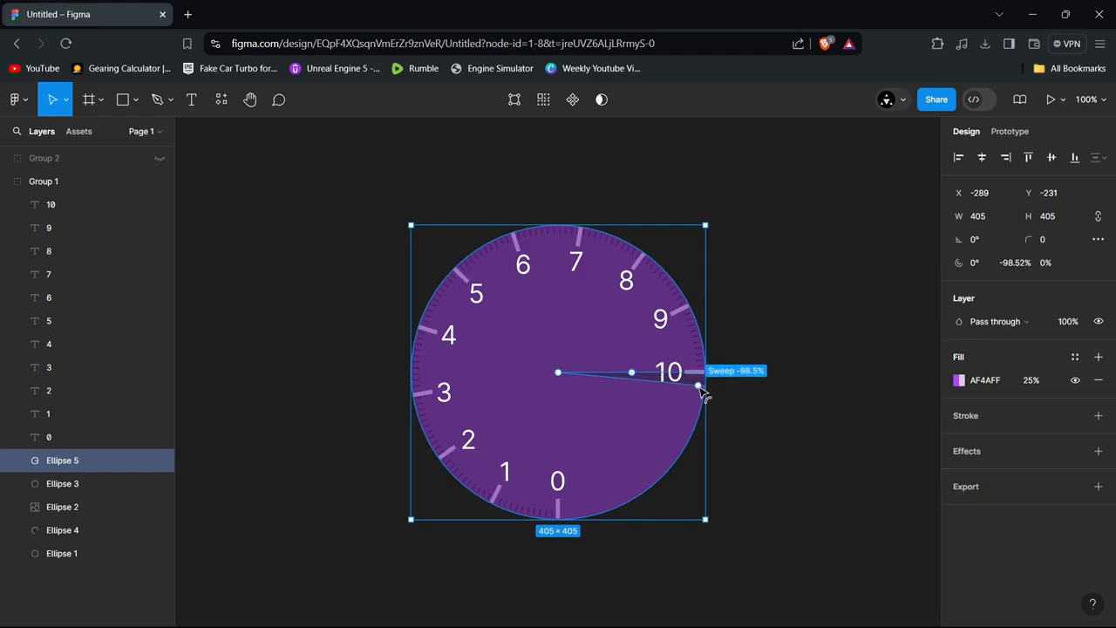
left_click_drag(698, 386, 611, 424)
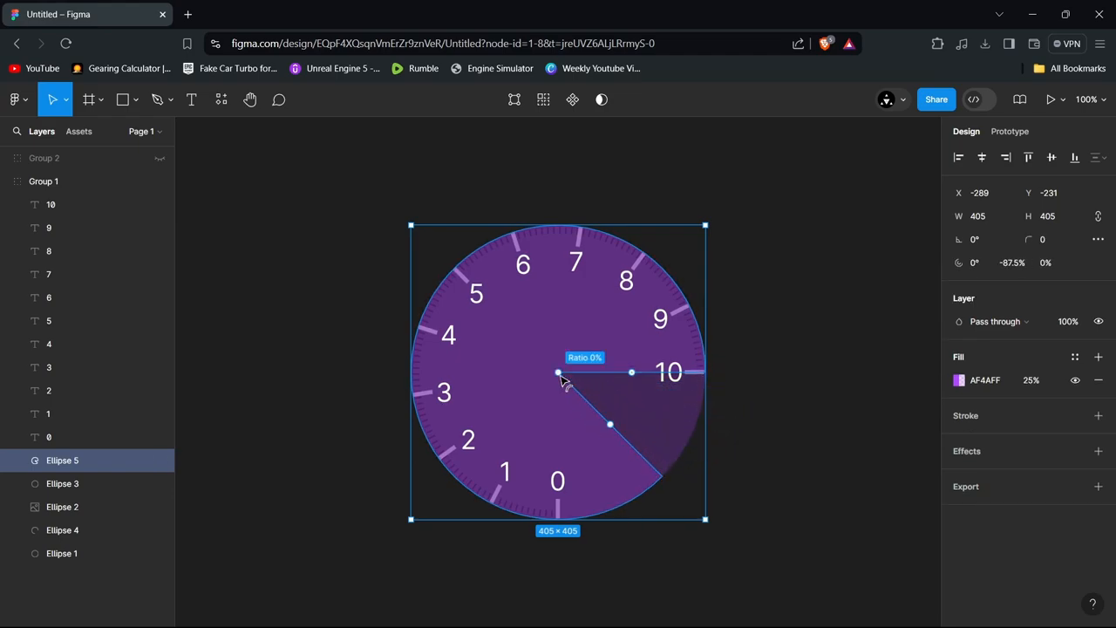
mouse_move(563, 379)
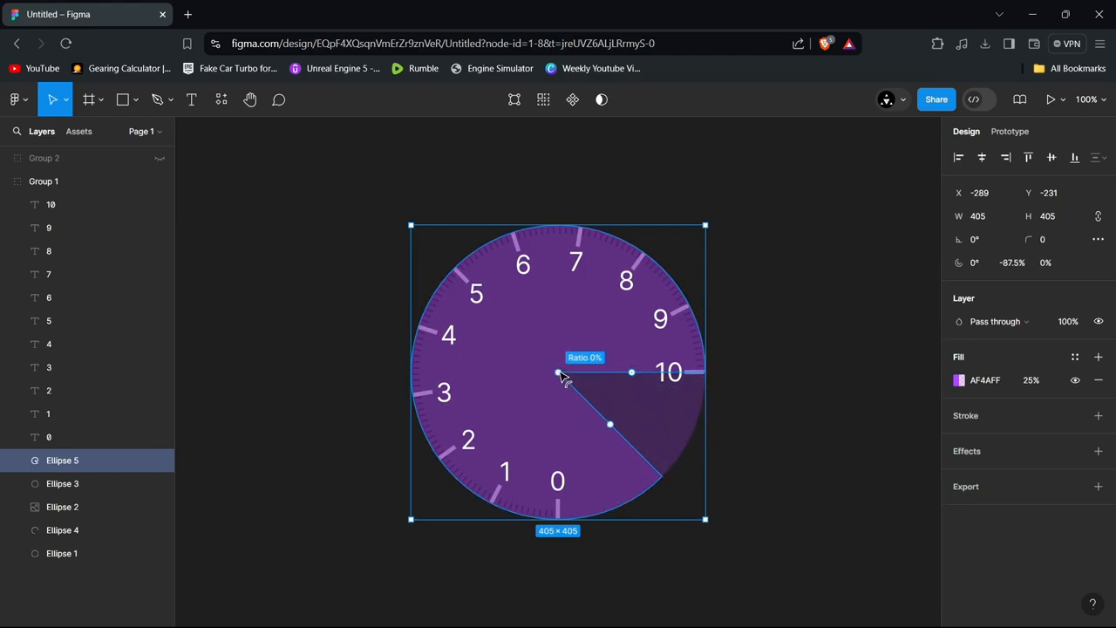
left_click_drag(558, 373, 451, 335)
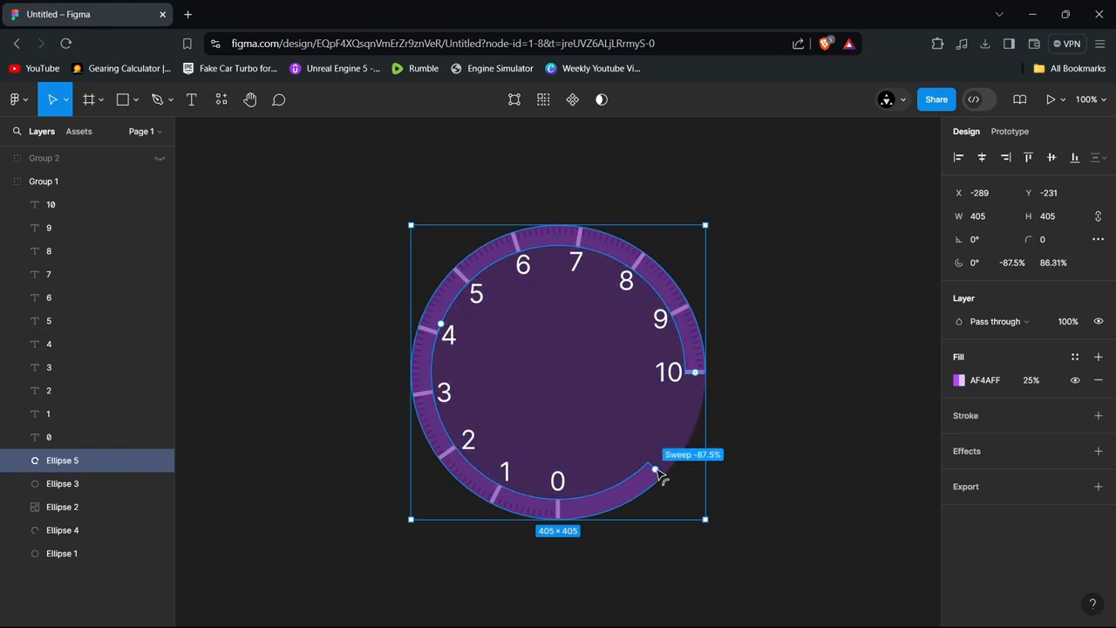
left_click_drag(654, 471, 576, 240)
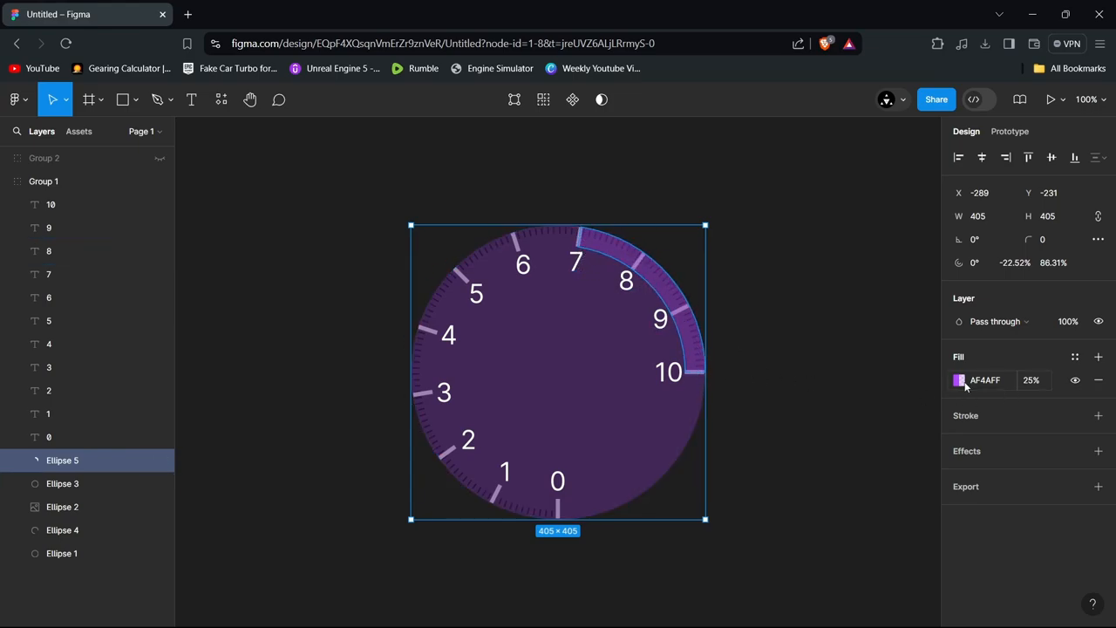
Change Ellipse 5's arc fill to deep saturated red FE0D0D at 25% opacity
left_click(958, 379)
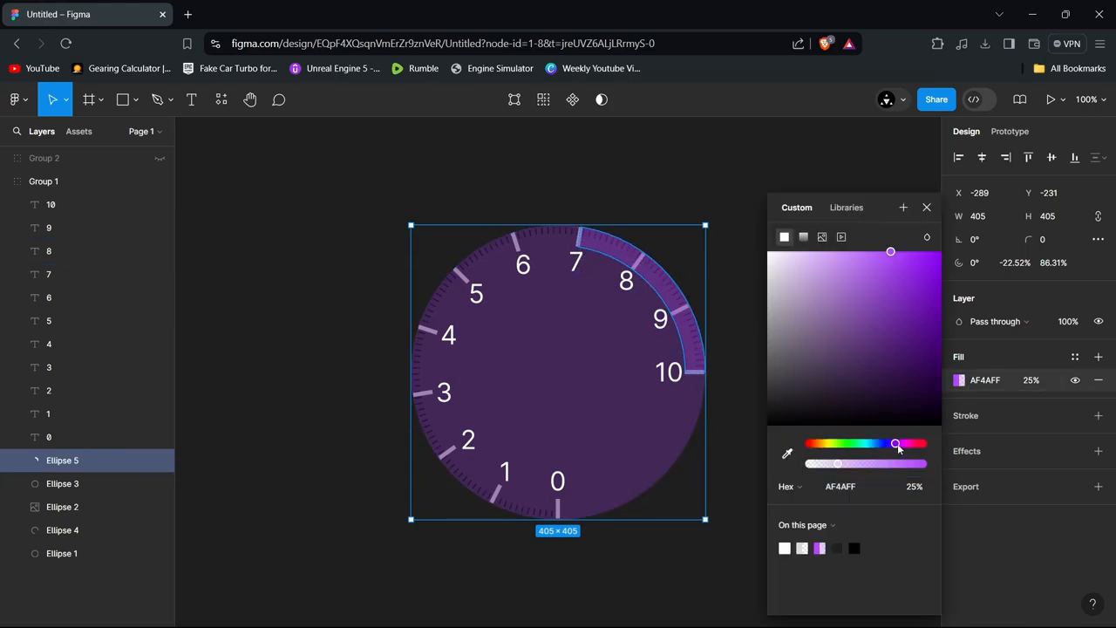
left_click_drag(894, 444, 922, 444)
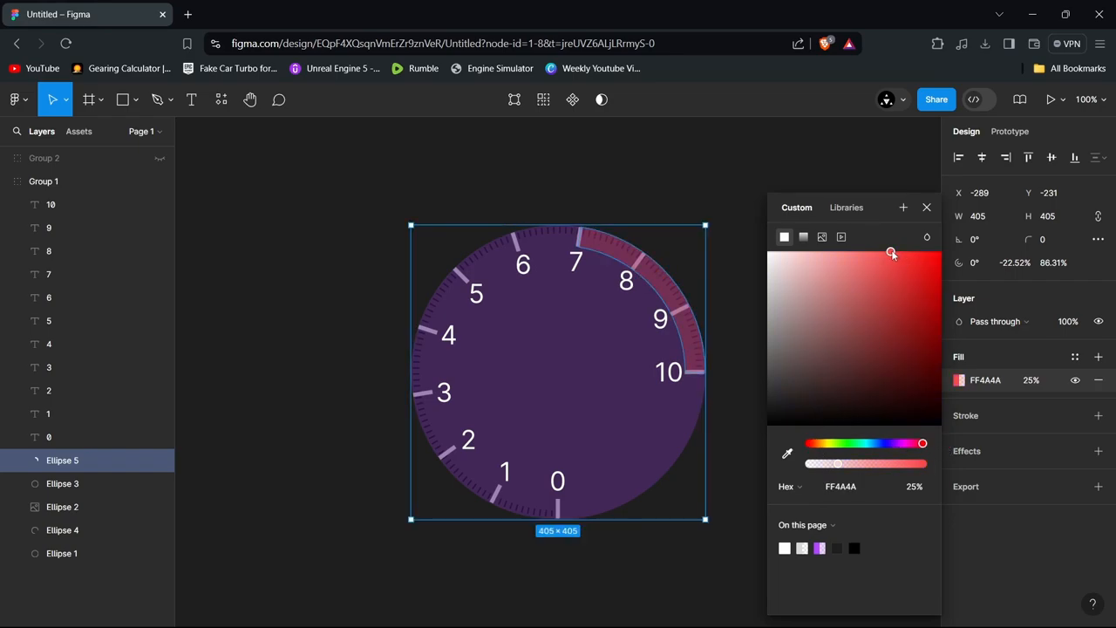
left_click_drag(892, 254, 931, 253)
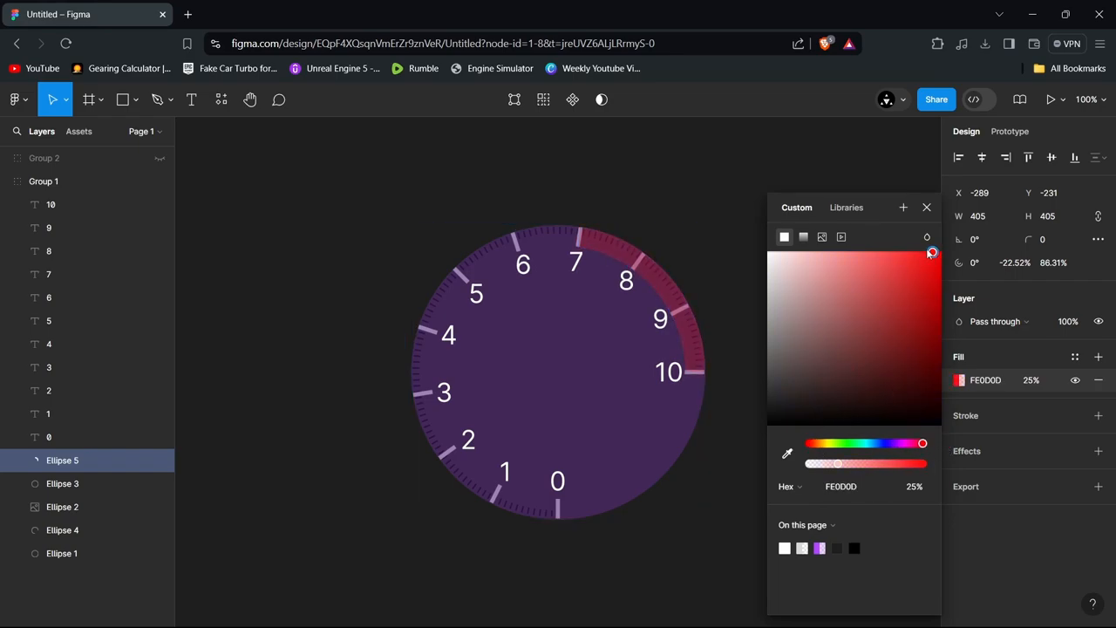
left_click(927, 207)
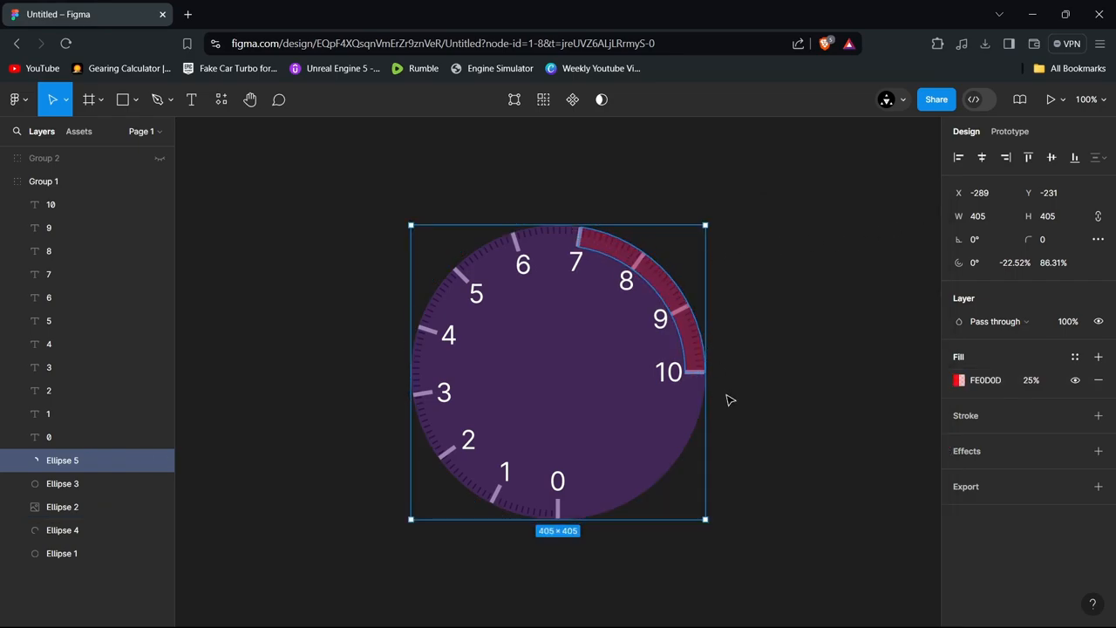
mouse_move(867, 344)
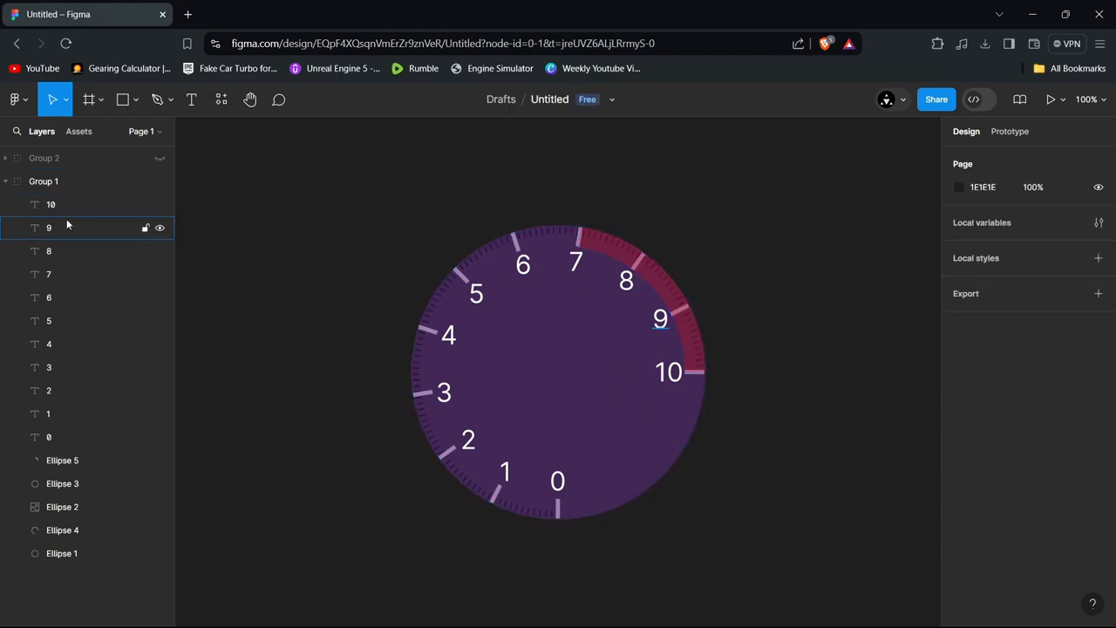
Collapse and select Group 1, add a PNG export setting, and save the exported image
left_click(43, 180)
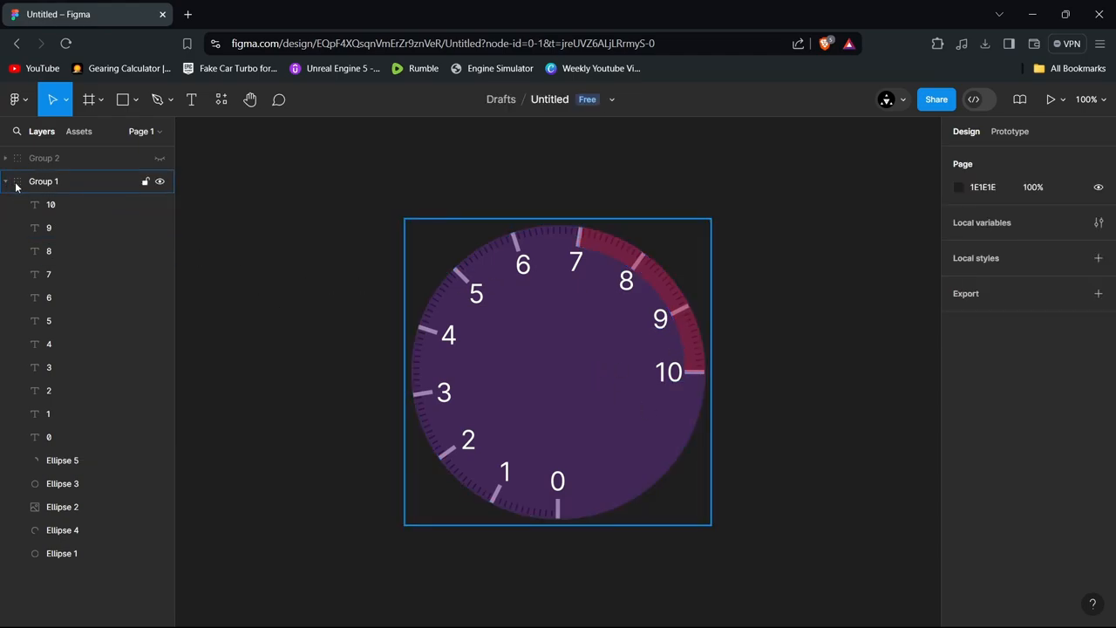
left_click(6, 180)
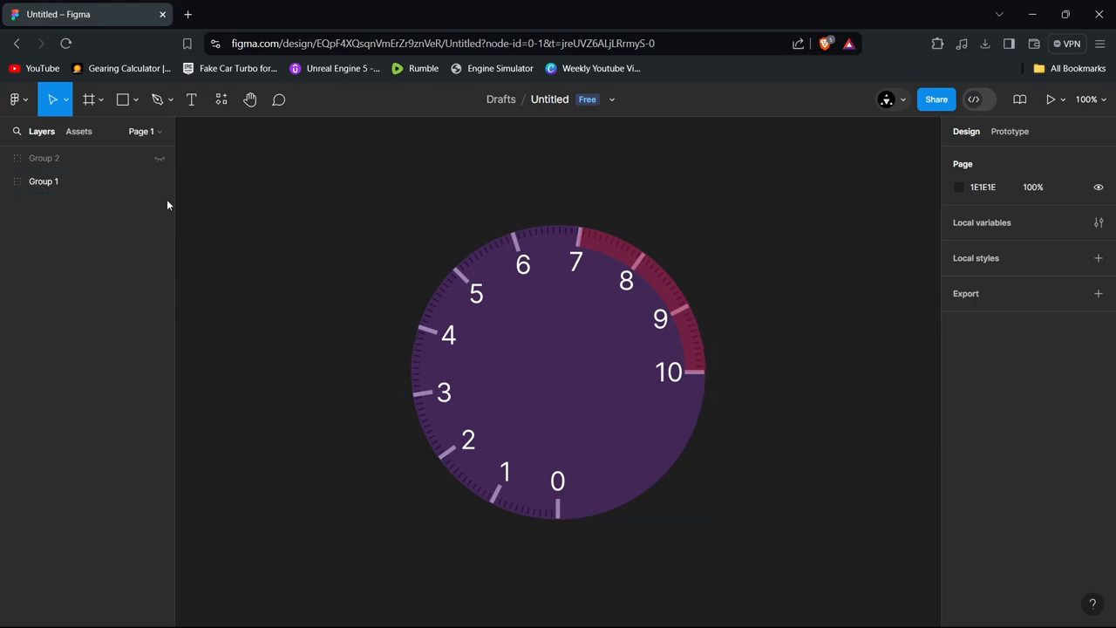
left_click(43, 181)
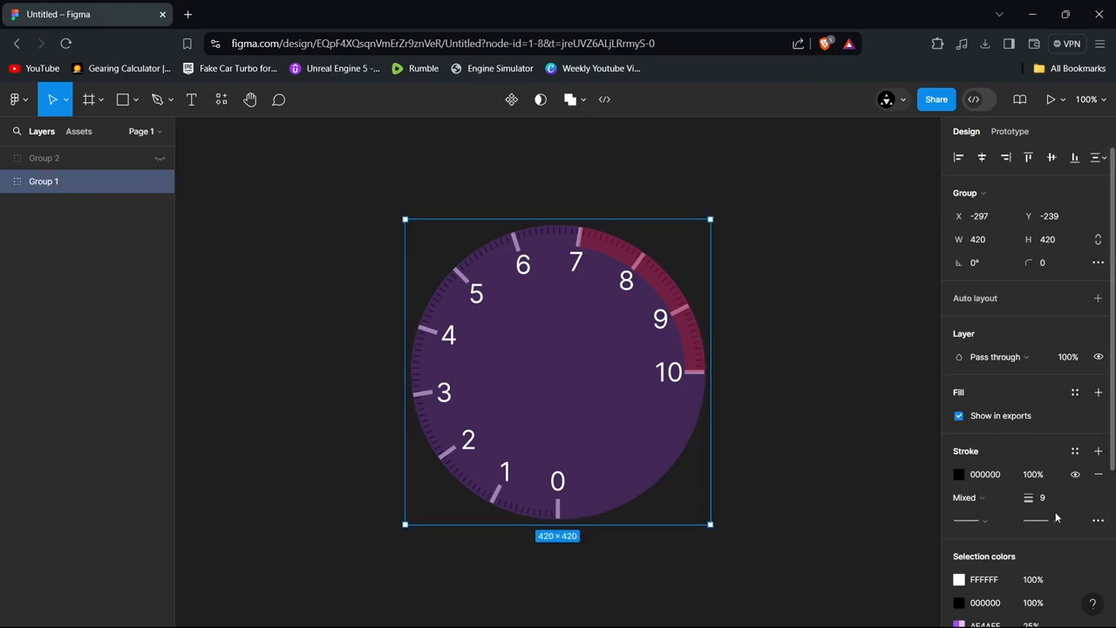
scroll("down", 3)
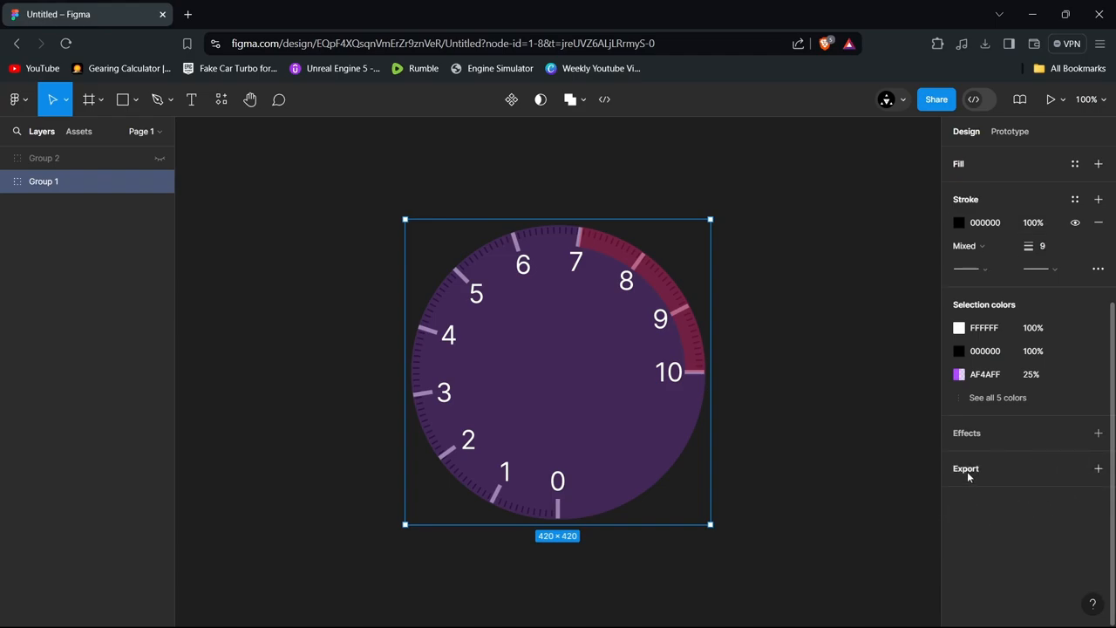
left_click(1098, 468)
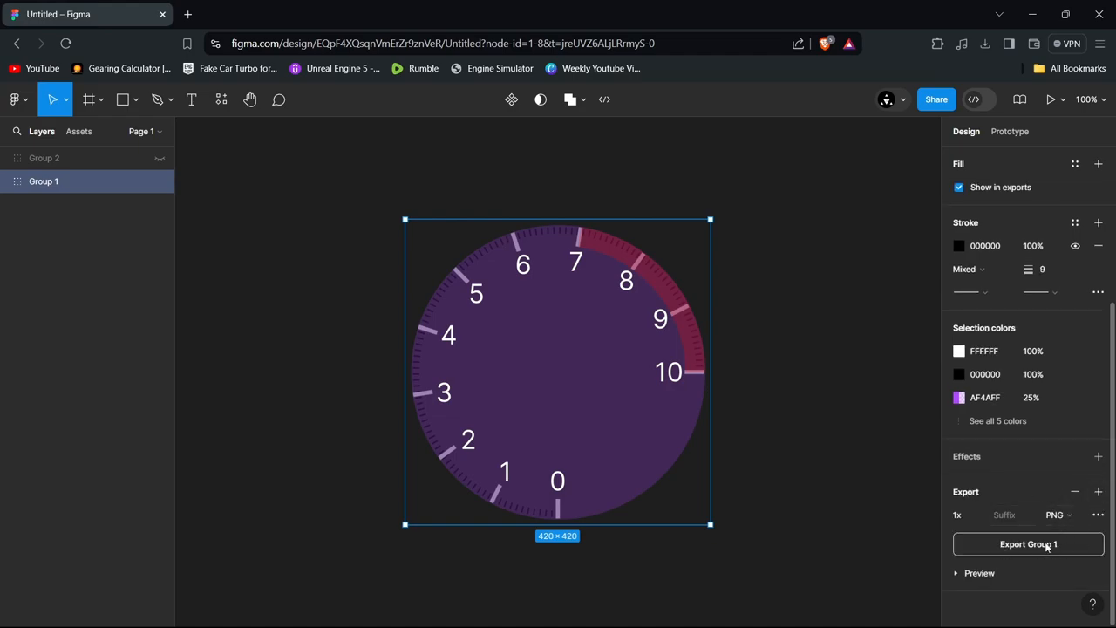
left_click(1028, 544)
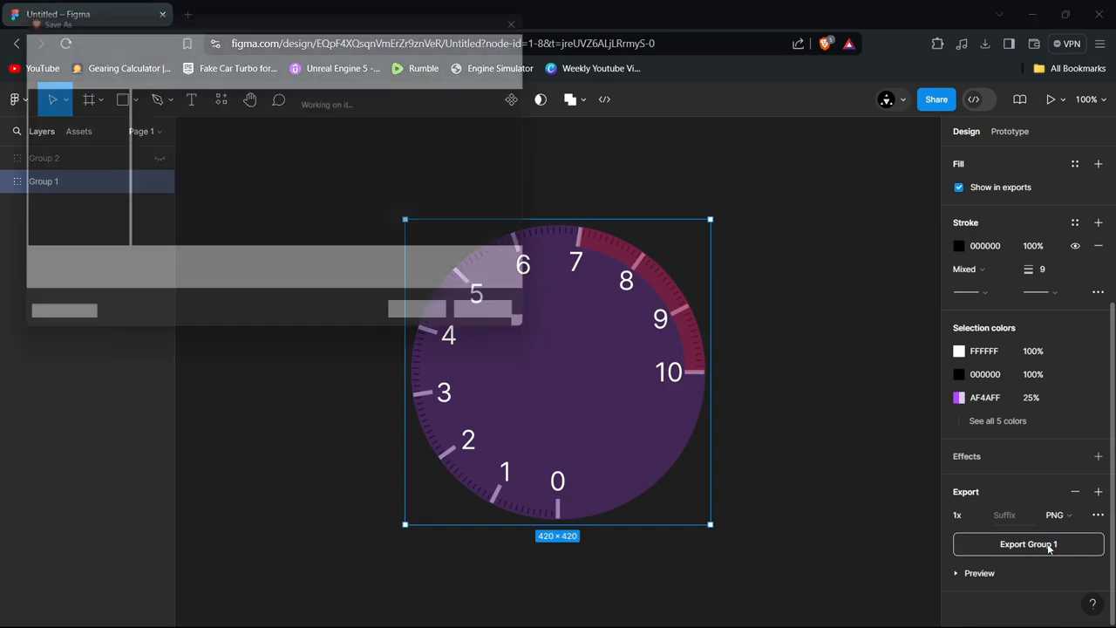
left_click(1028, 543)
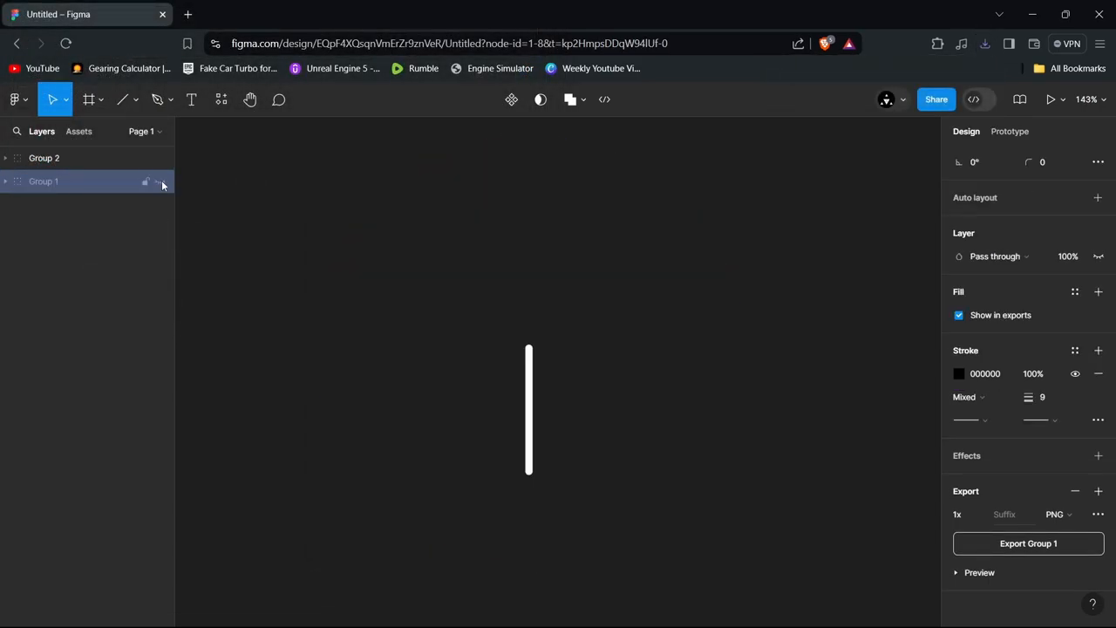
Hide Group 1 and add a PNG export setting to the needle group, Group 2
left_click(44, 181)
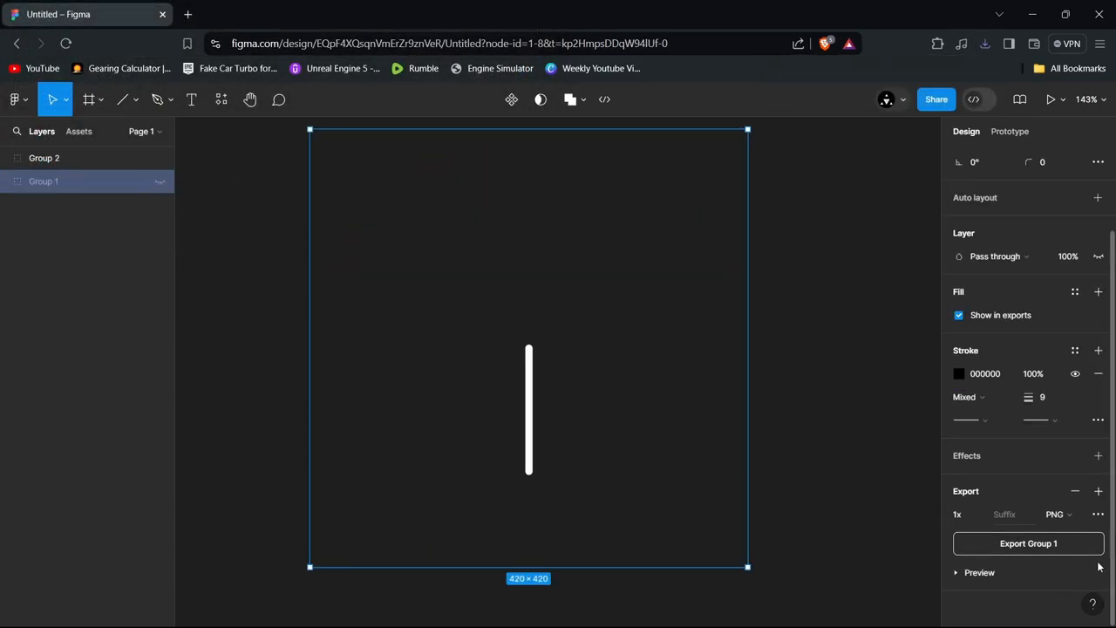
left_click(43, 158)
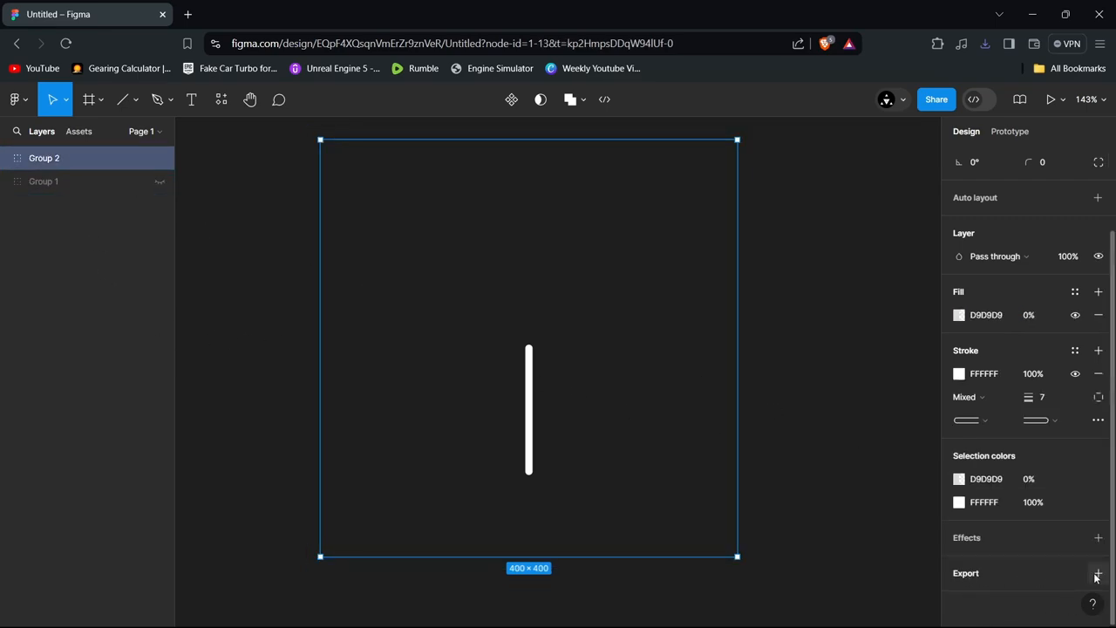
left_click(1097, 573)
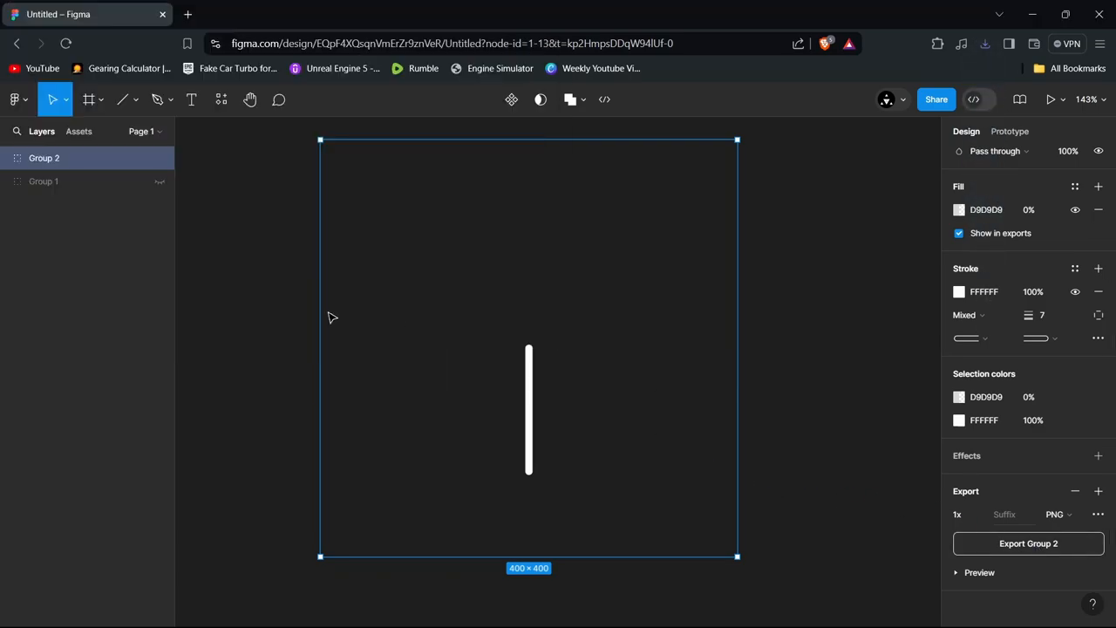
mouse_move(824, 319)
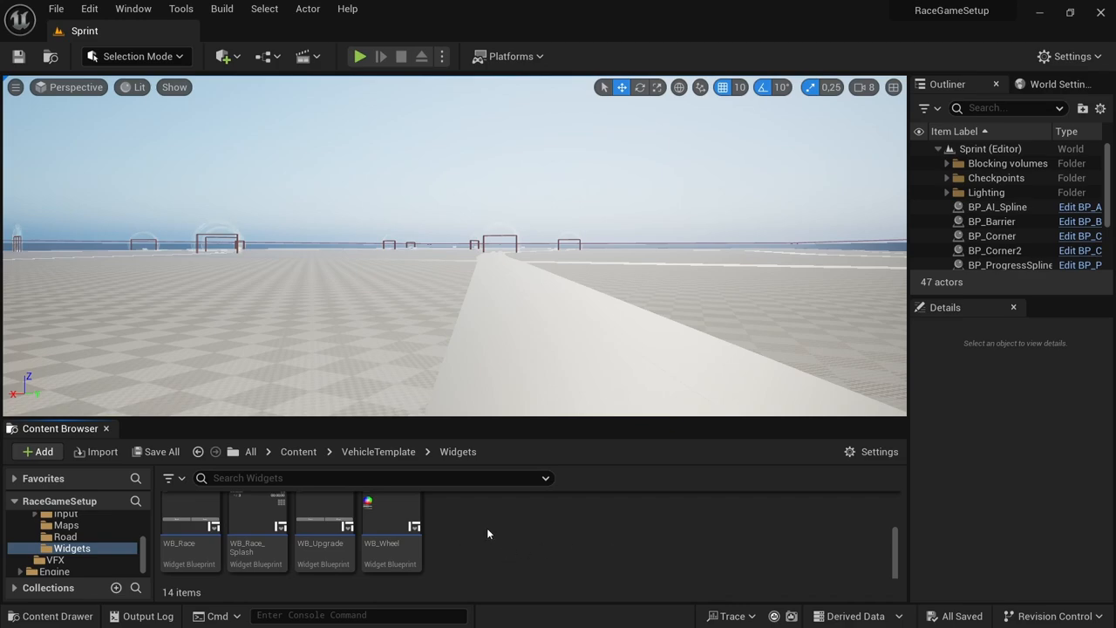
Import the Group 1 PNG from Downloads into /Game/VehicleTemplate/Widgets
left_click(37, 451)
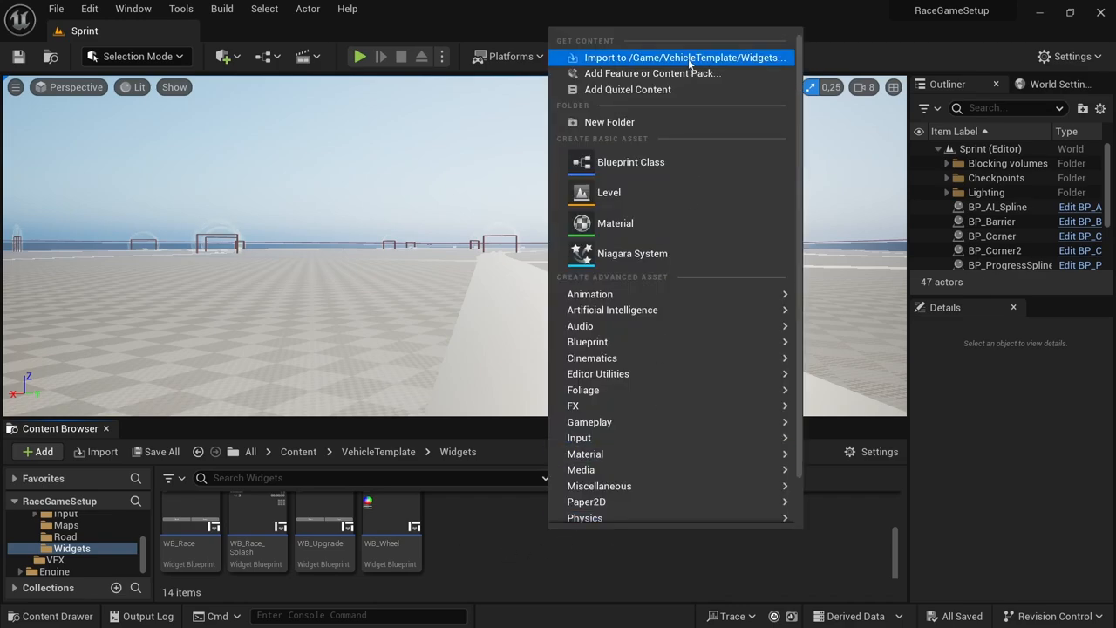
left_click(685, 57)
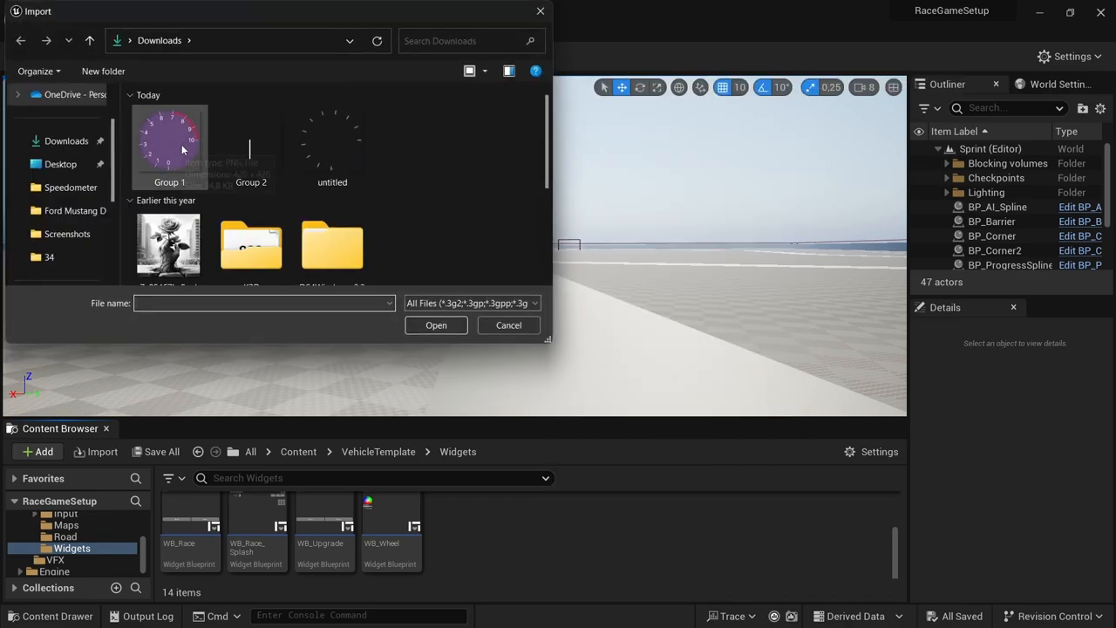
left_click(169, 145)
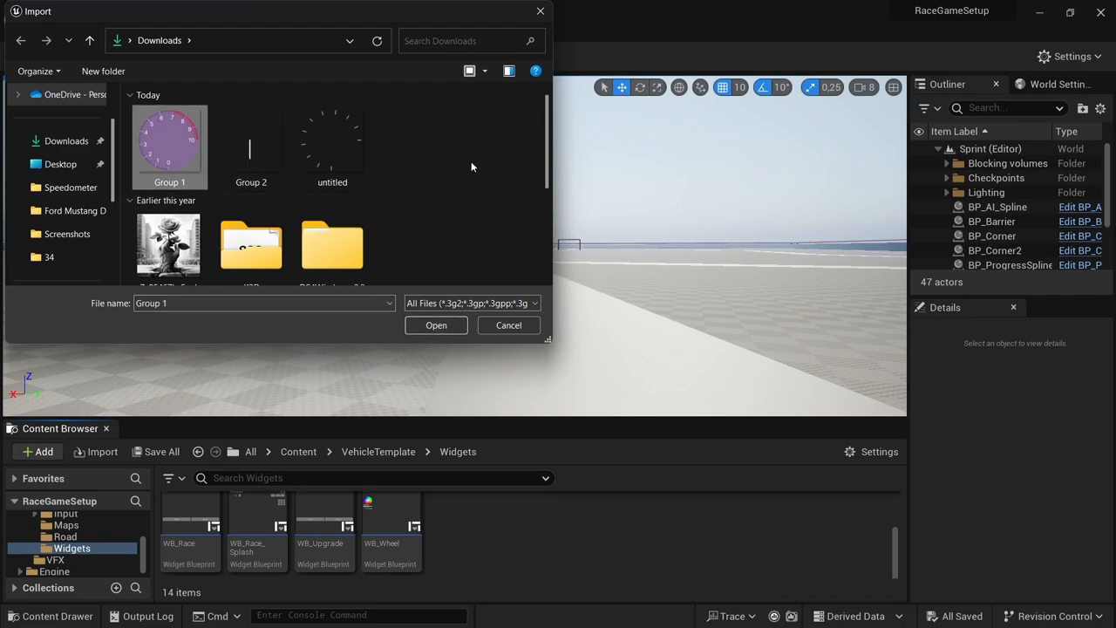
mouse_move(471, 162)
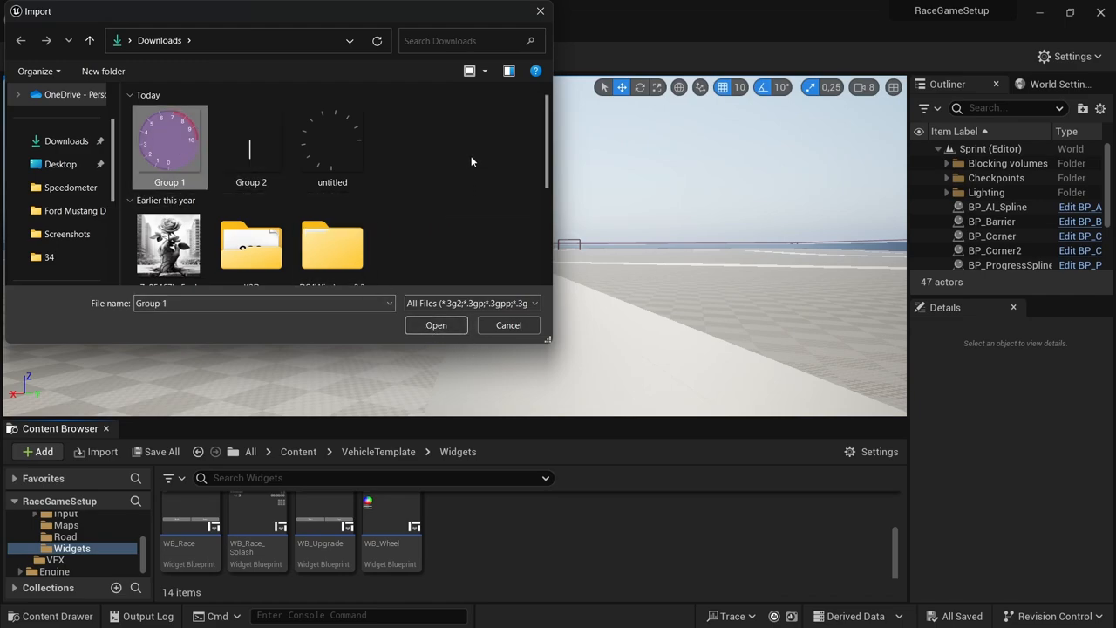
left_click(436, 324)
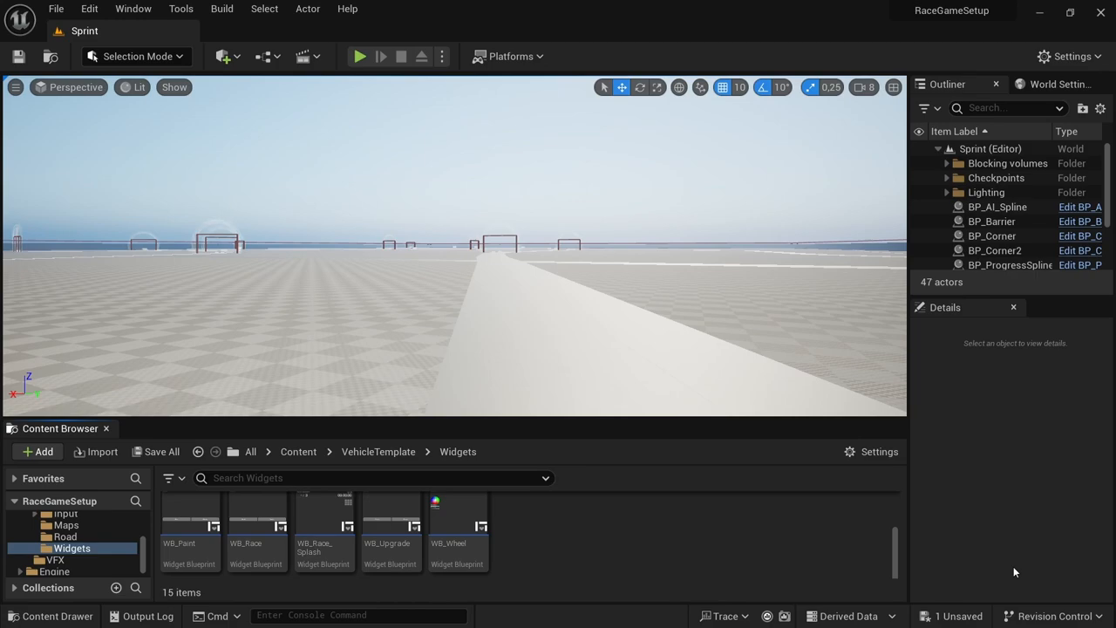
mouse_move(1012, 558)
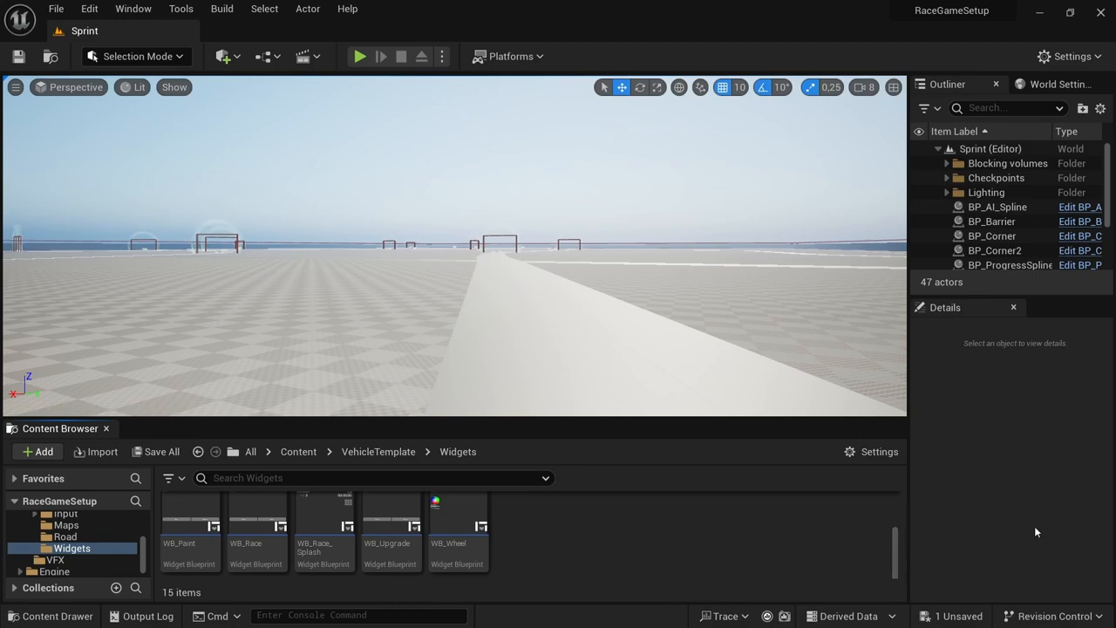
mouse_move(978, 544)
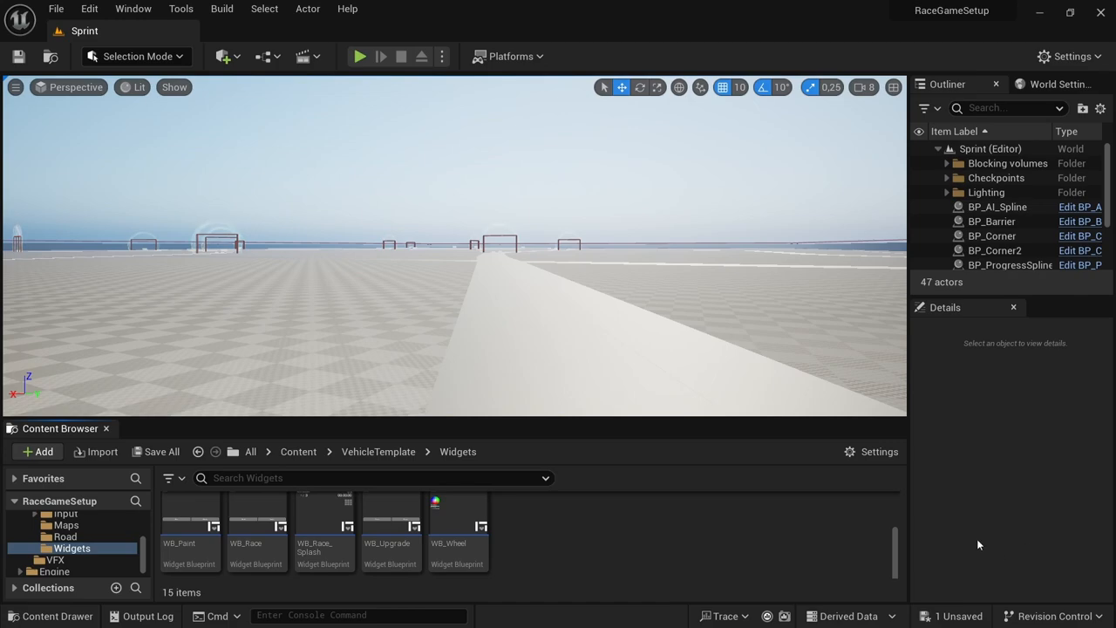
mouse_move(1062, 544)
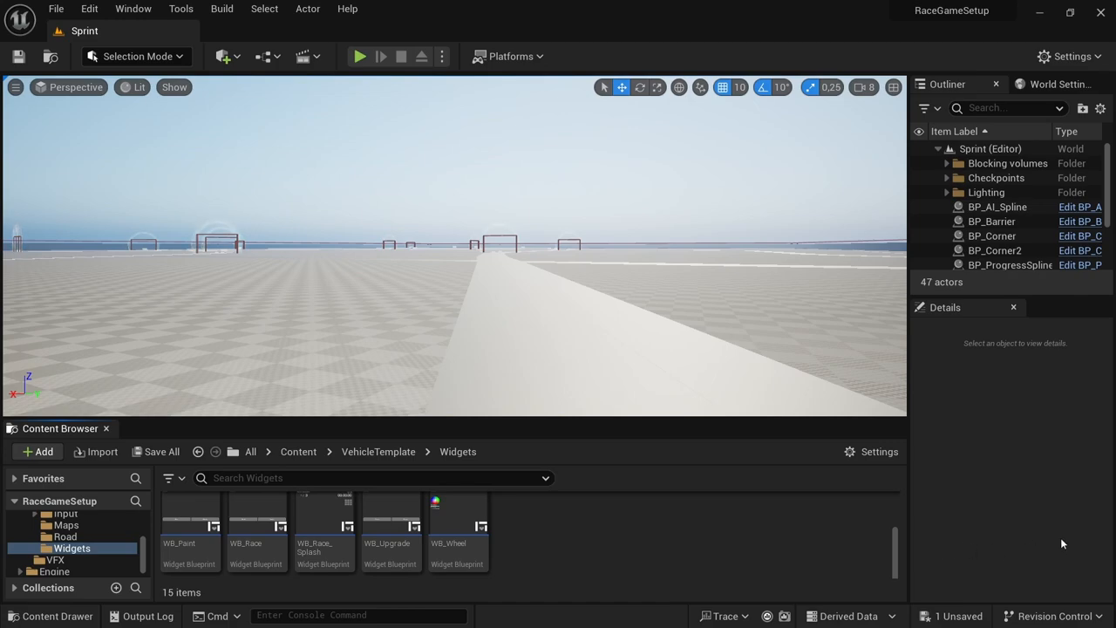
mouse_move(1002, 548)
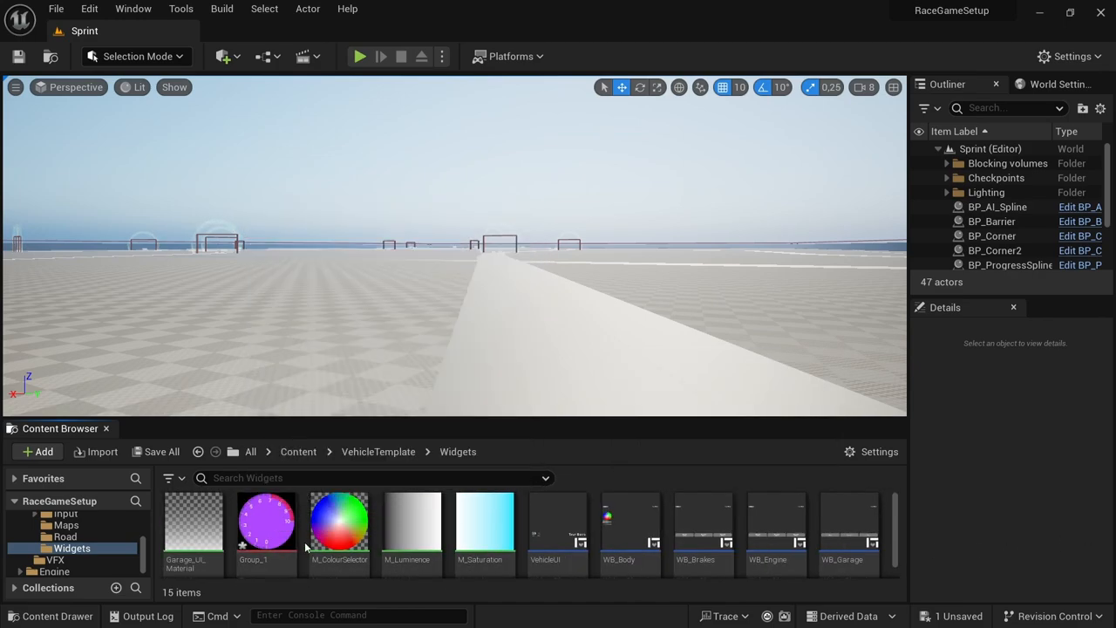
mouse_move(266, 523)
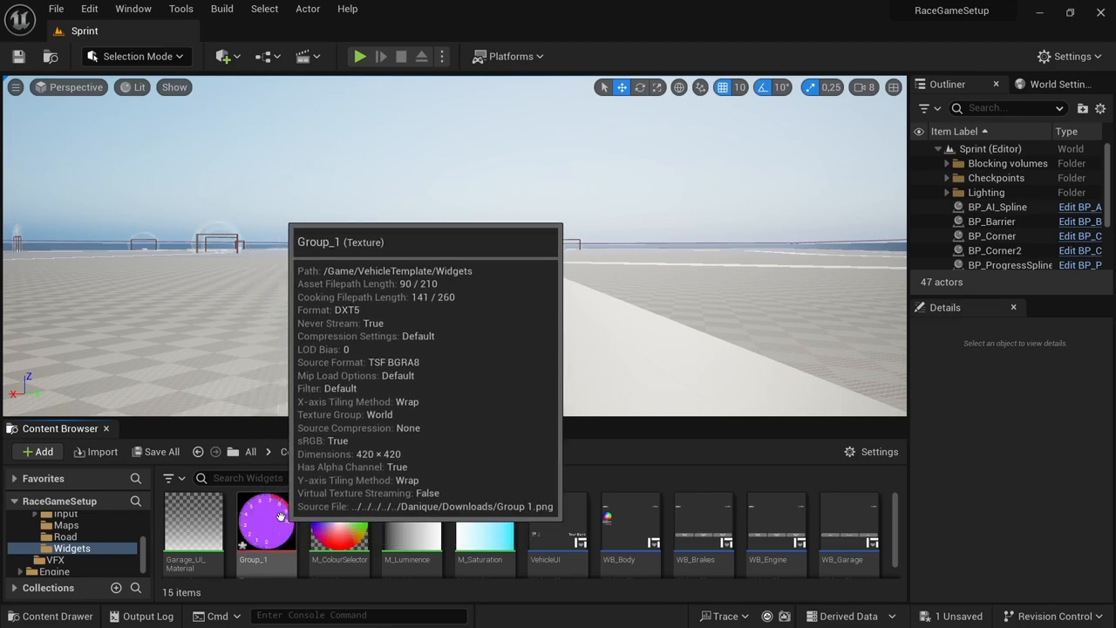
mouse_move(307, 545)
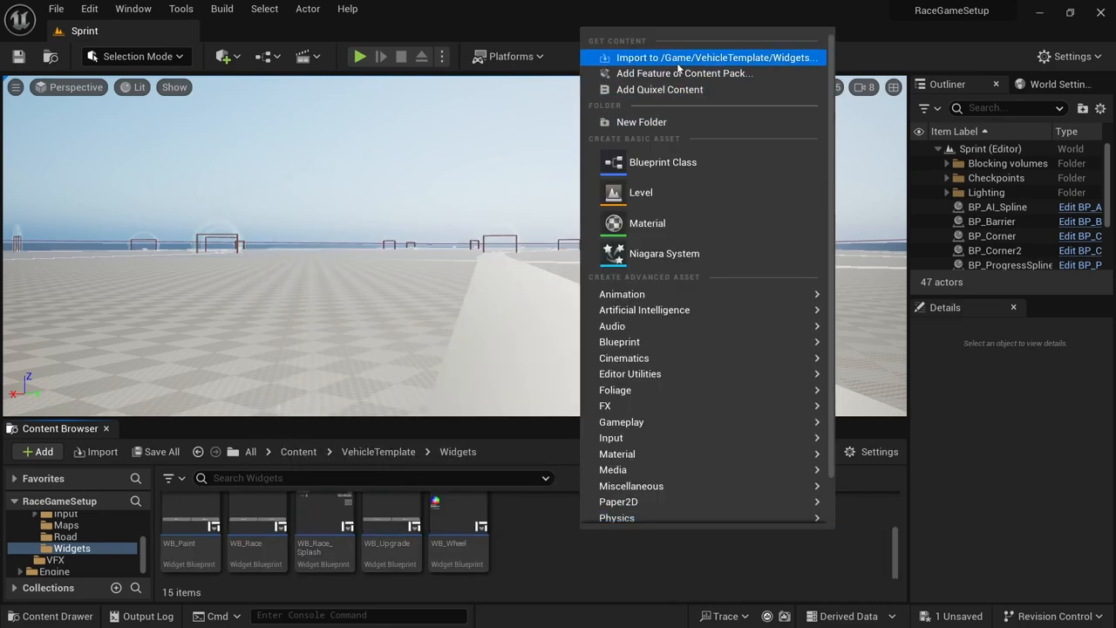
Import the Group 2 needle PNG from Downloads into the Widgets folder
left_click(715, 57)
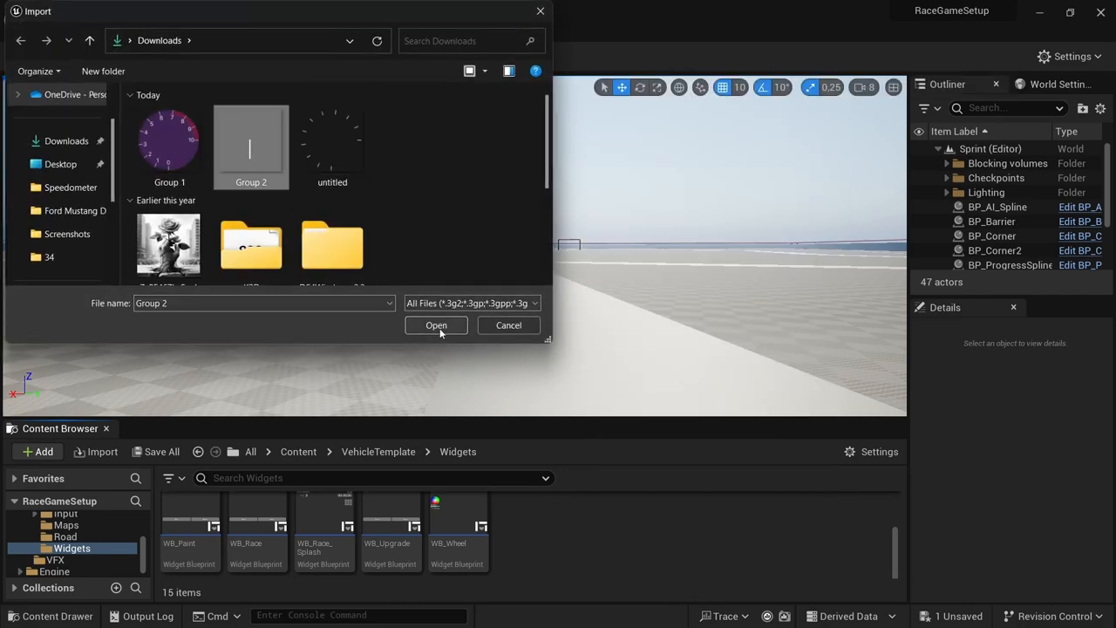
left_click(436, 325)
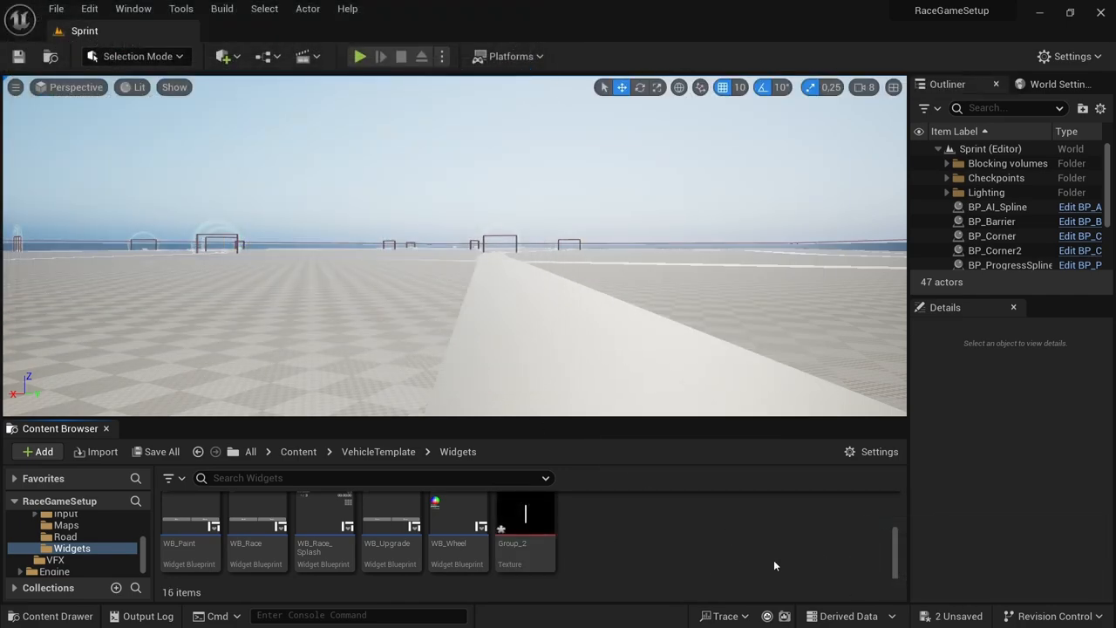
mouse_move(826, 561)
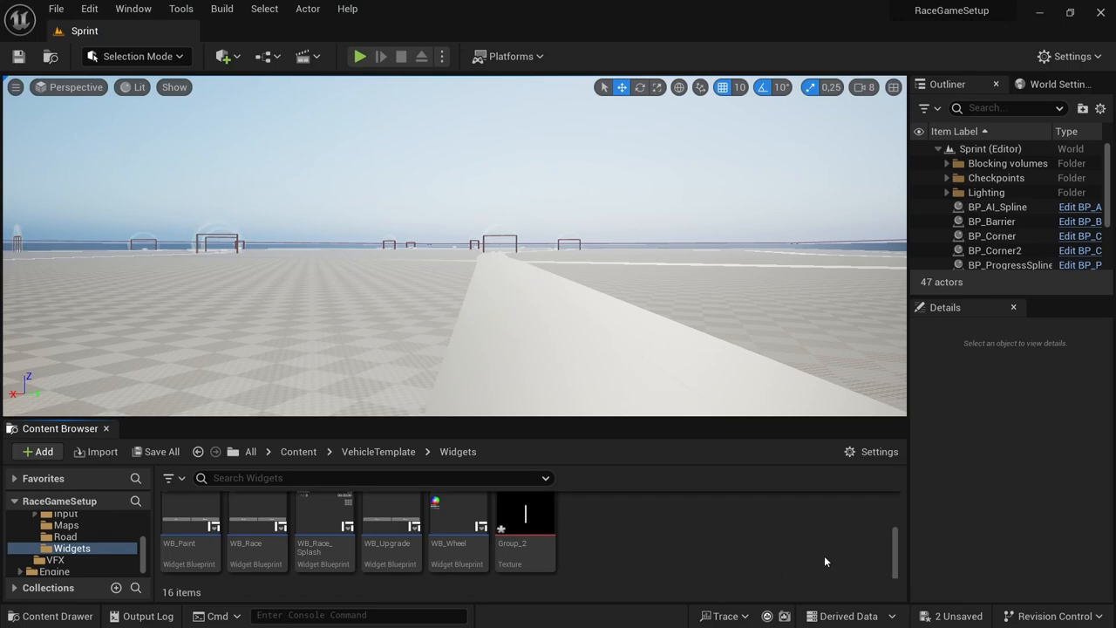
mouse_move(811, 563)
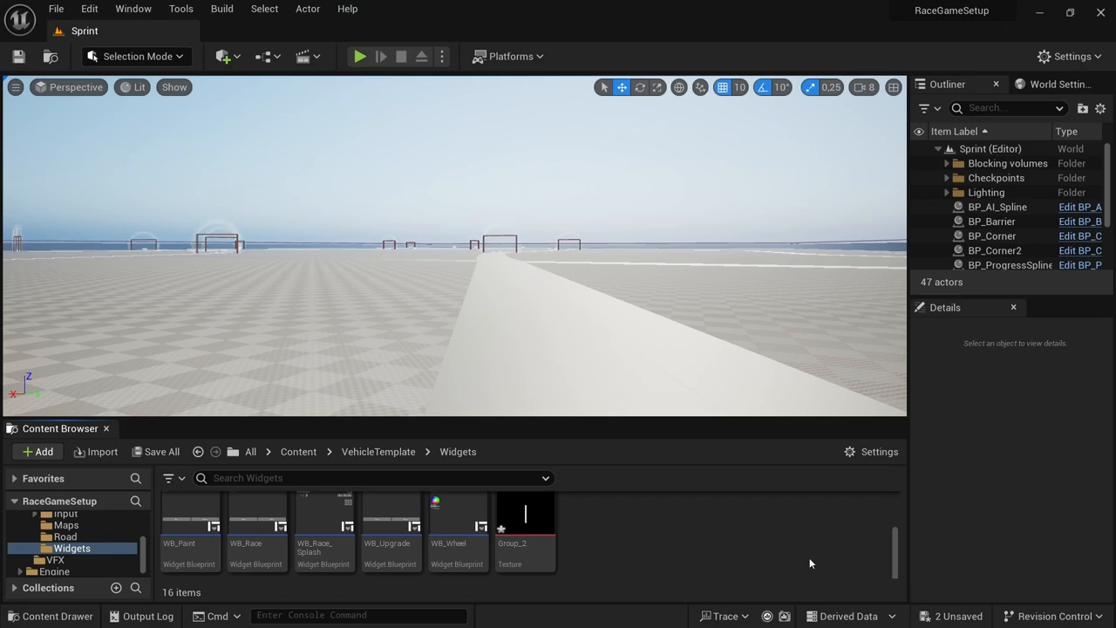